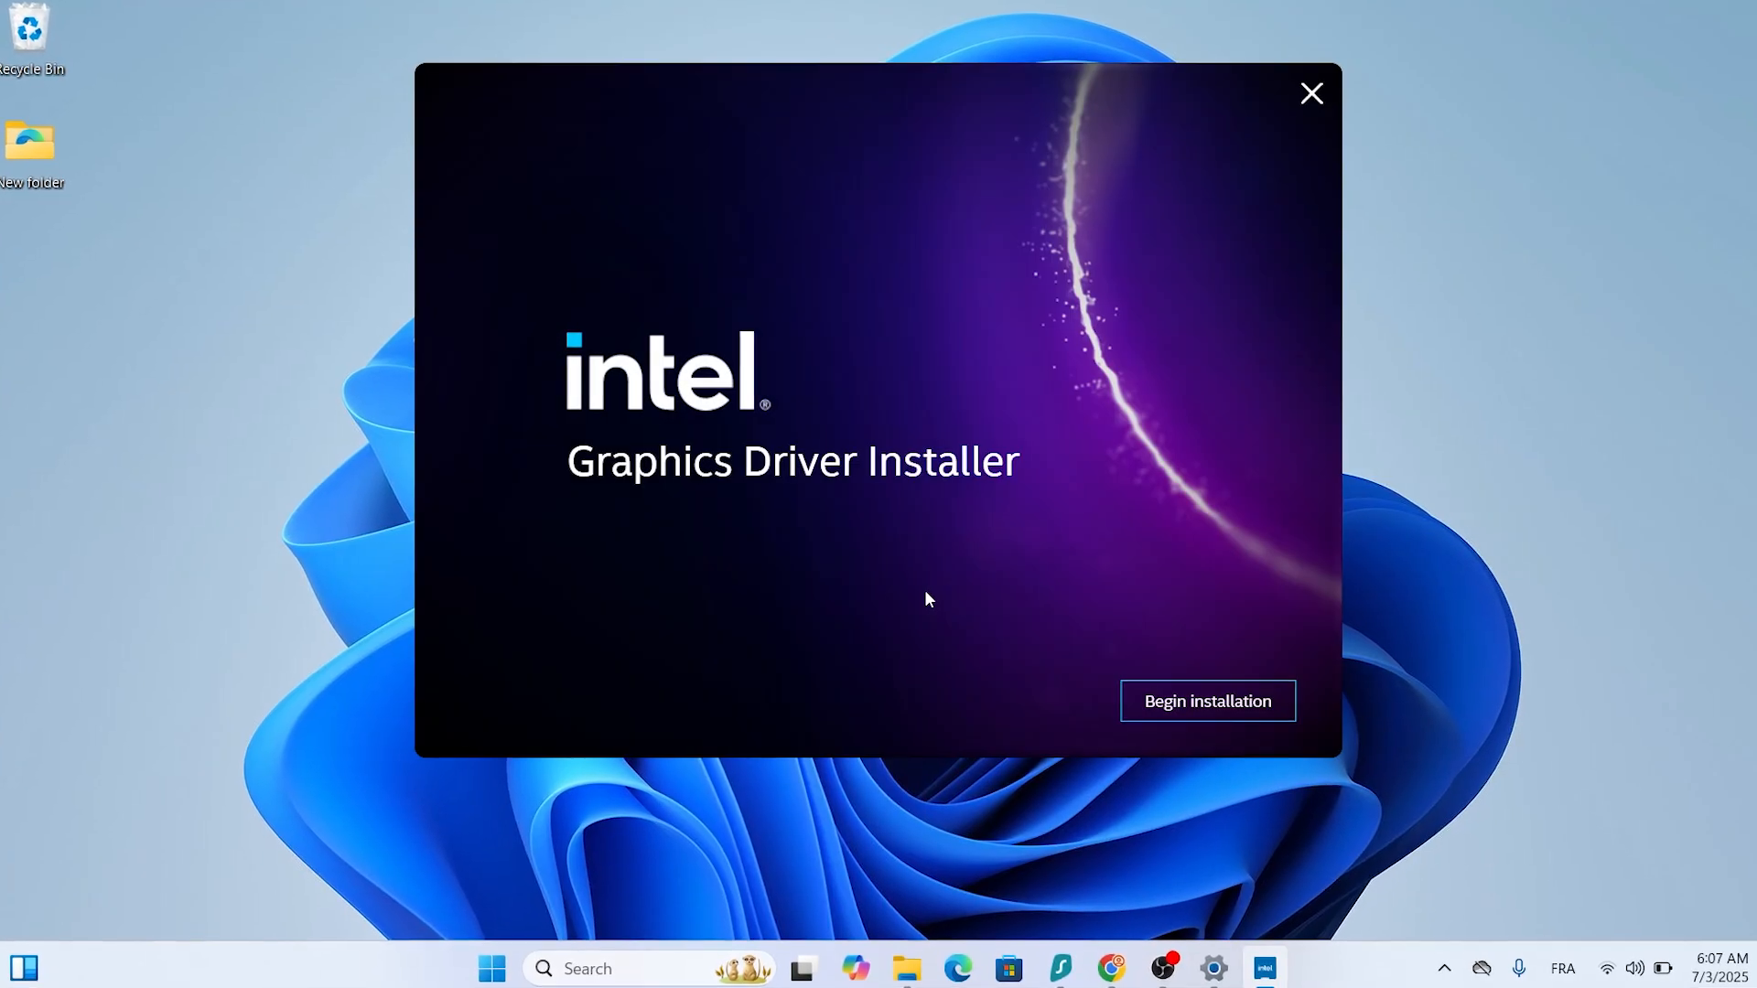
Begin the Intel graphics driver installation and agree to the Intel software license.
click(1206, 701)
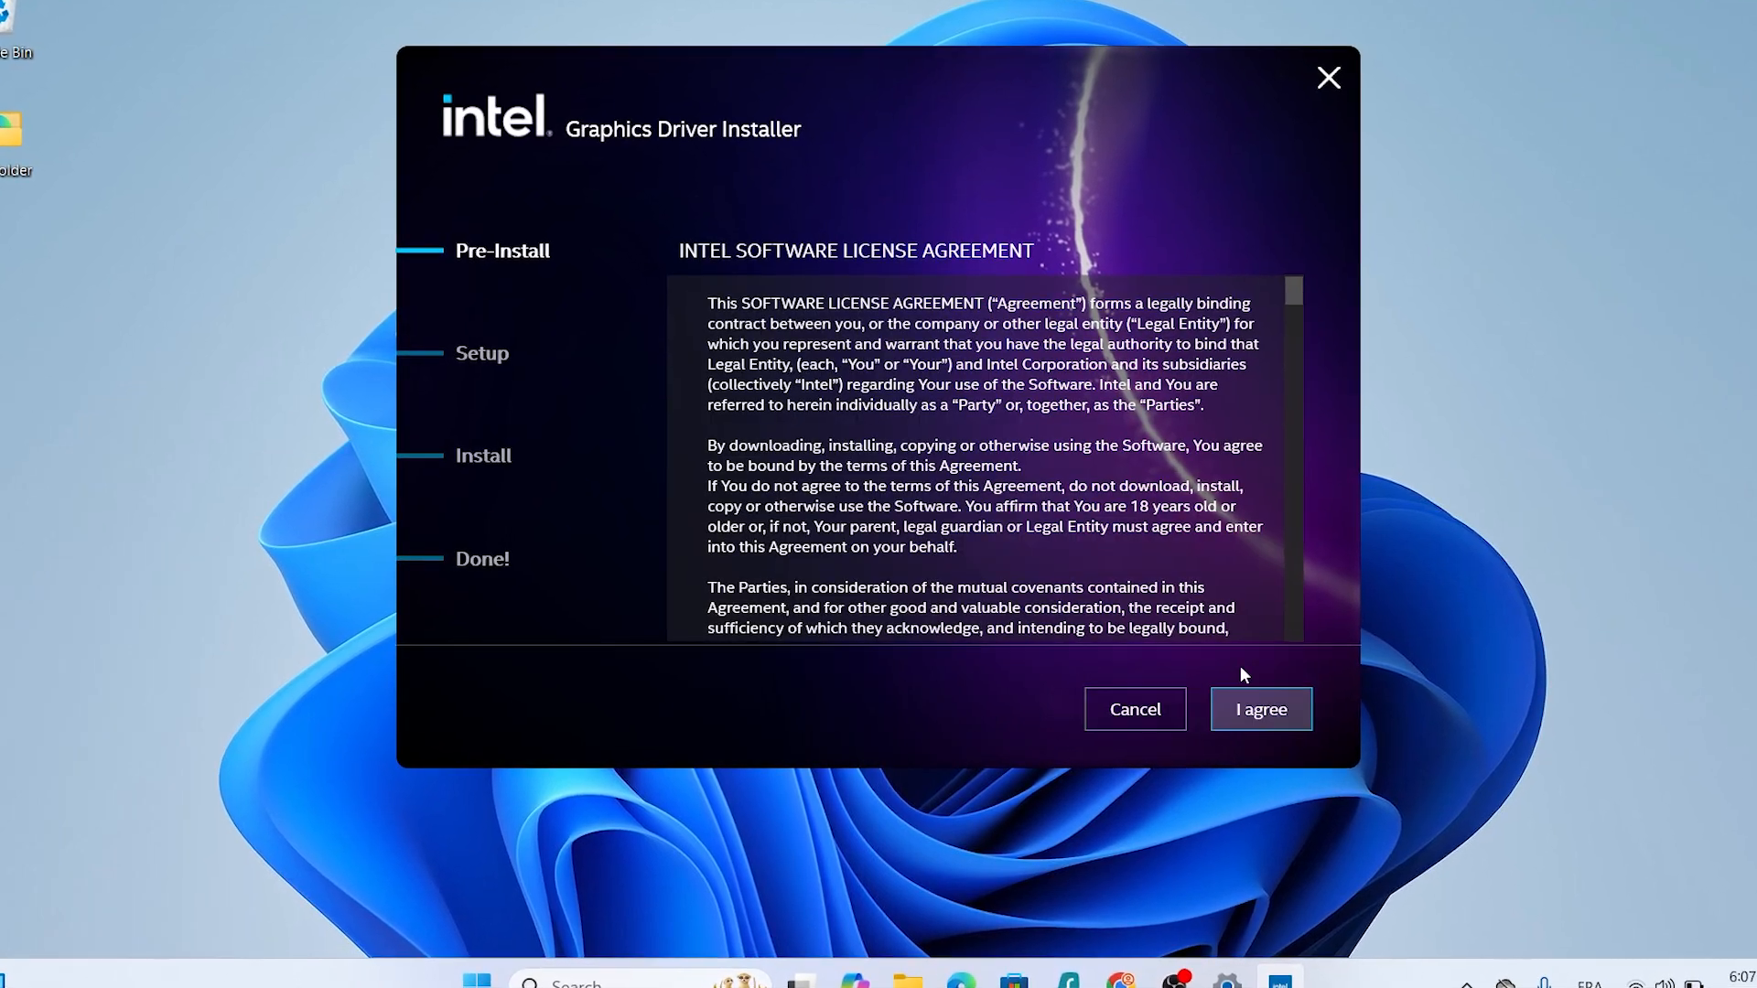
click(1261, 708)
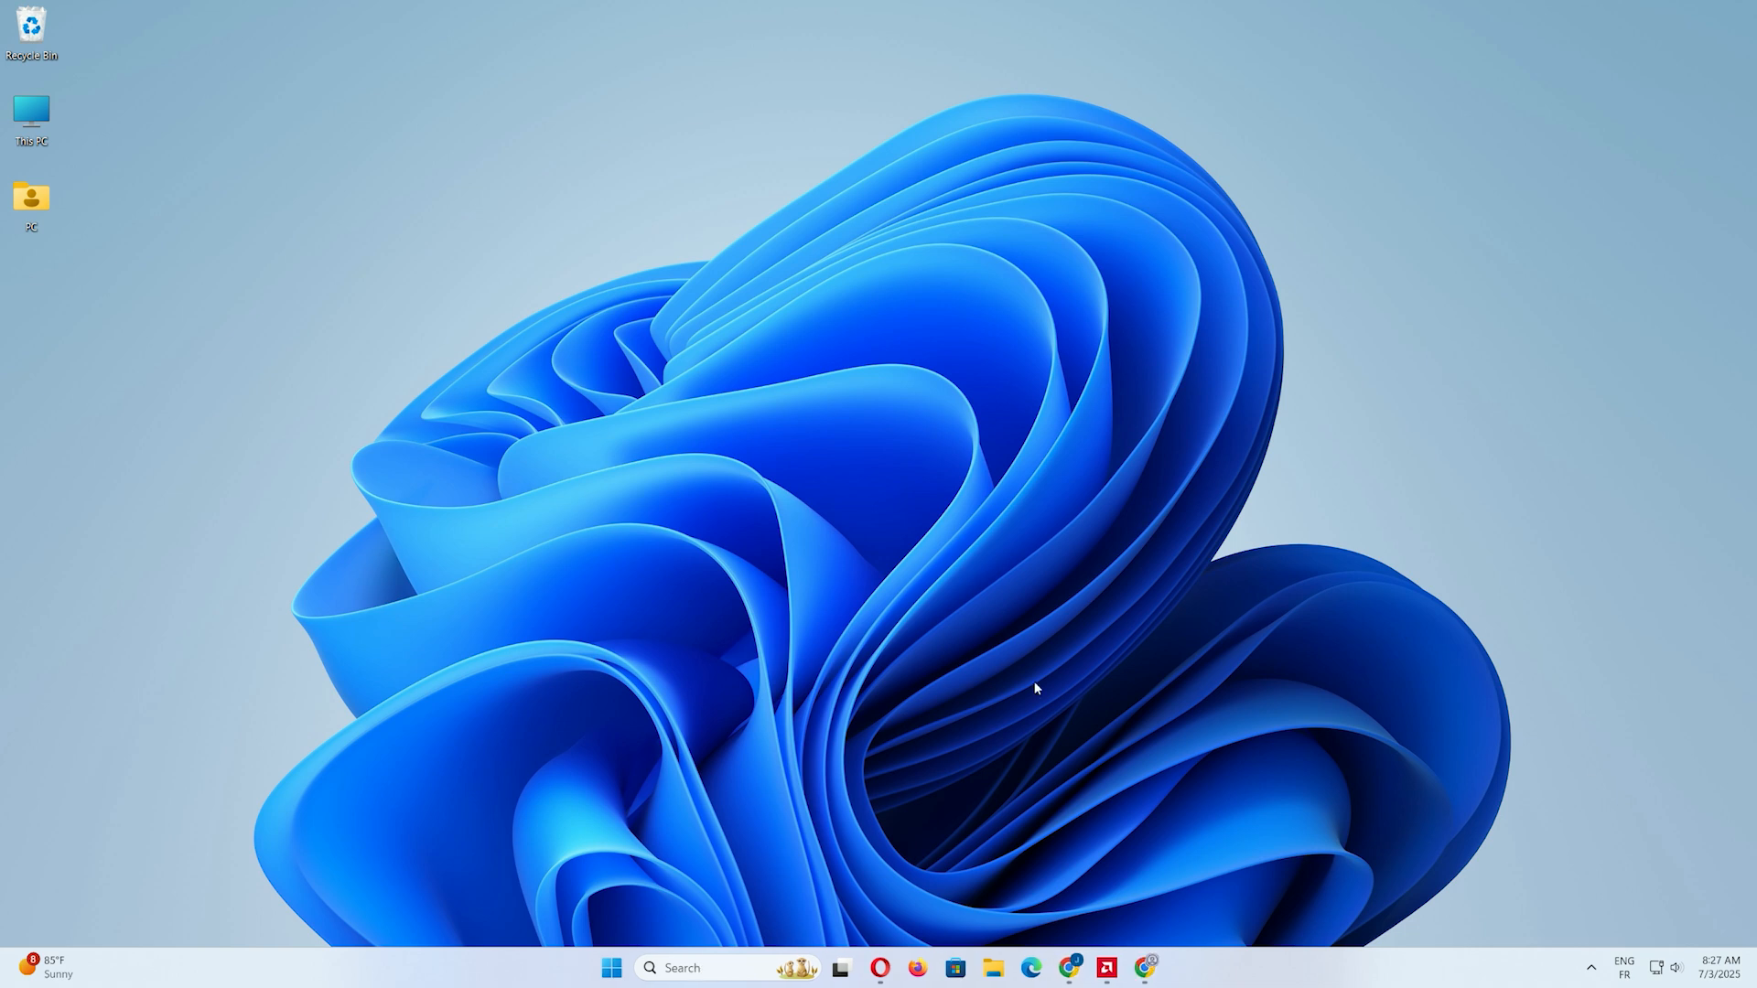
click(1144, 966)
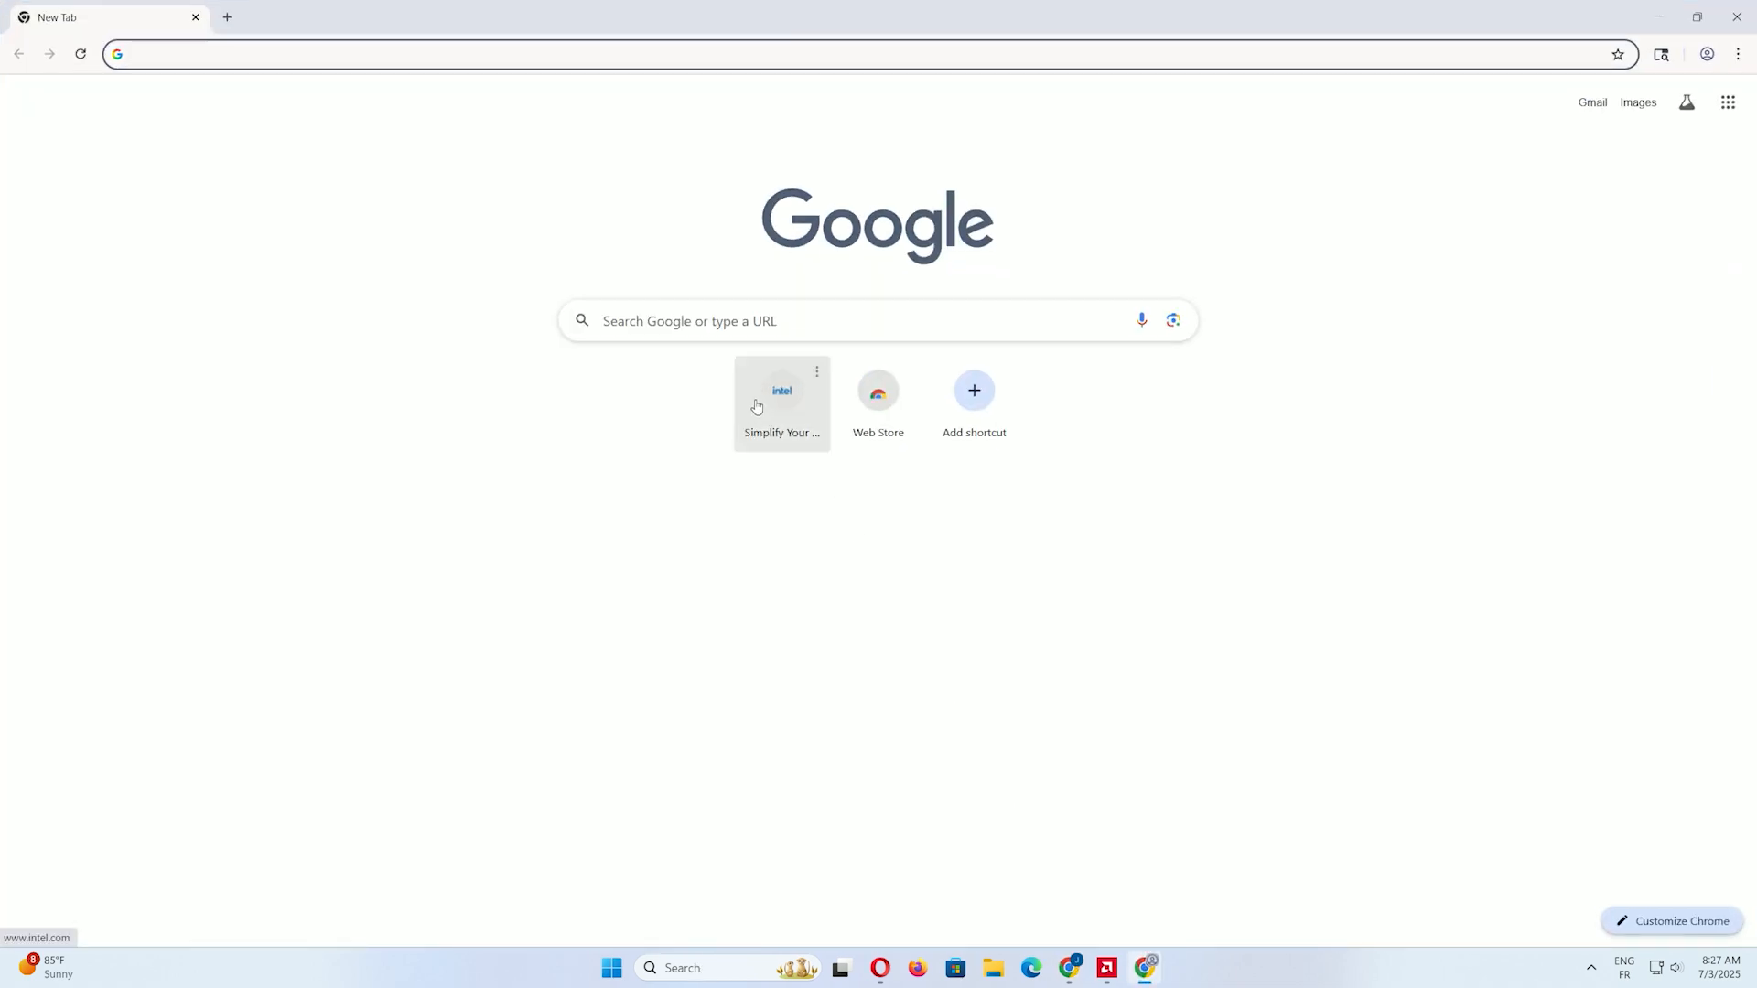
mouse_move(781, 403)
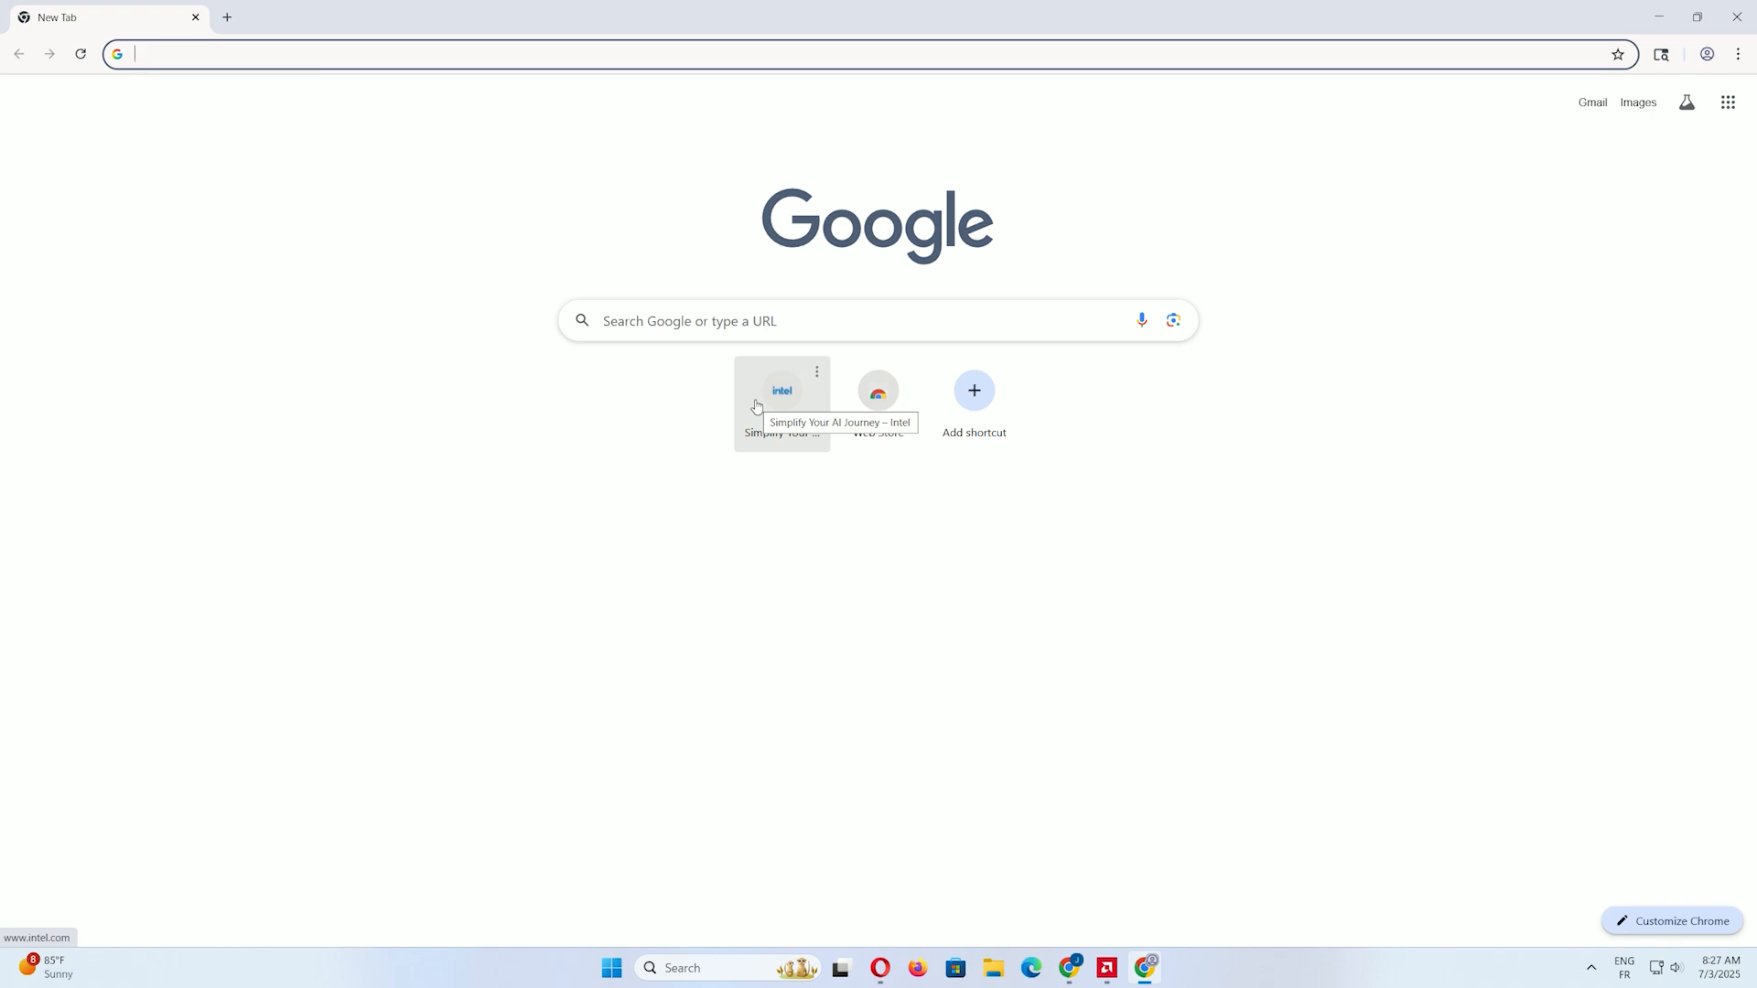
text(www.intel.com)
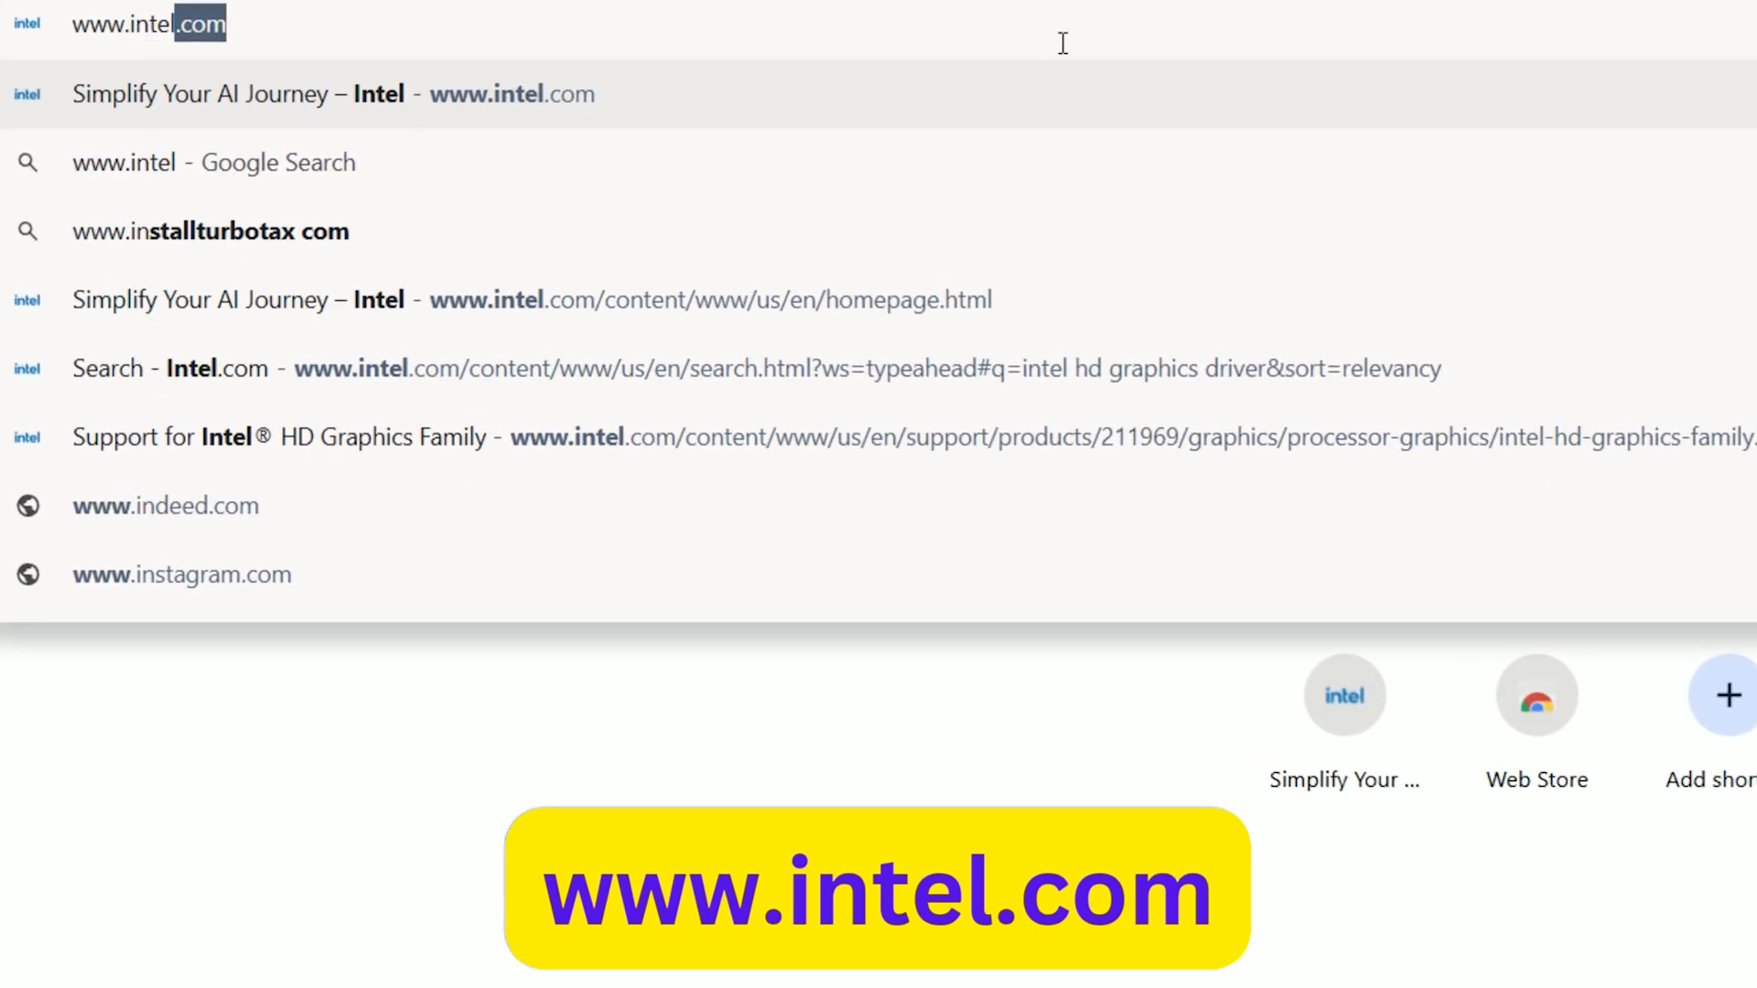
click(331, 93)
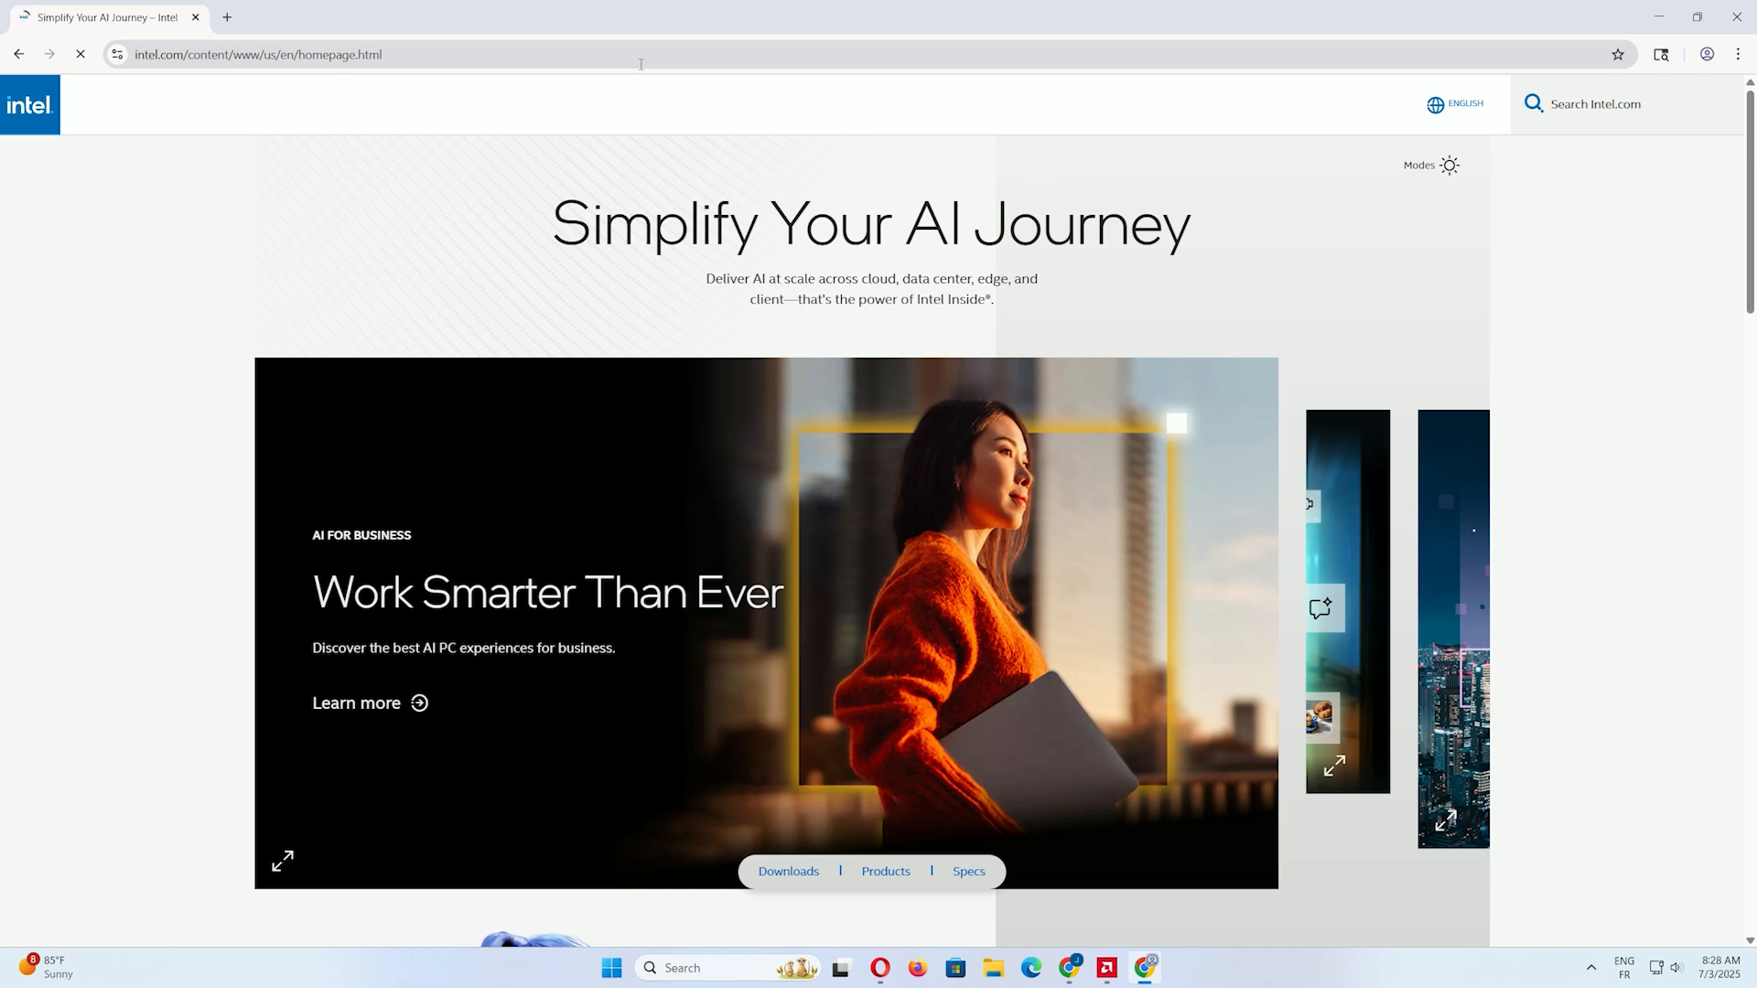
Search Intel.com for 'intel driver support assistant' and show the results.
text(intel drivers support)
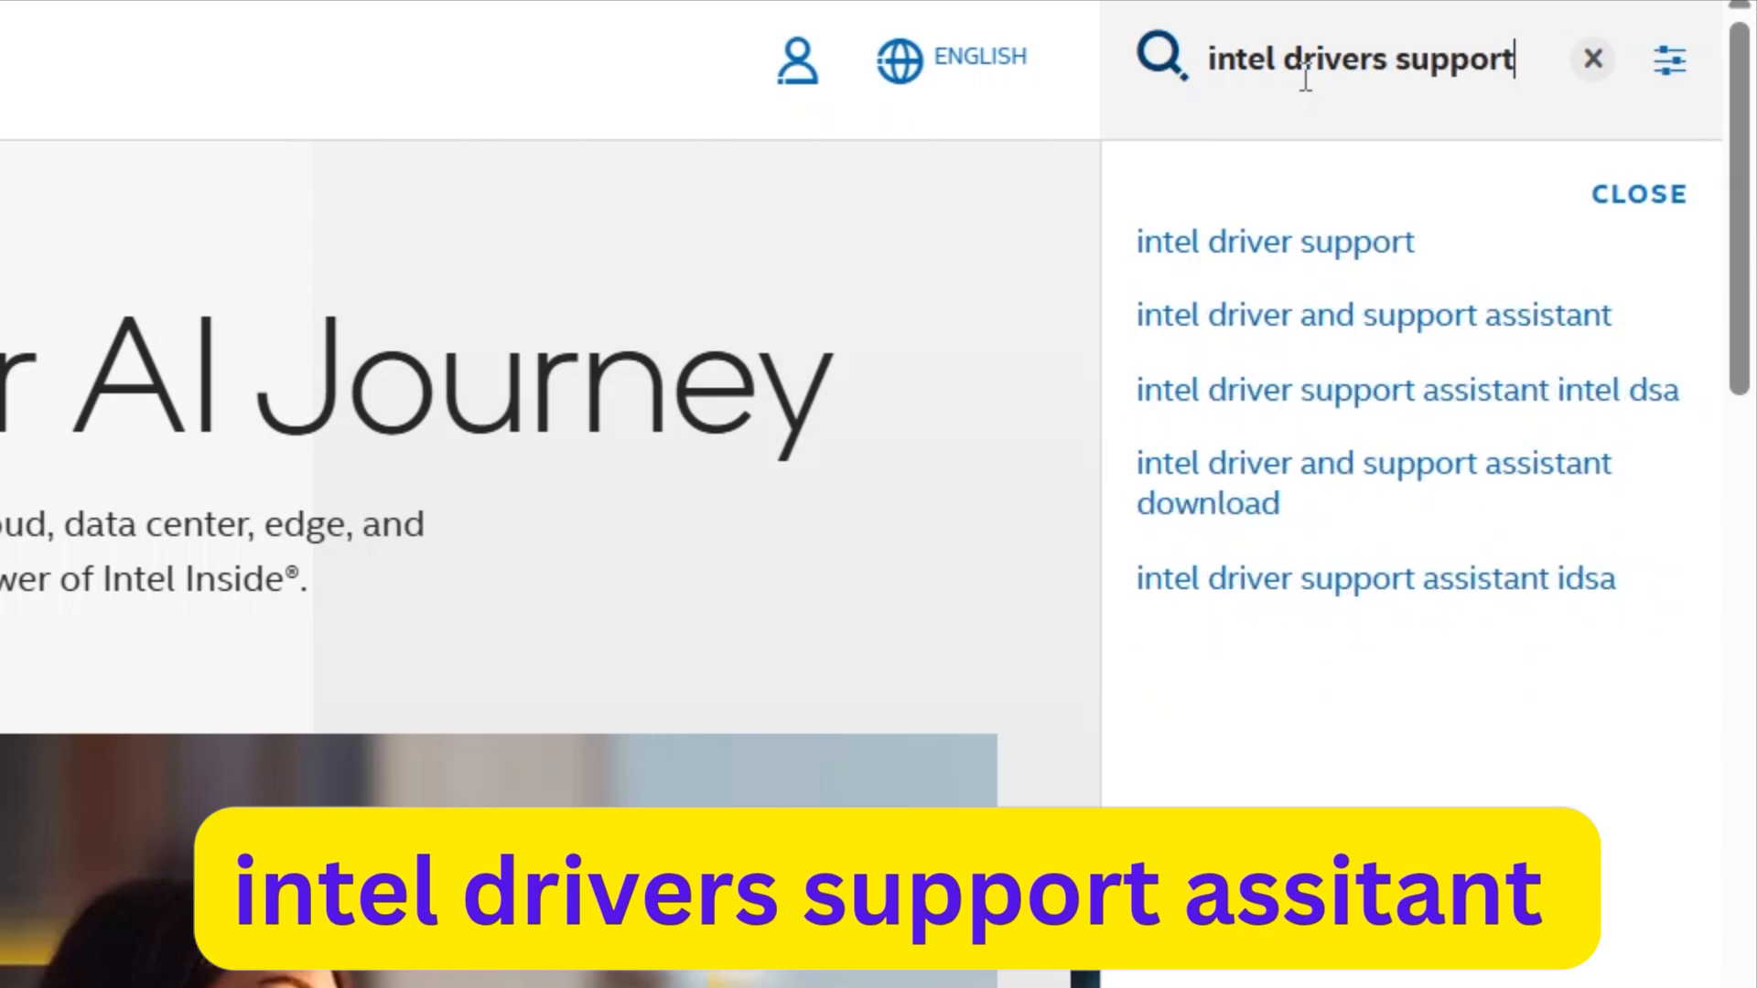
text(assistant)
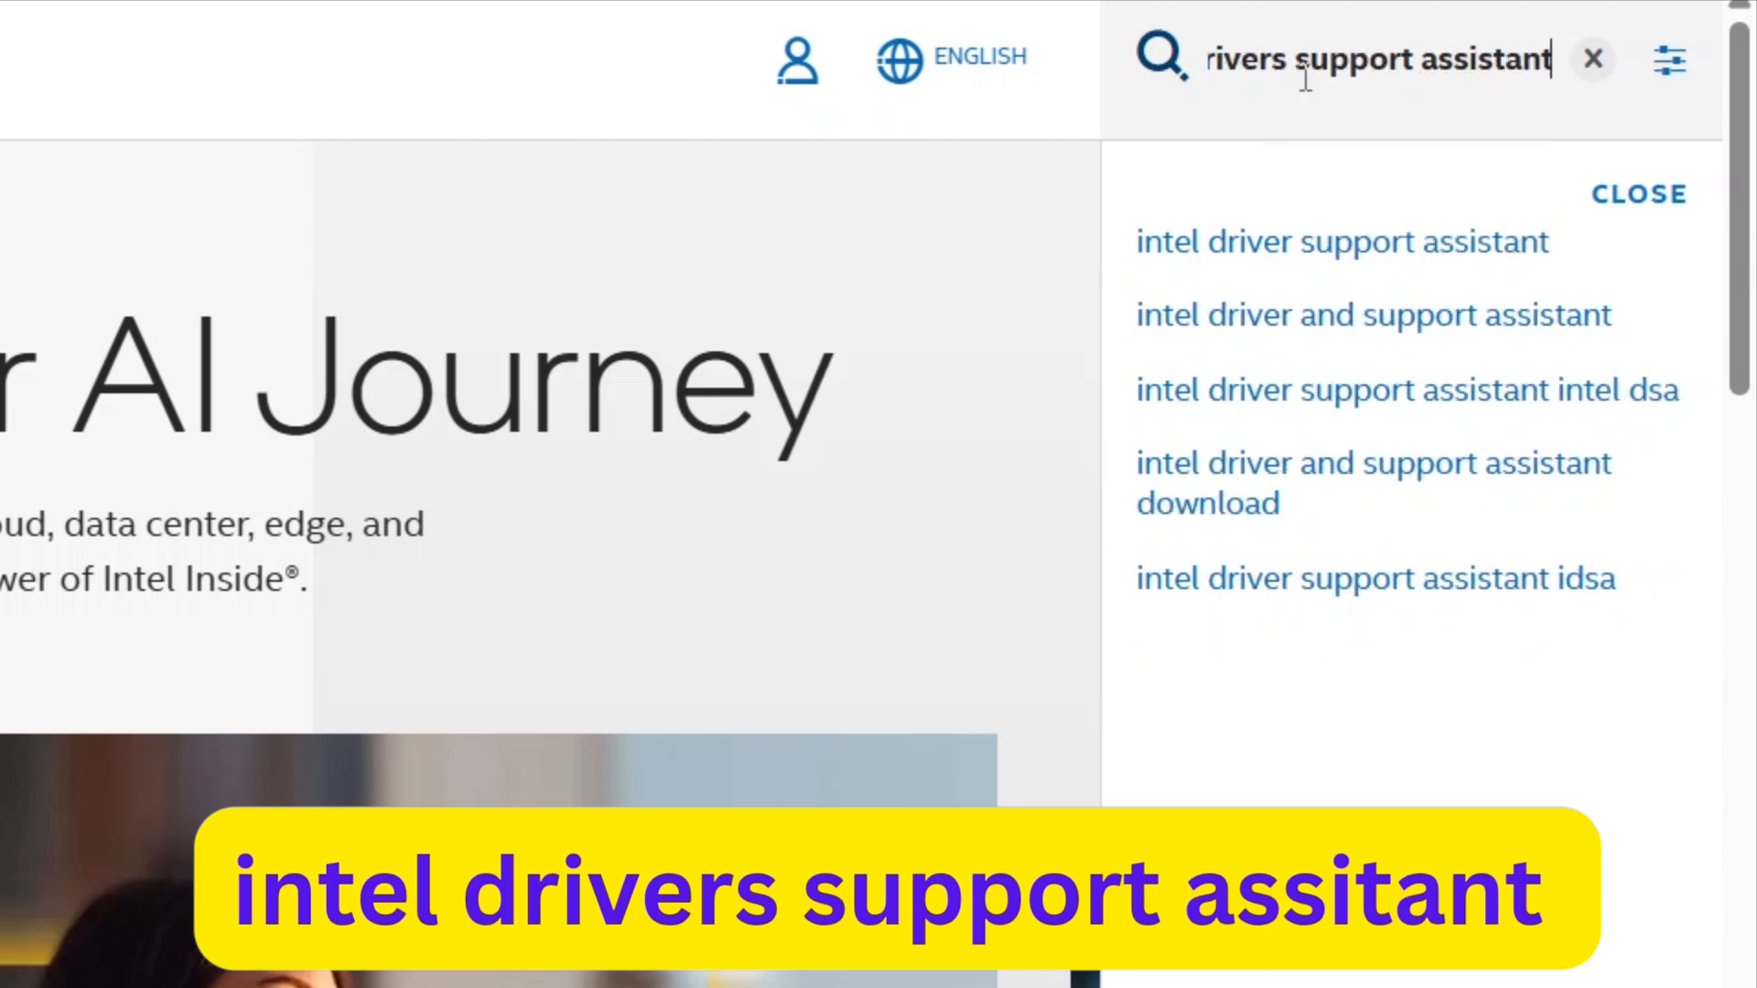
click(1340, 242)
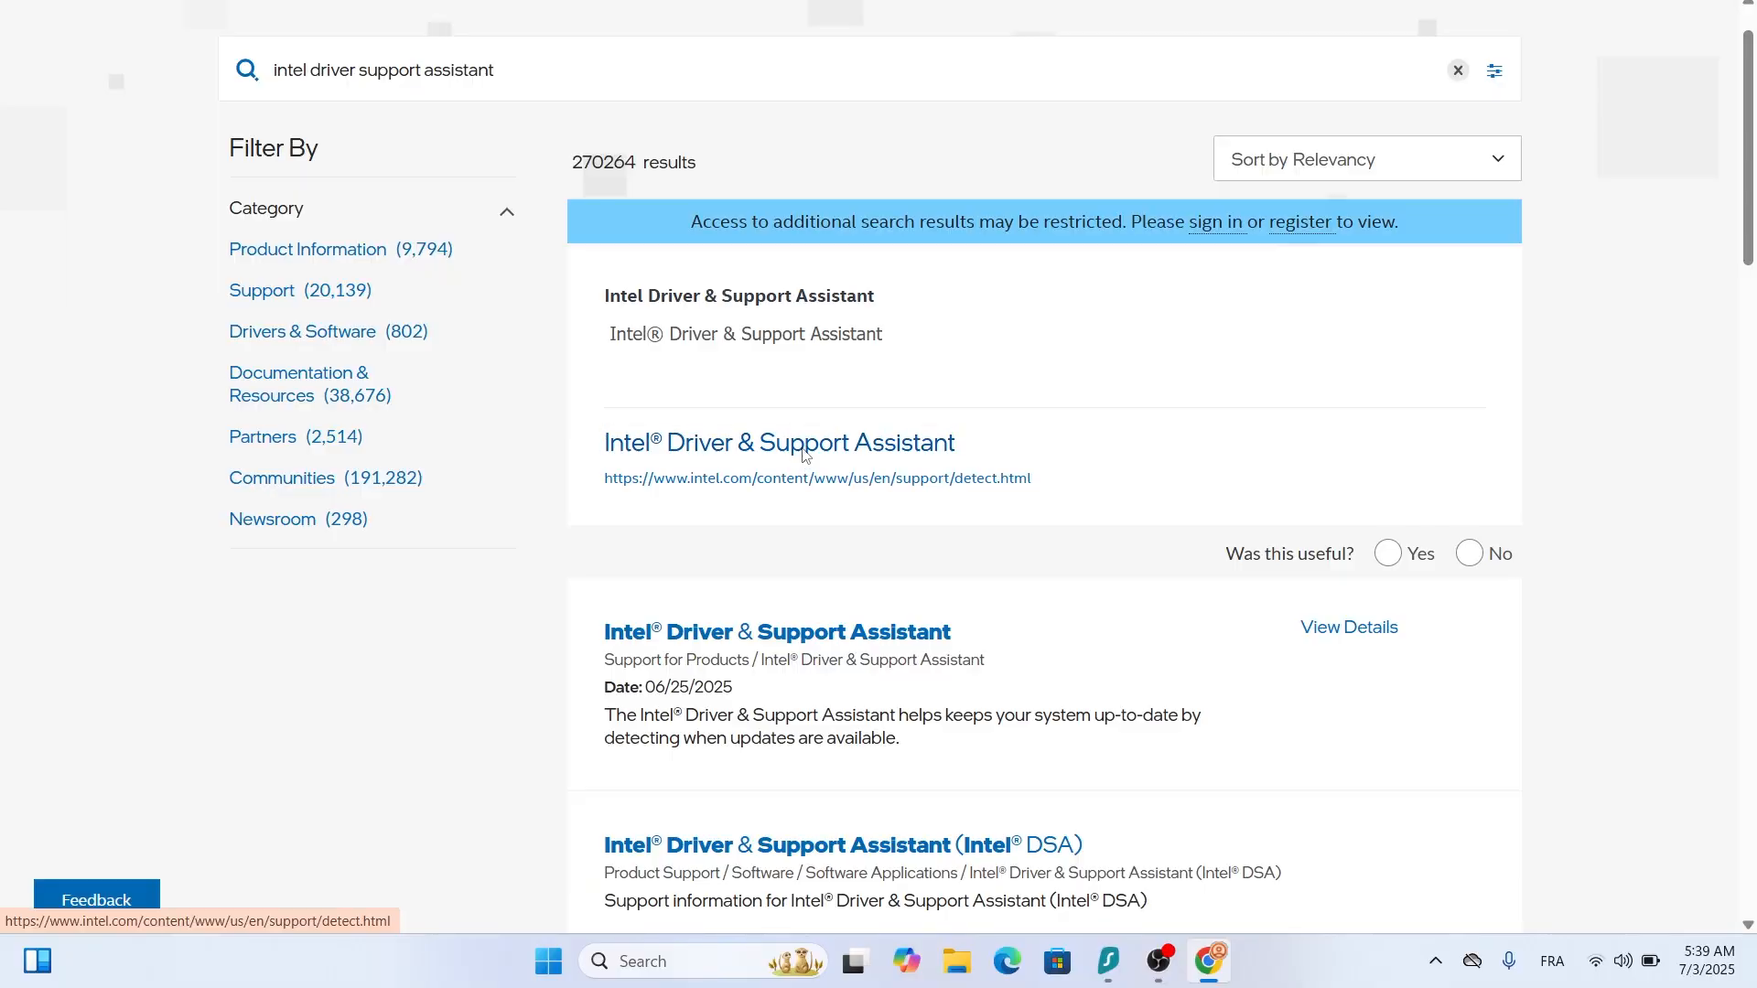
Go to the Intel Driver & Support Assistant result and download its installer.
click(780, 443)
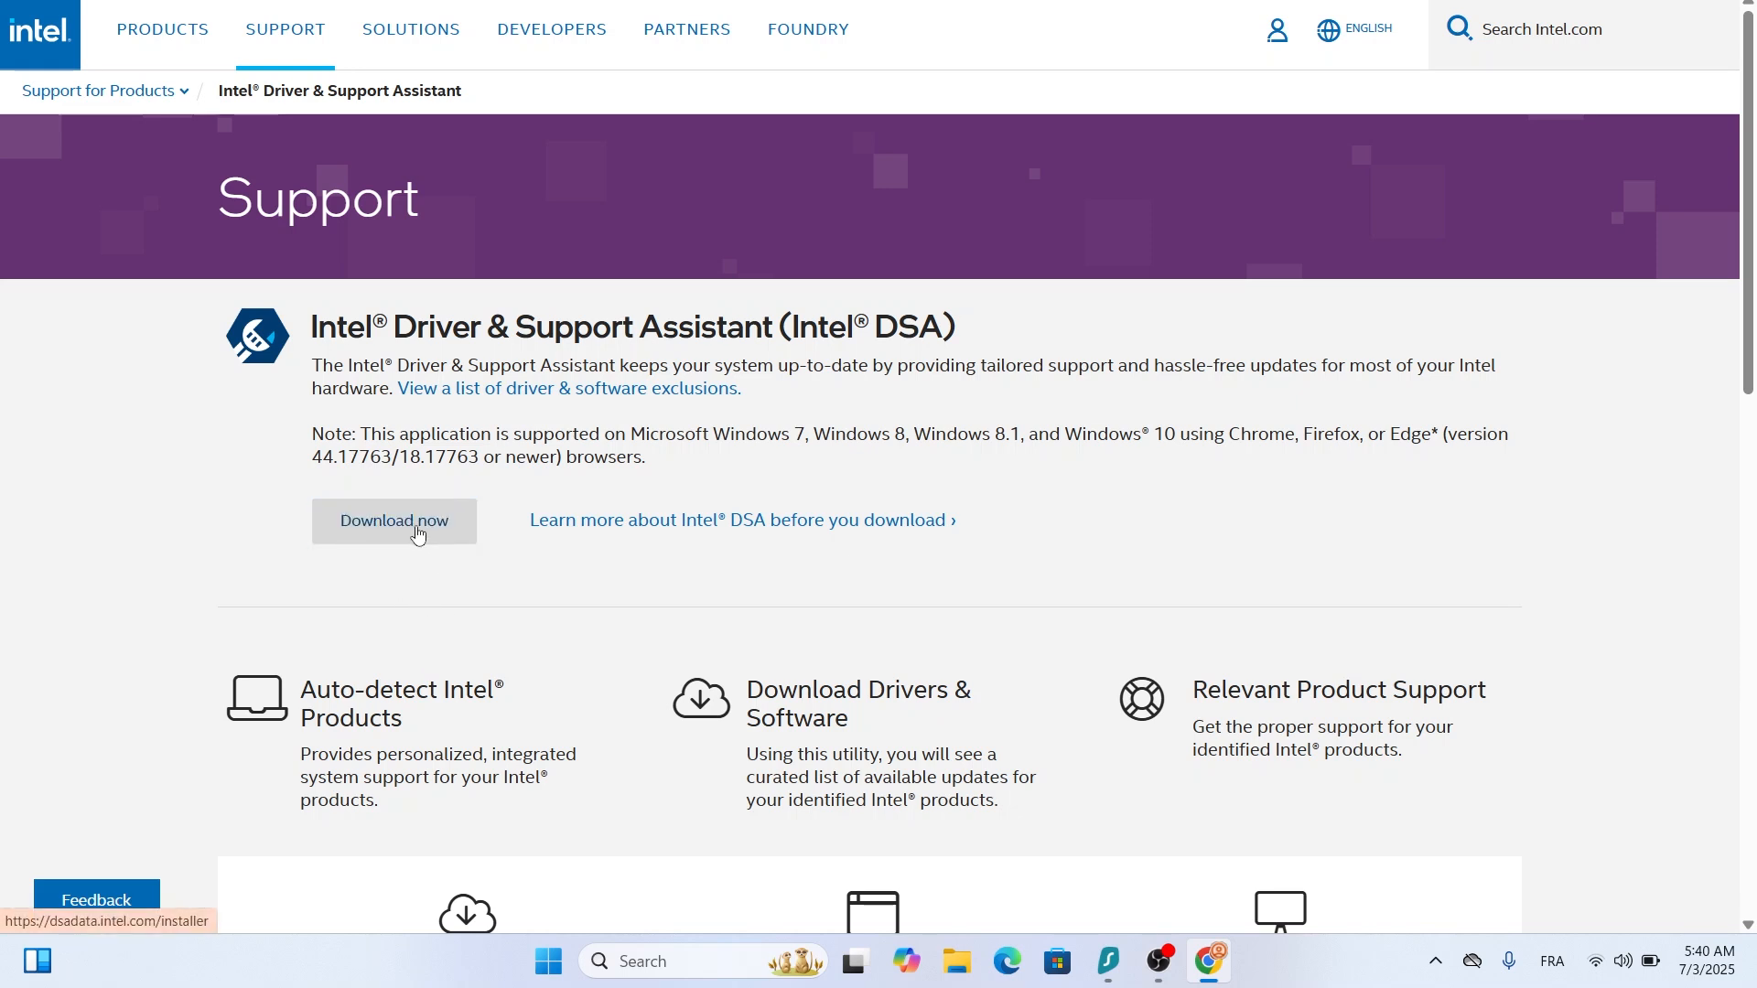
click(393, 520)
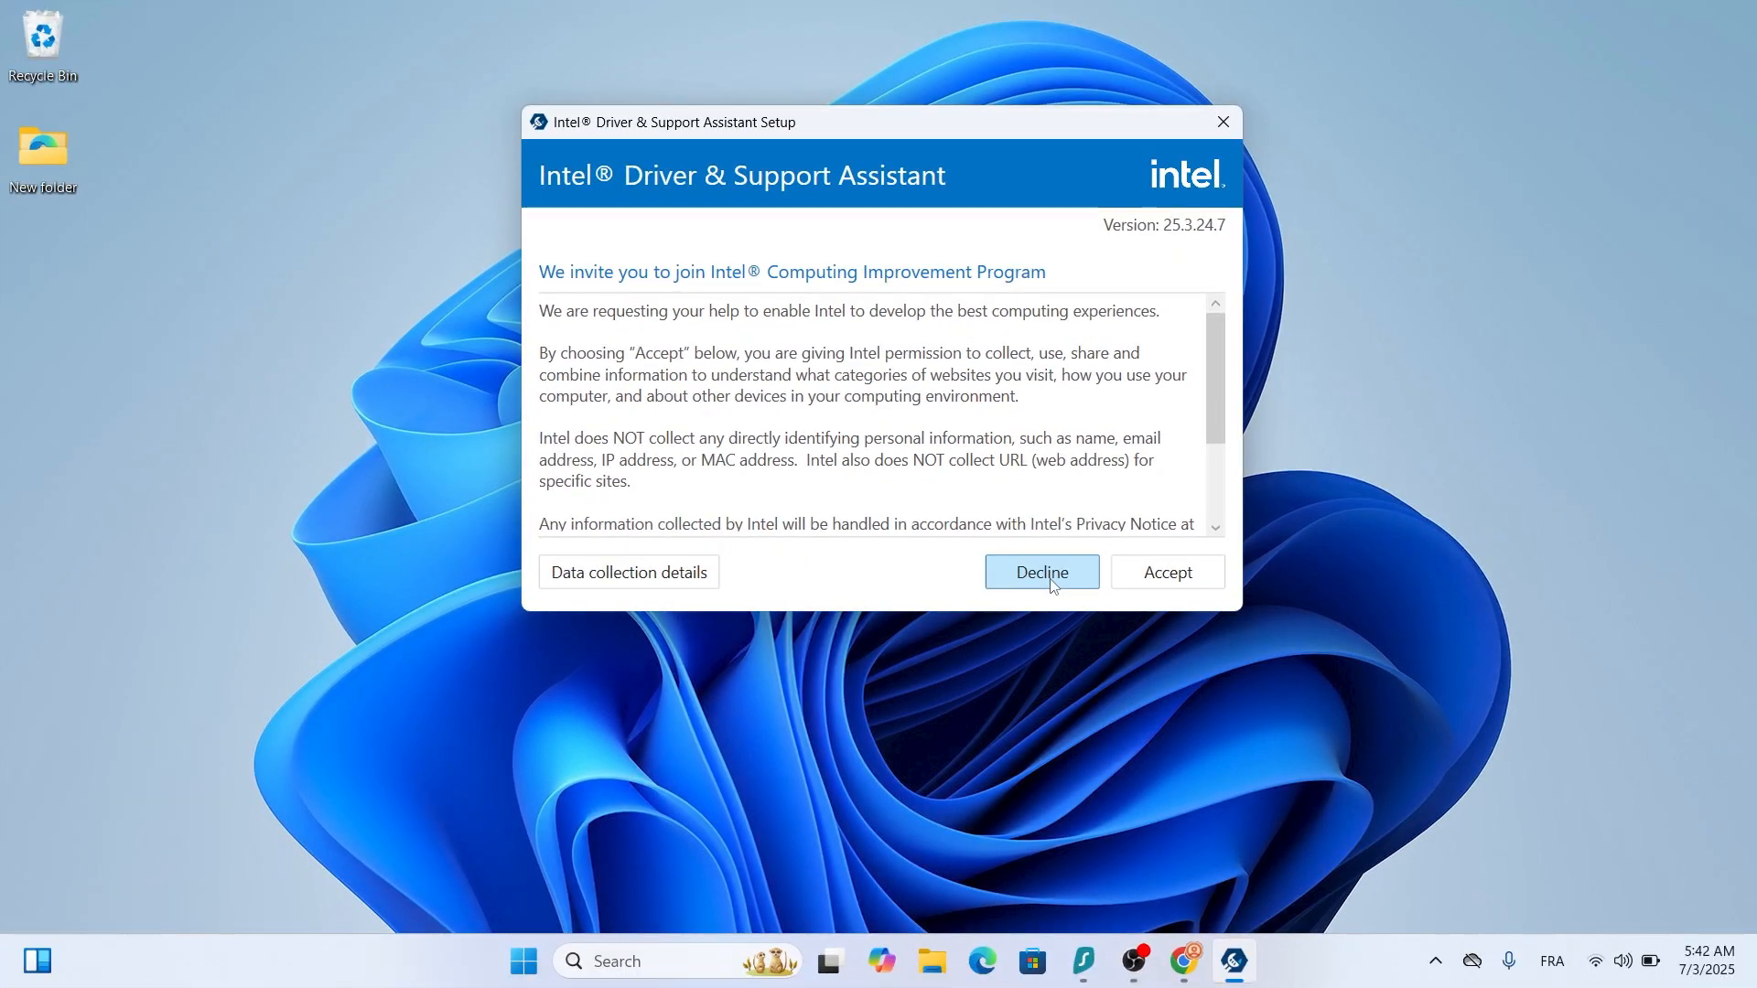
Decline the Computing Improvement Program so the assistant setup starts installing.
click(1039, 571)
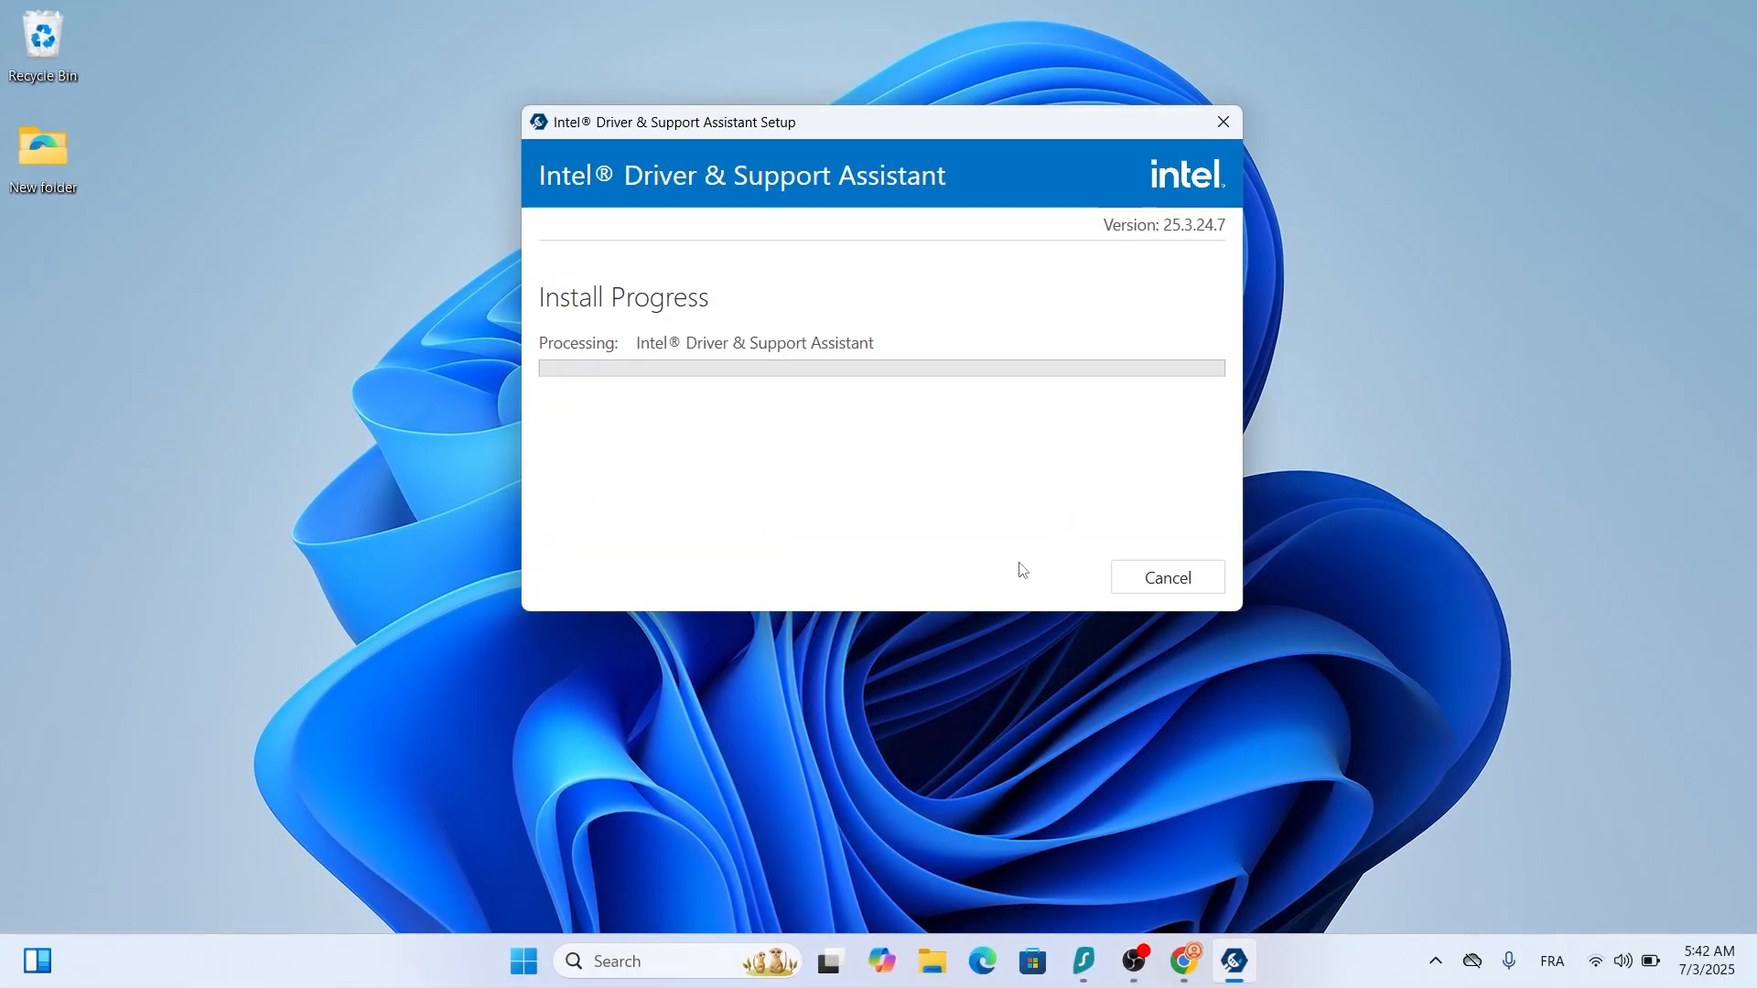
mouse_move(1008, 494)
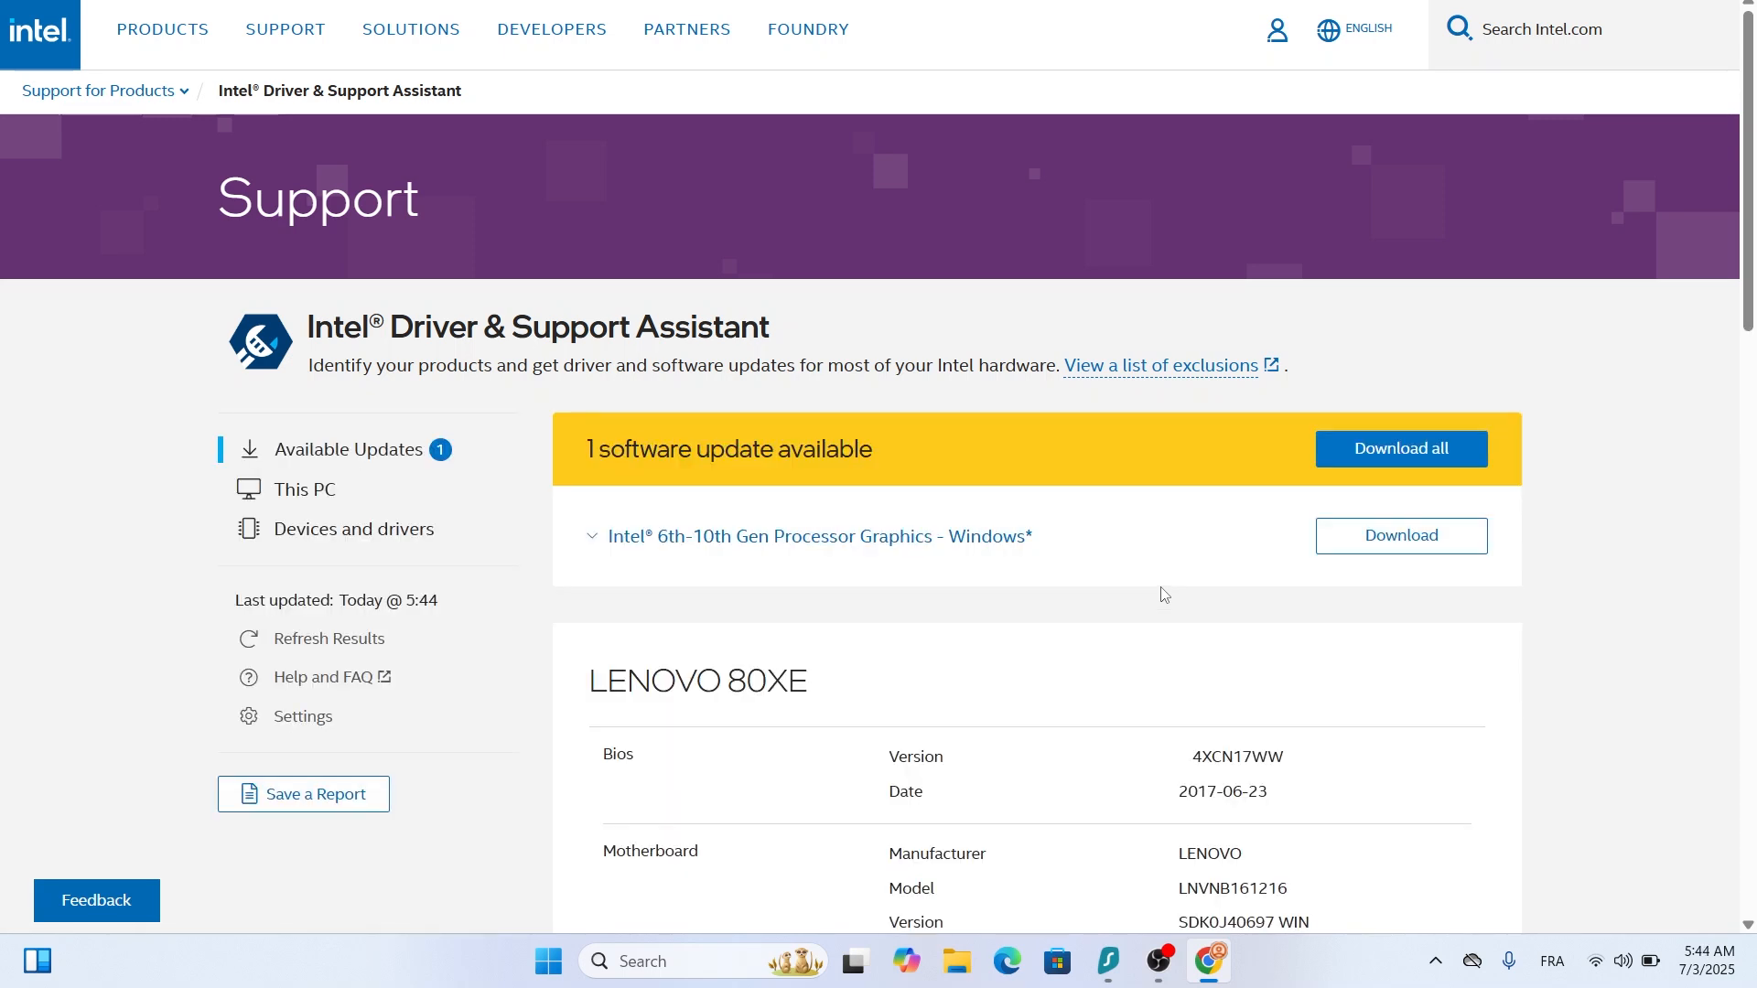
Expand Intel HD Graphics 620 under Devices and drivers to show version 31.0.101.2111 with an update available.
scroll(down, 3)
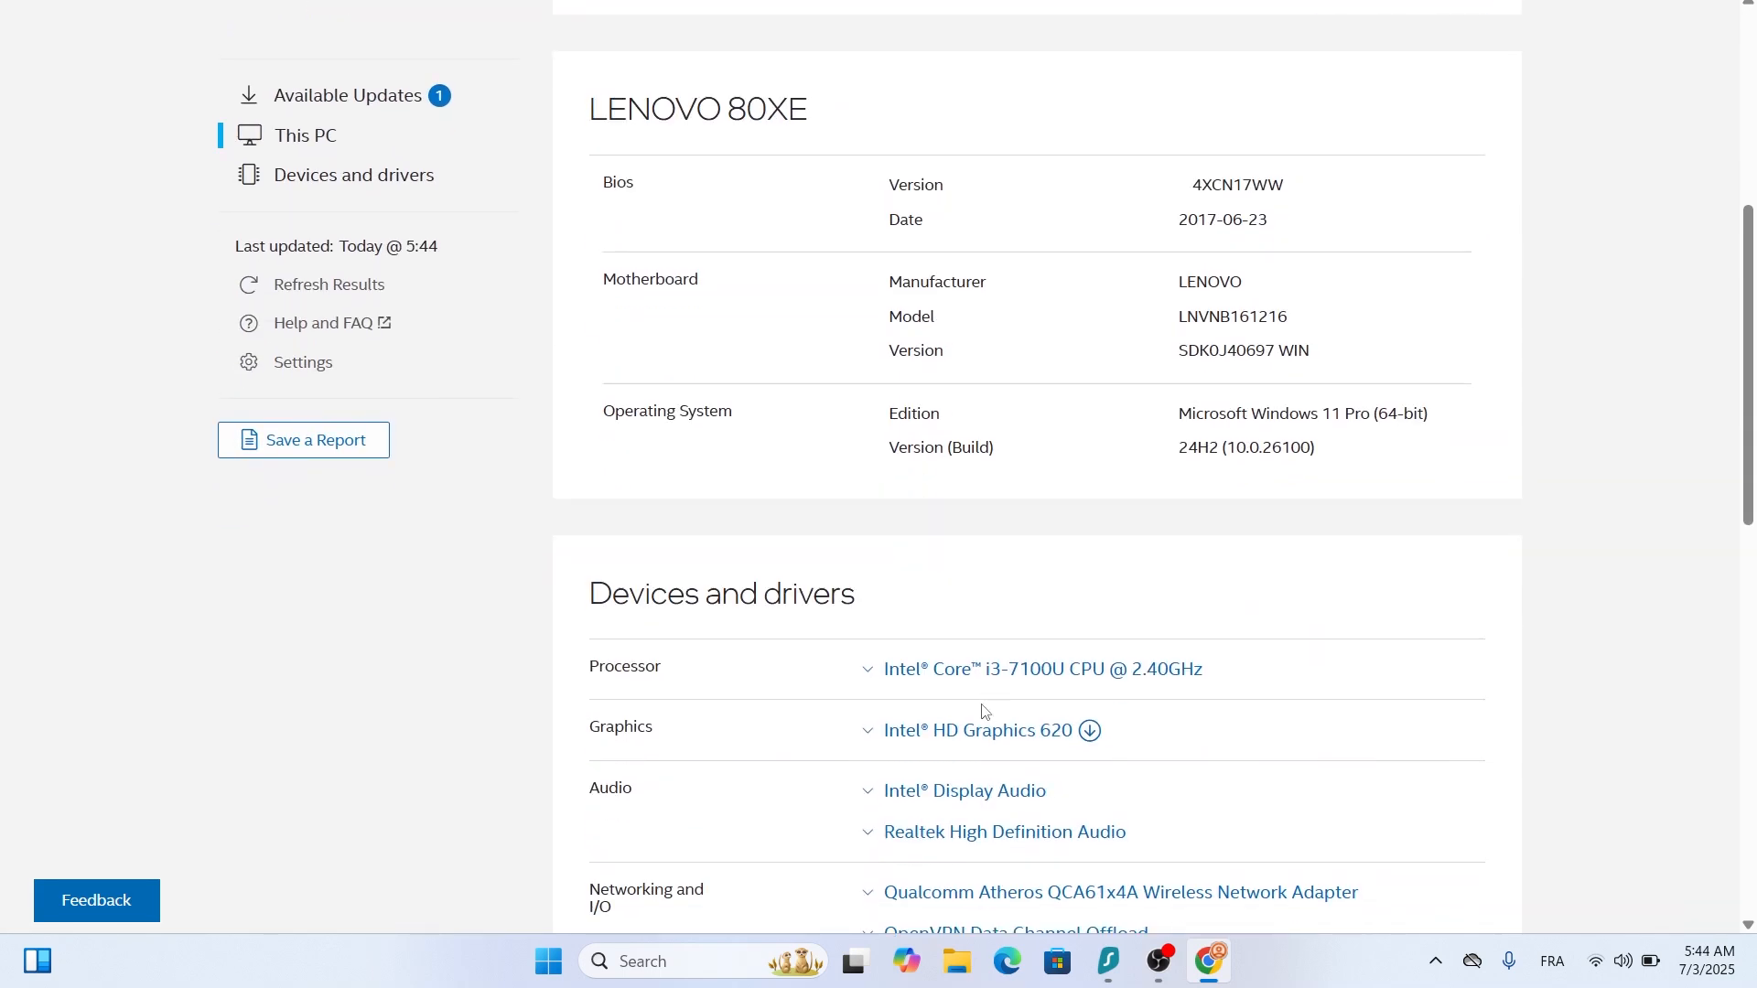
scroll(down, 3)
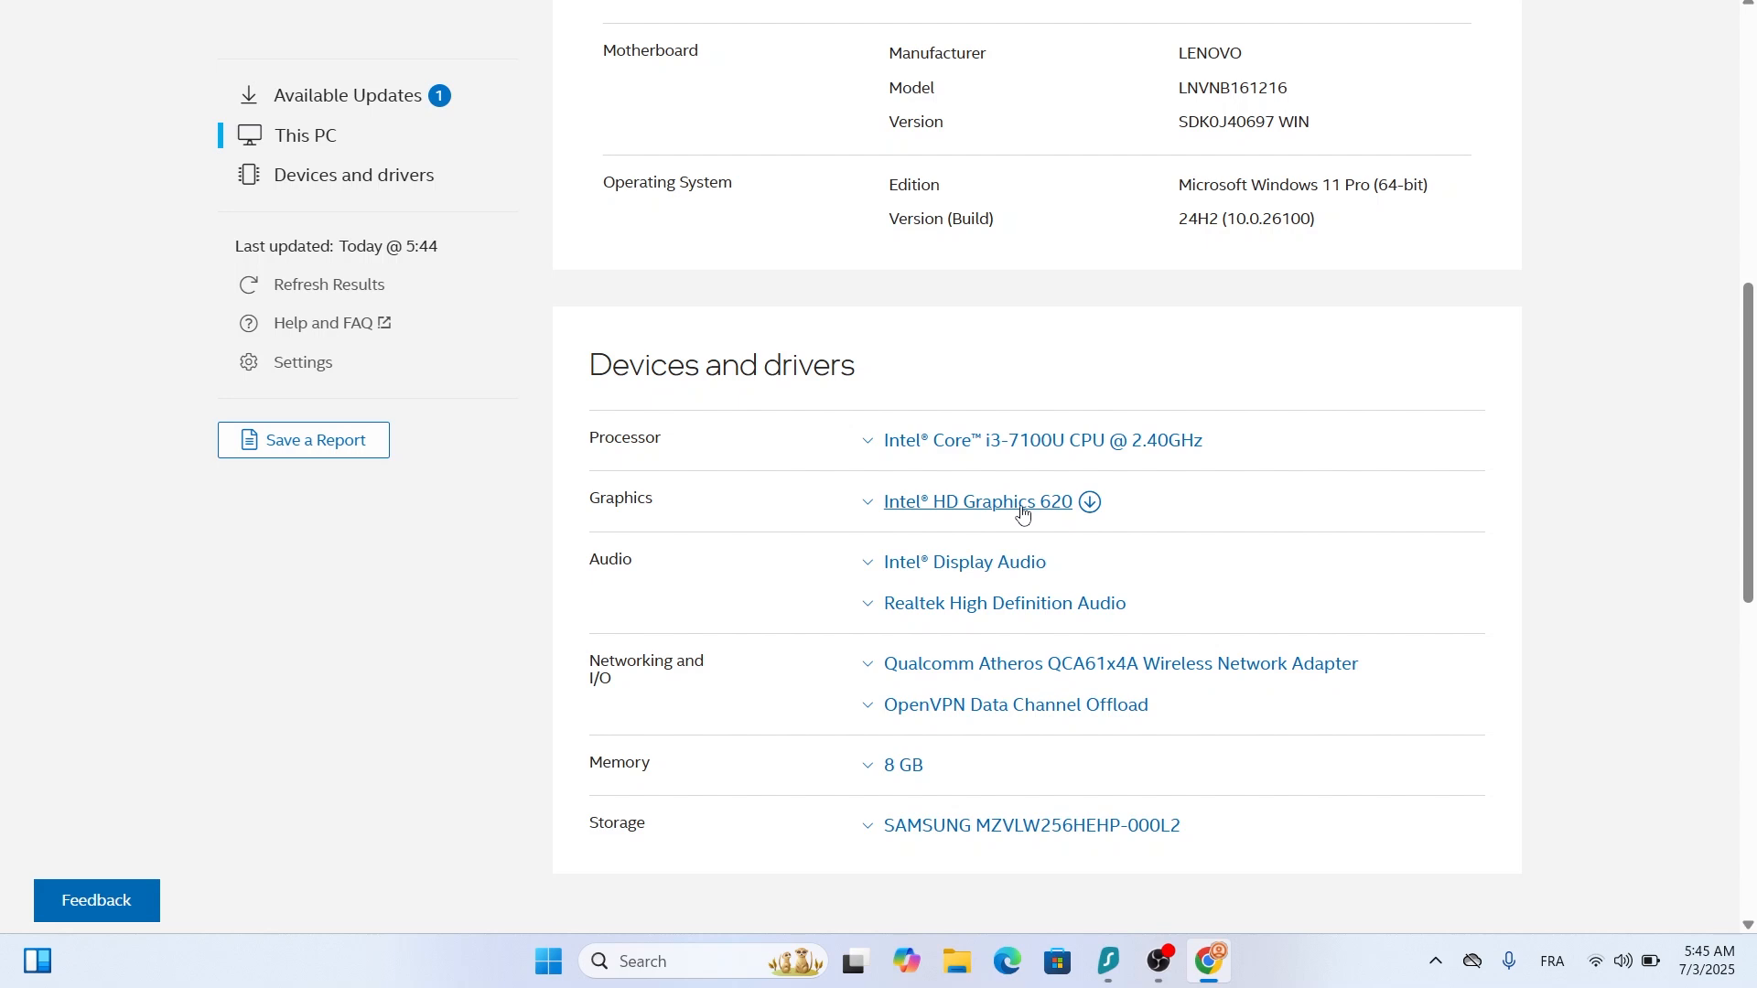
mouse_move(1019, 514)
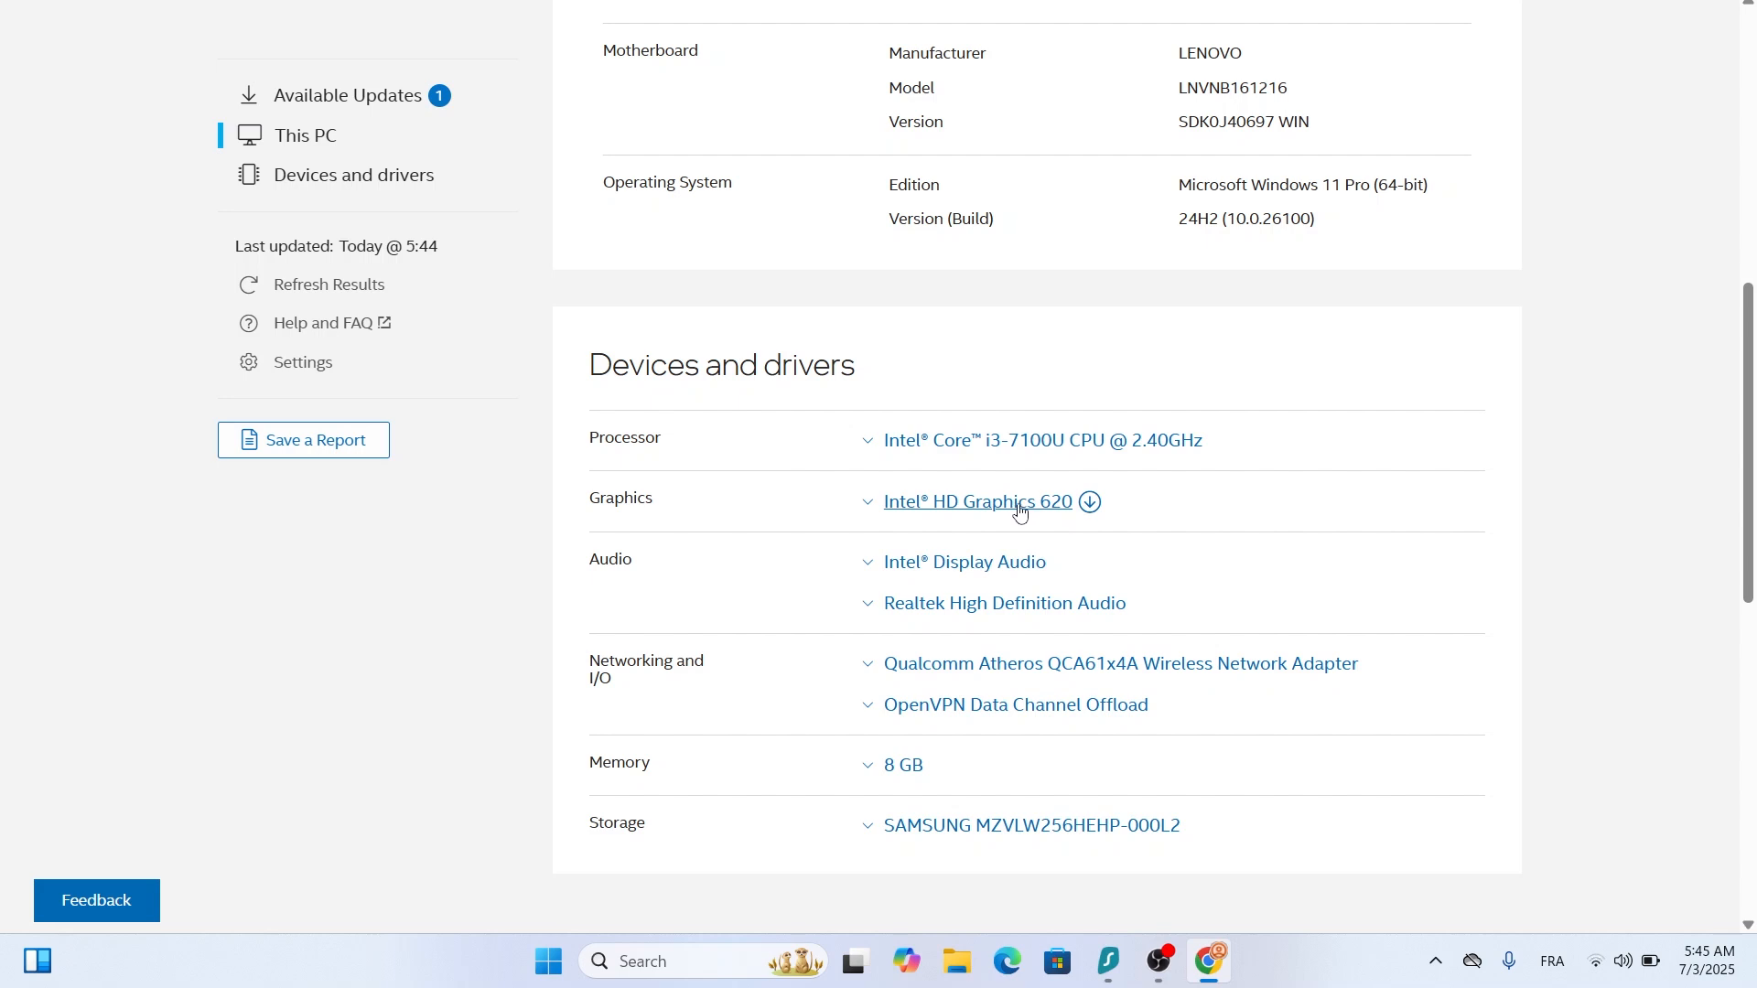
click(977, 502)
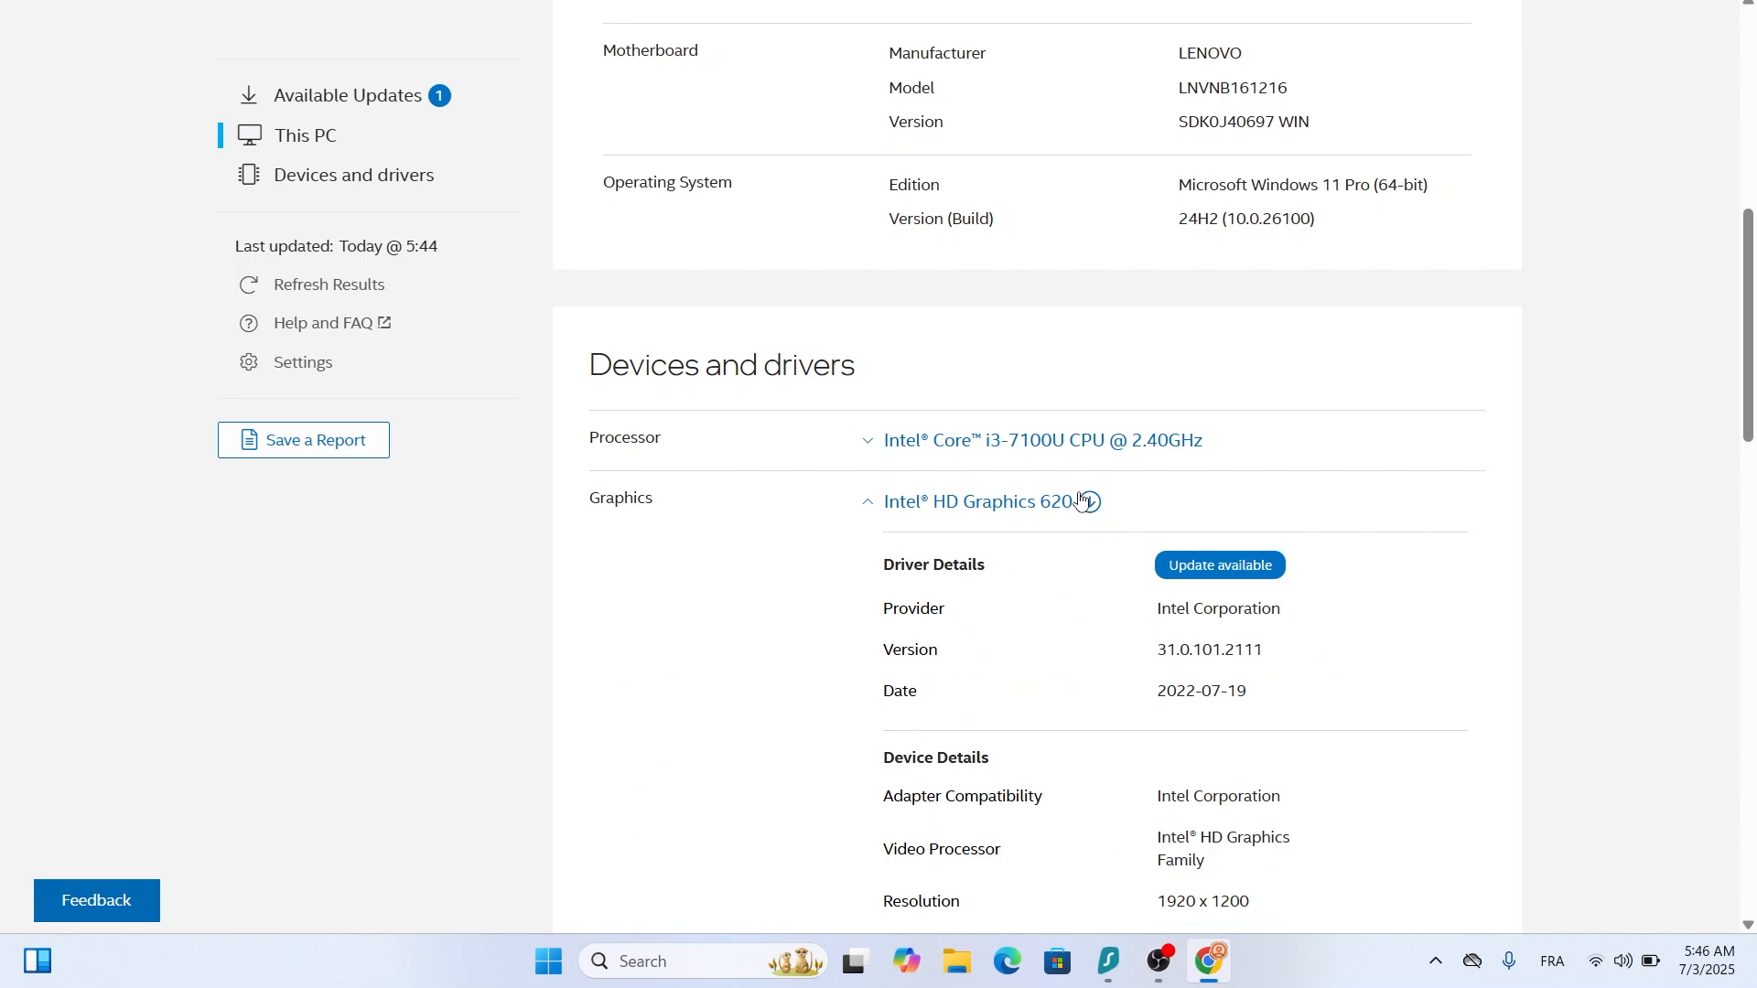
scroll(down, 3)
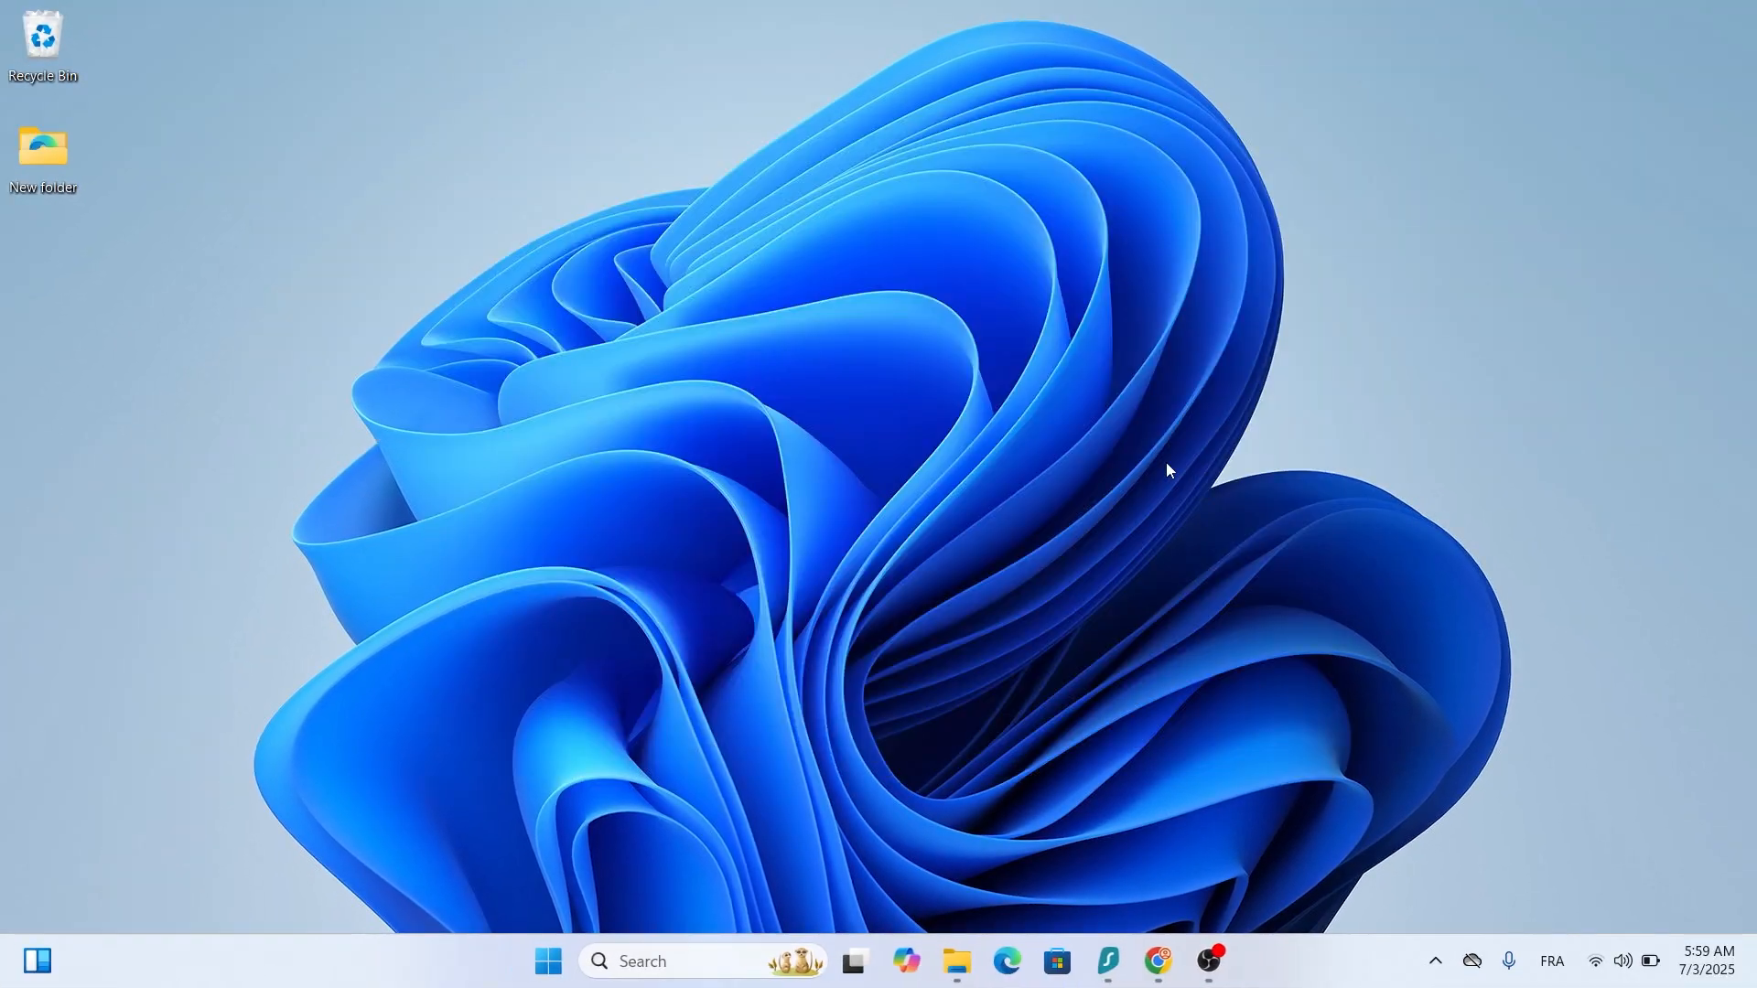
mouse_move(1118, 366)
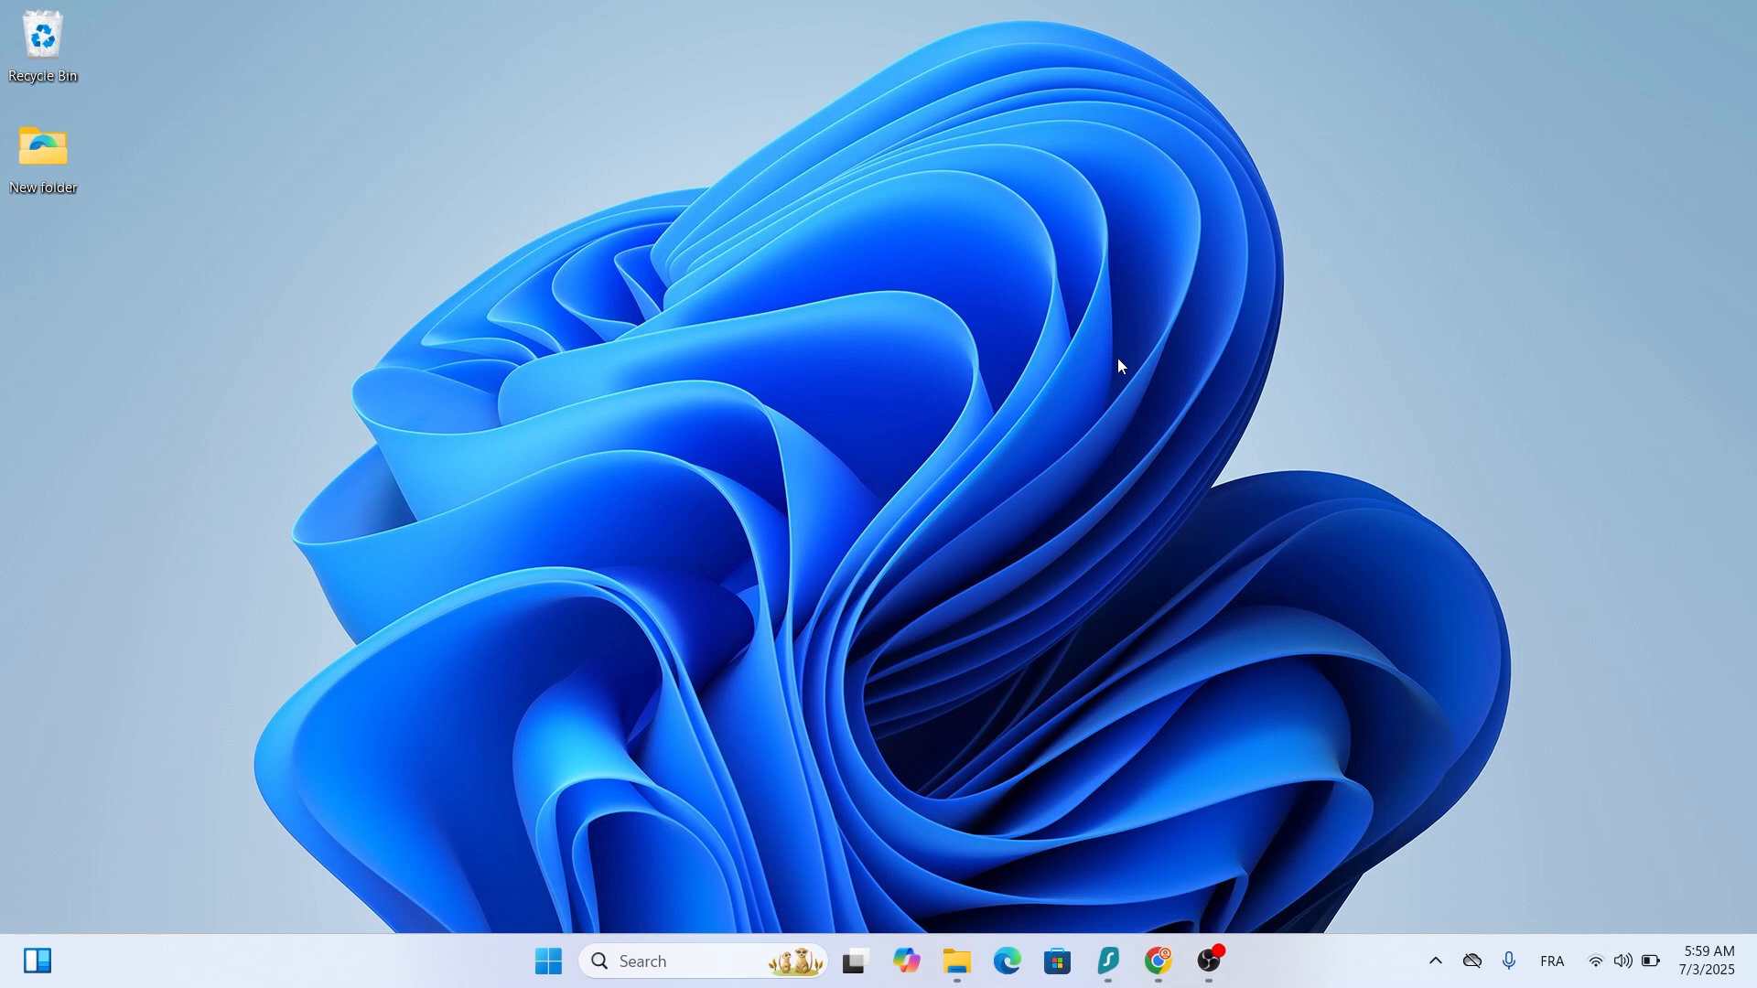
mouse_move(1116, 361)
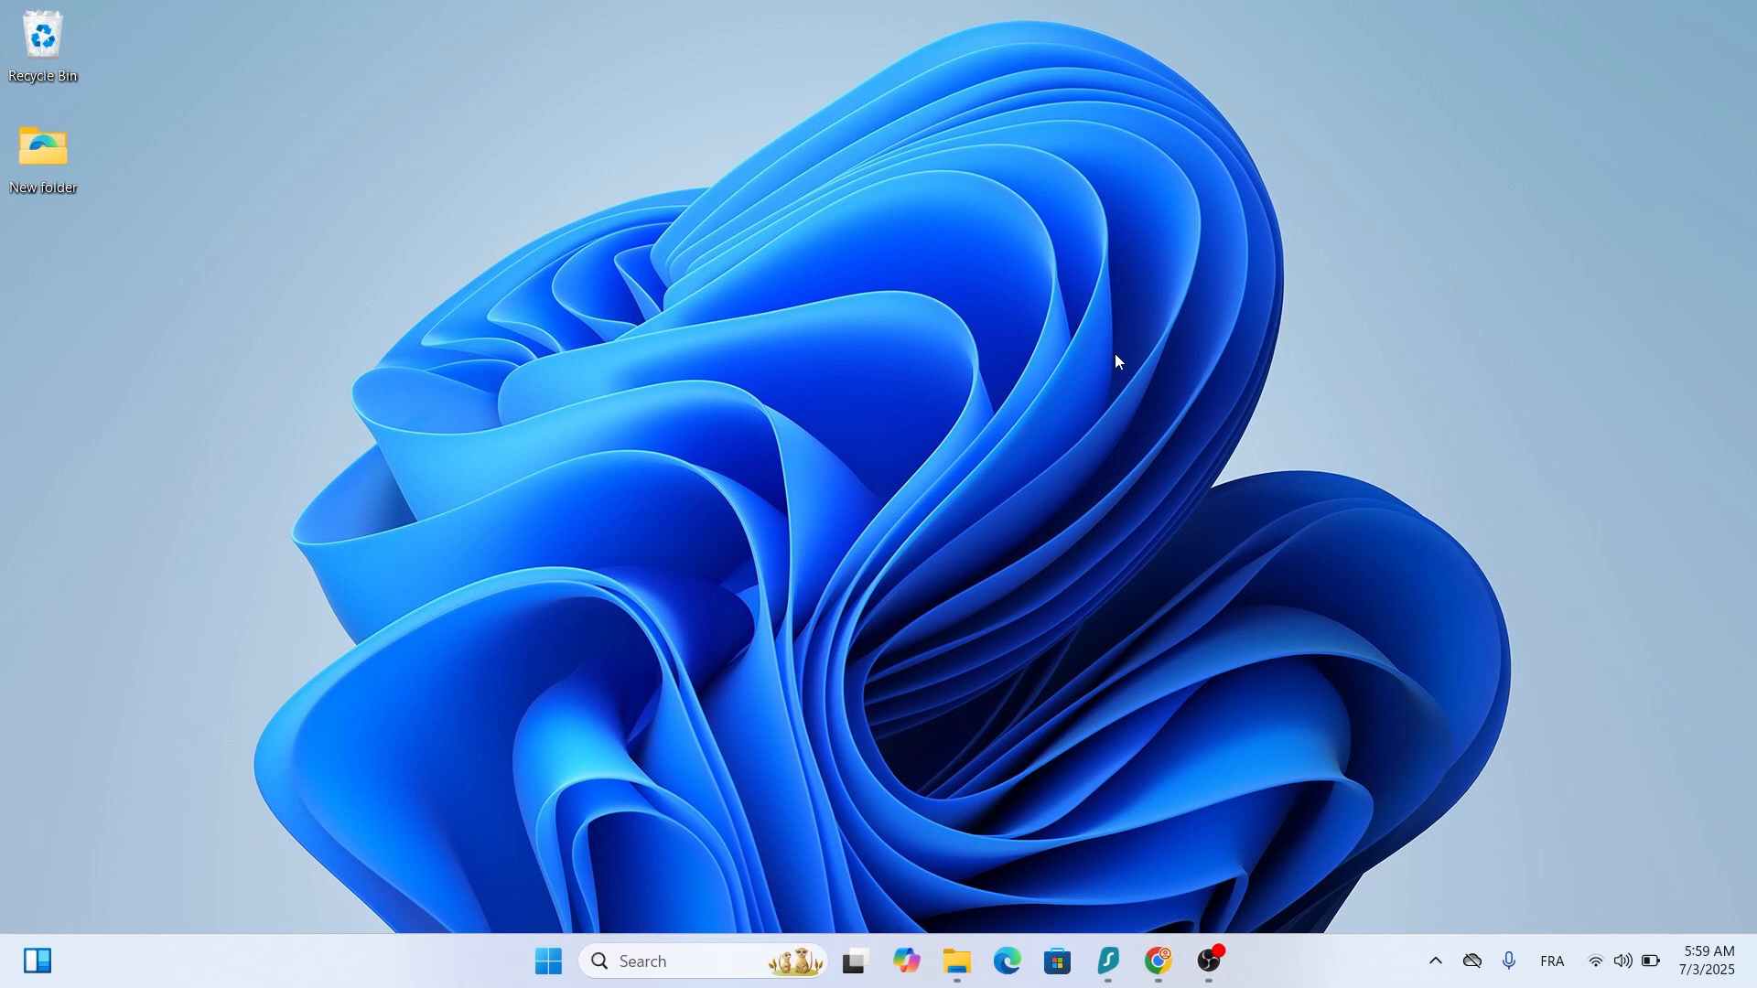
mouse_move(1109, 350)
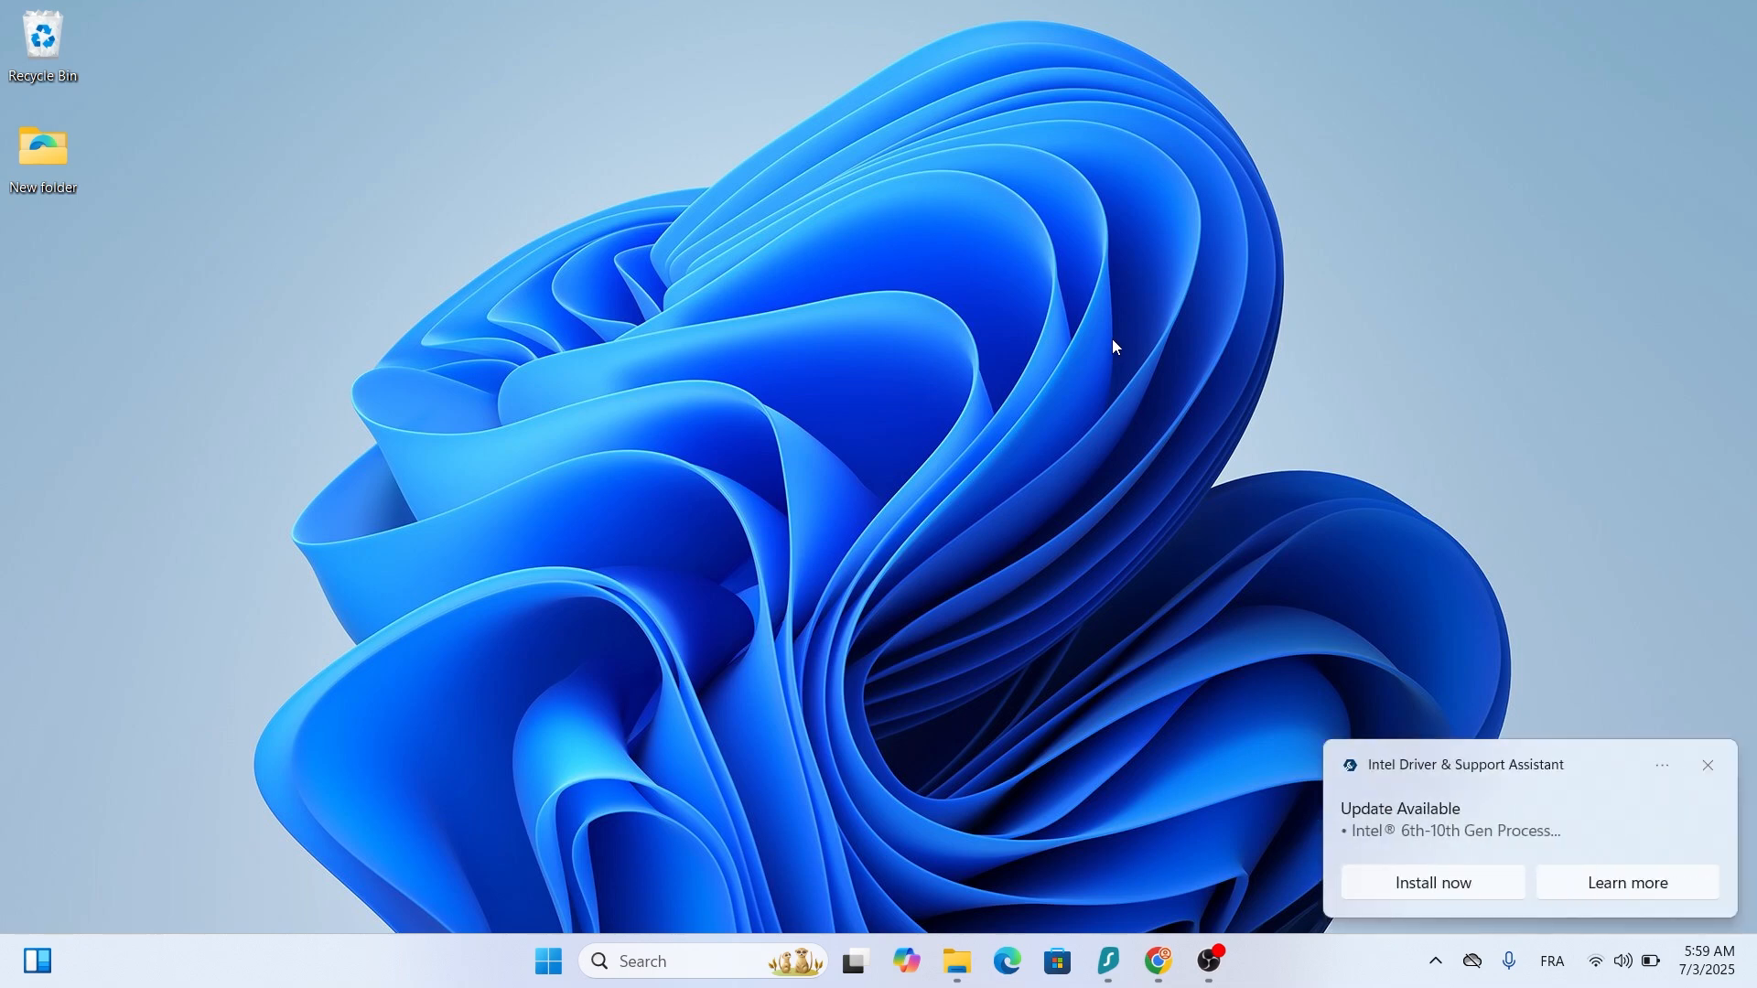
Reach the System About page from the Start quick-link menu to view RAM and processor specs.
click(1707, 765)
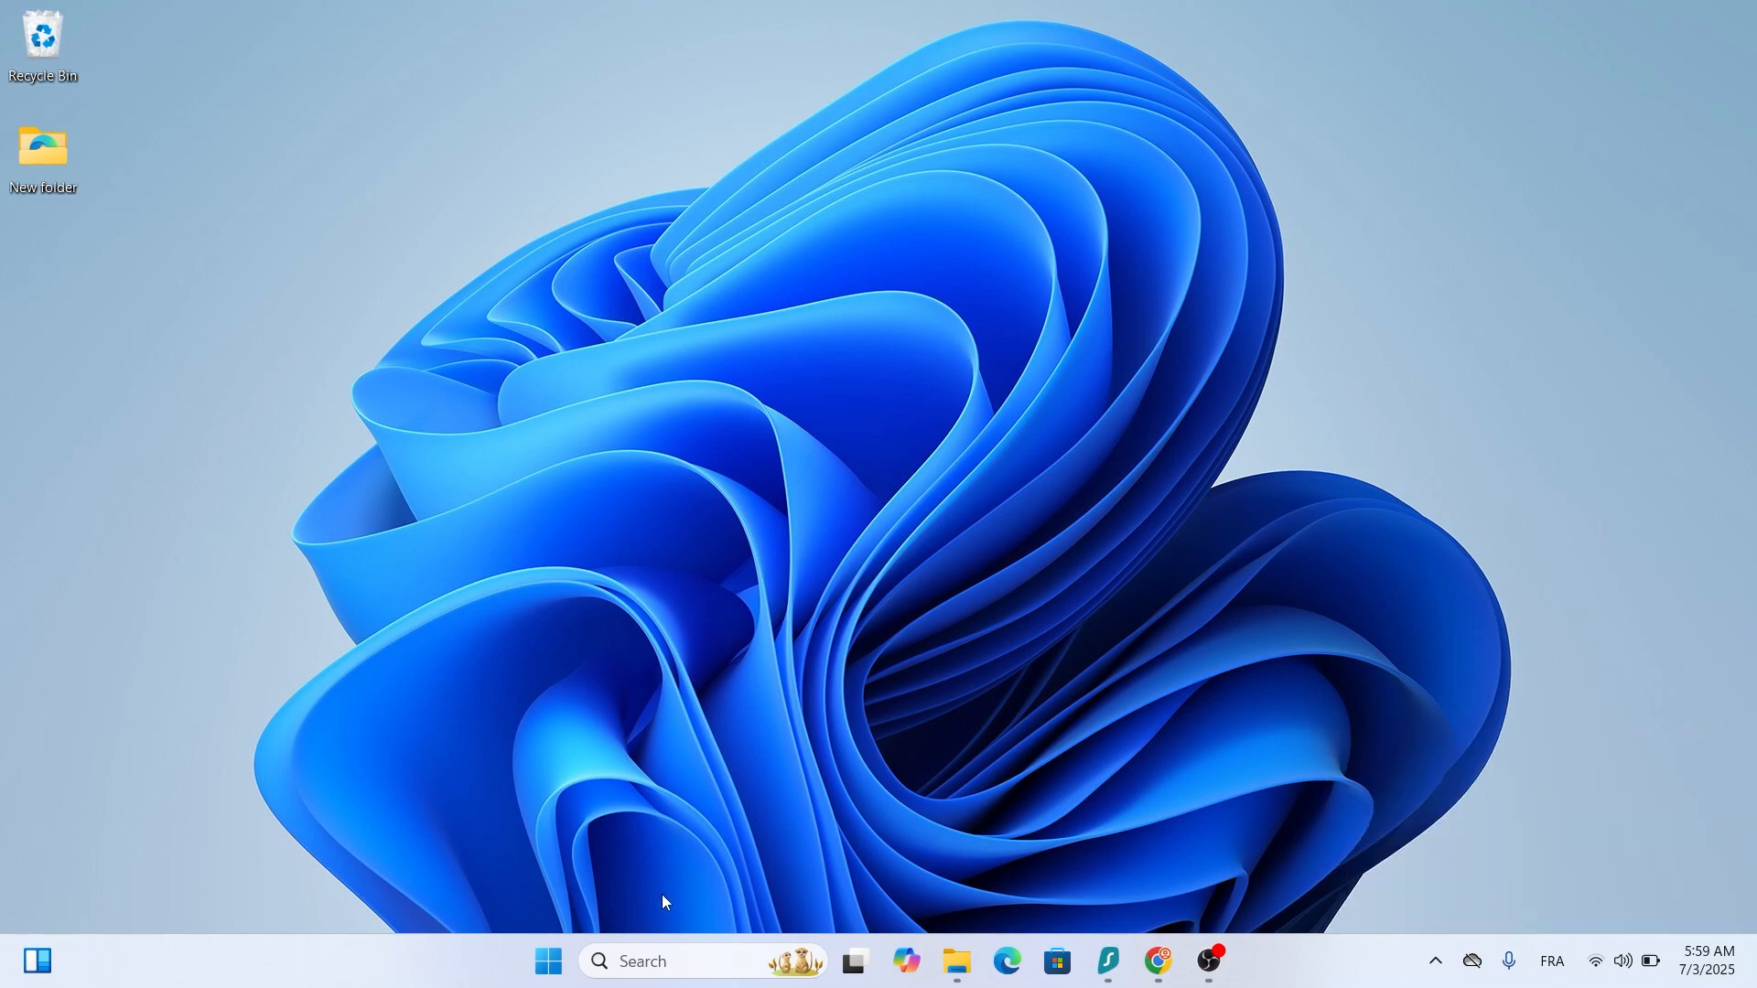
right_click(547, 960)
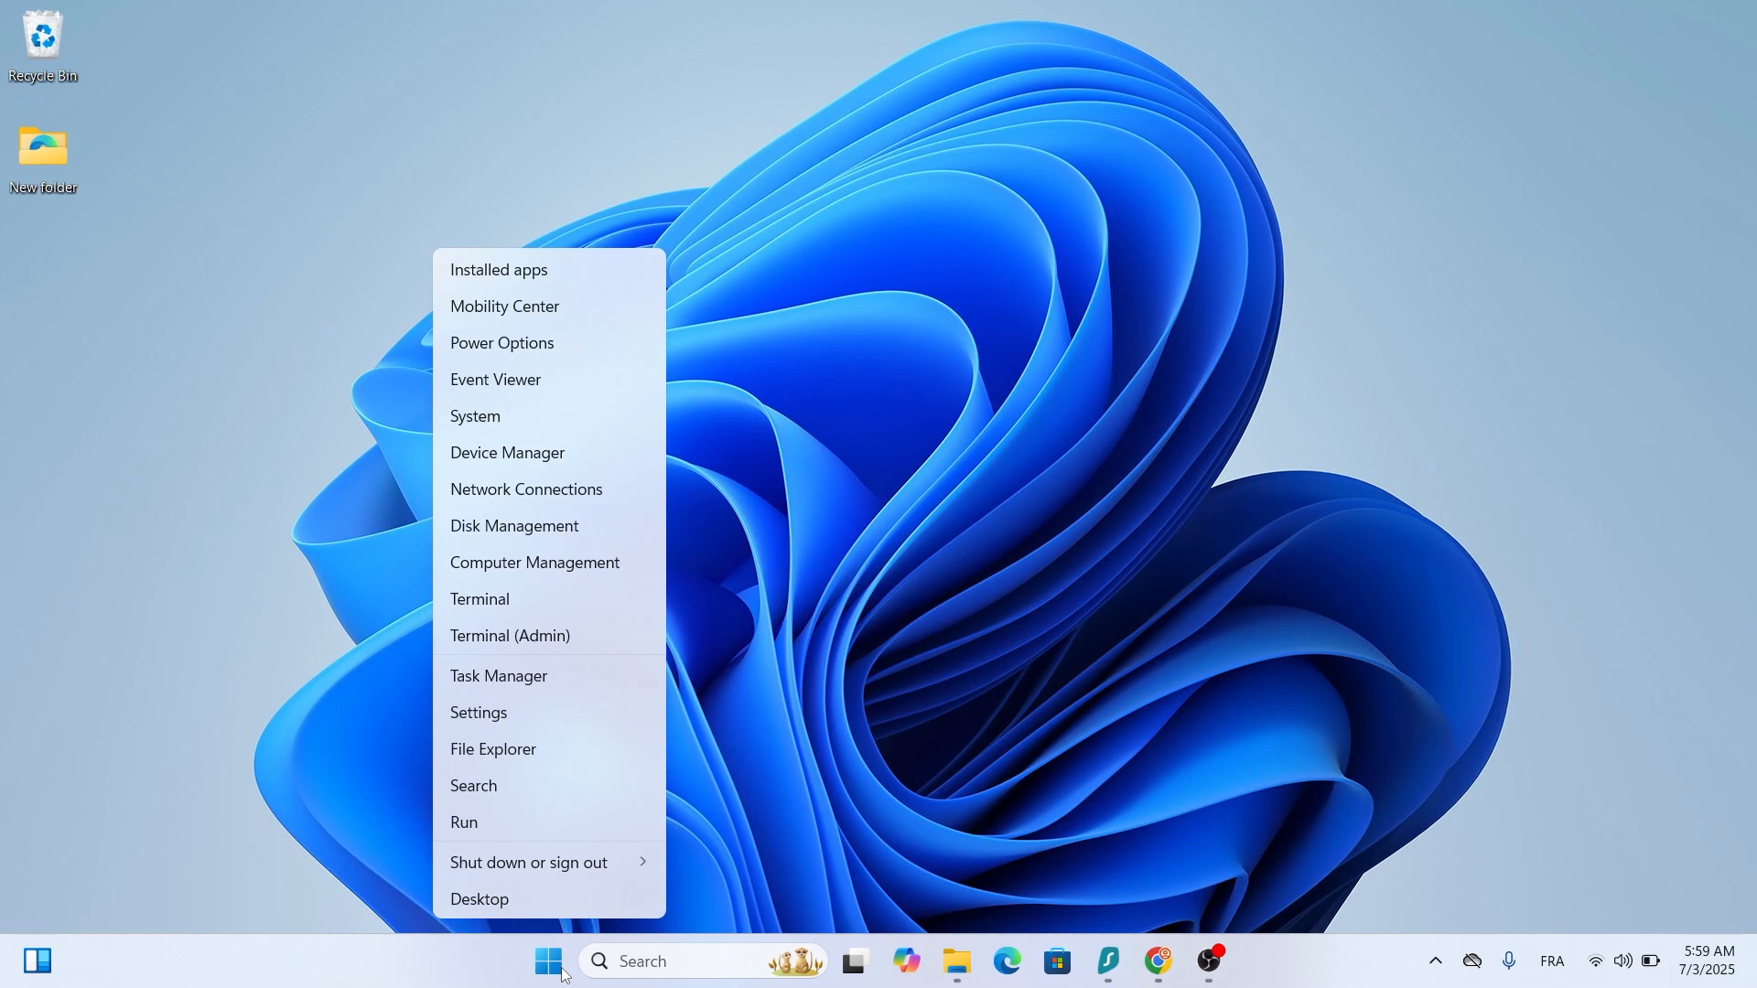
click(556, 429)
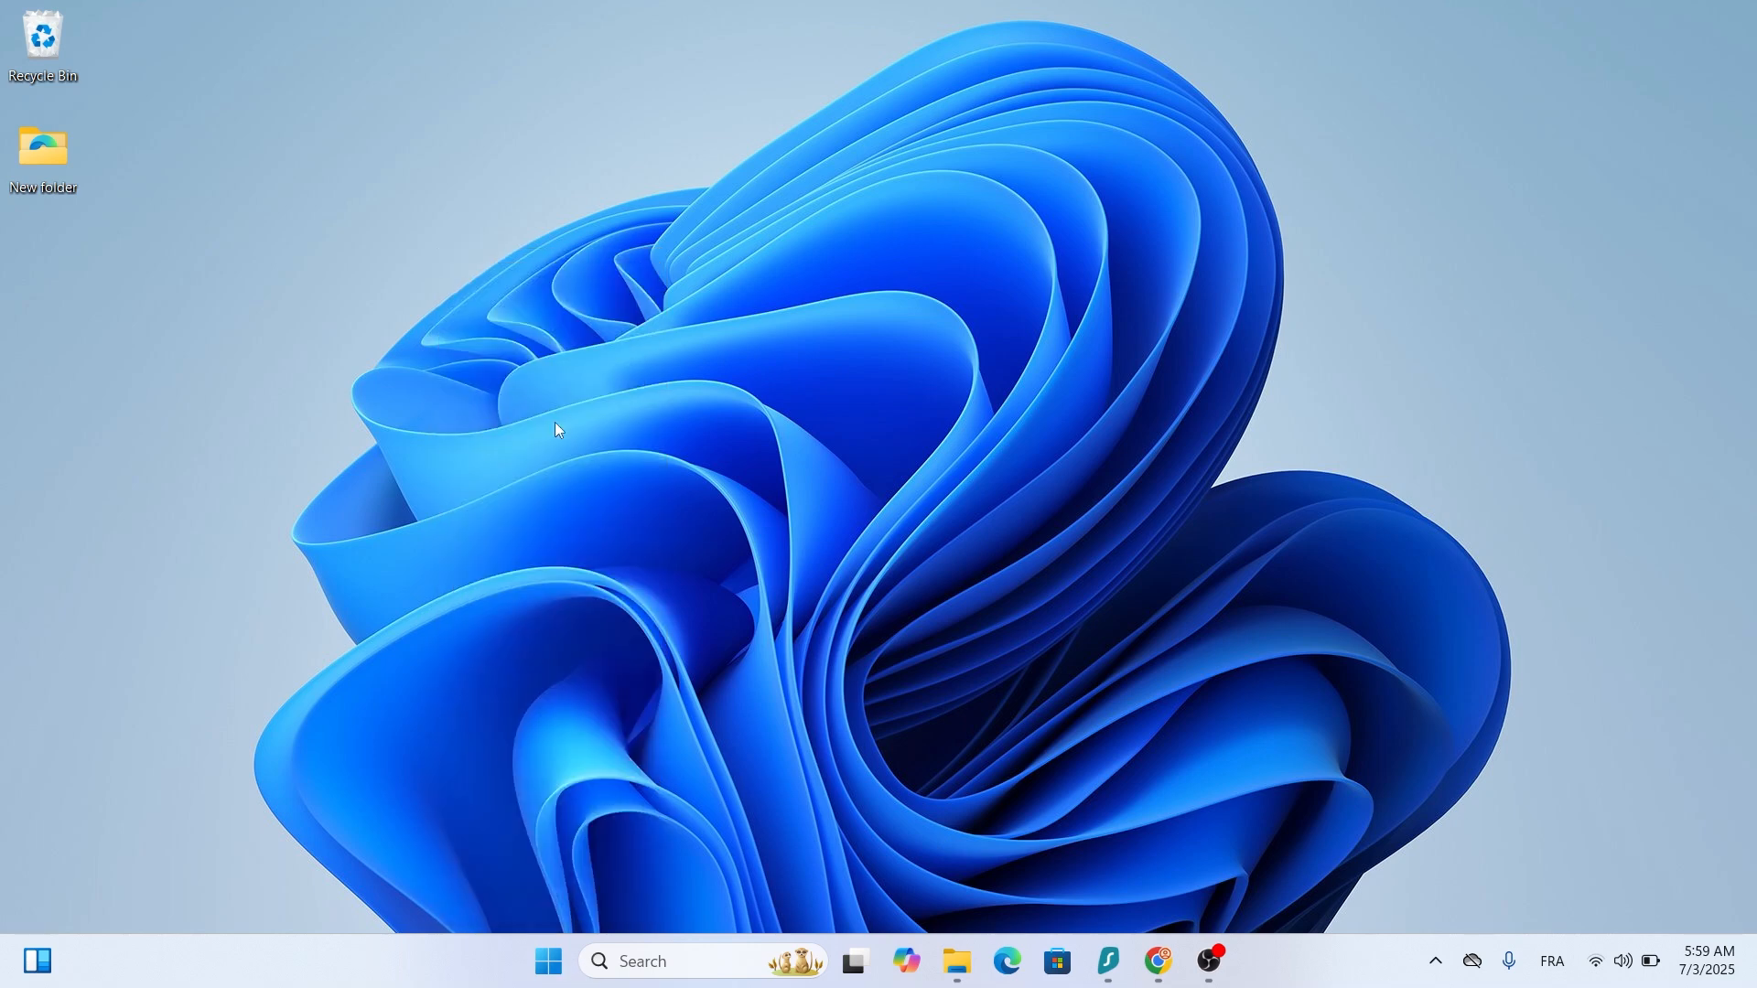
click(1232, 961)
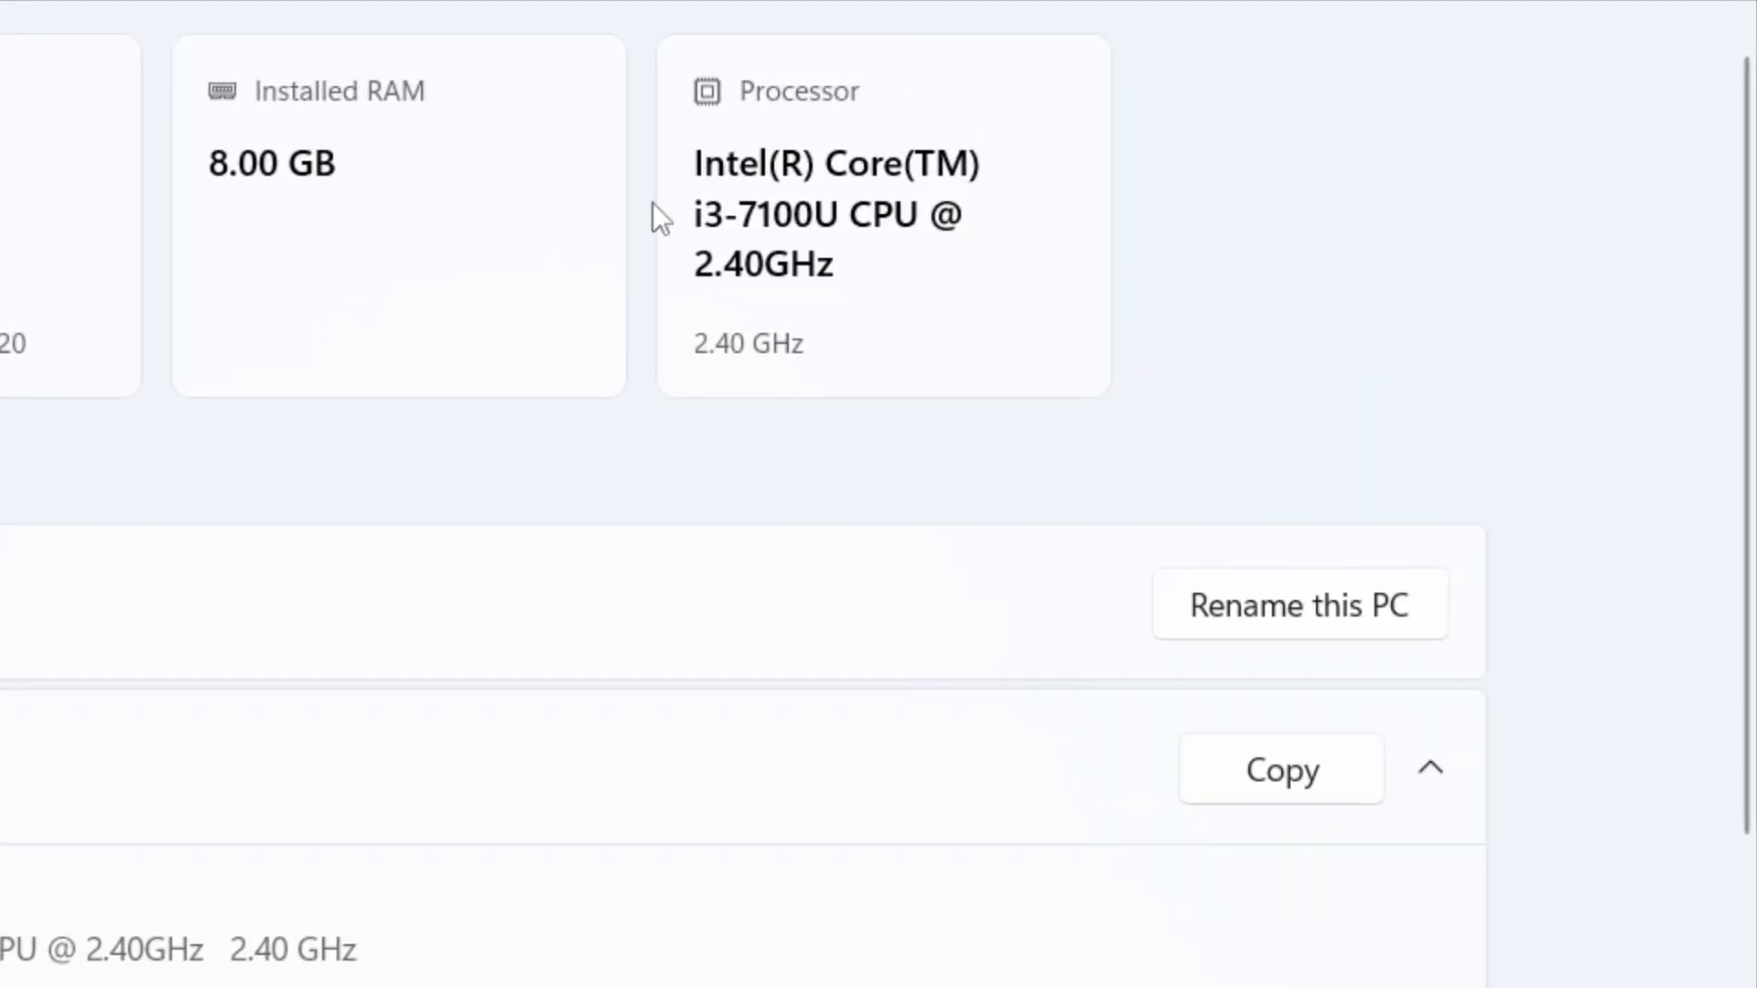
mouse_move(766, 122)
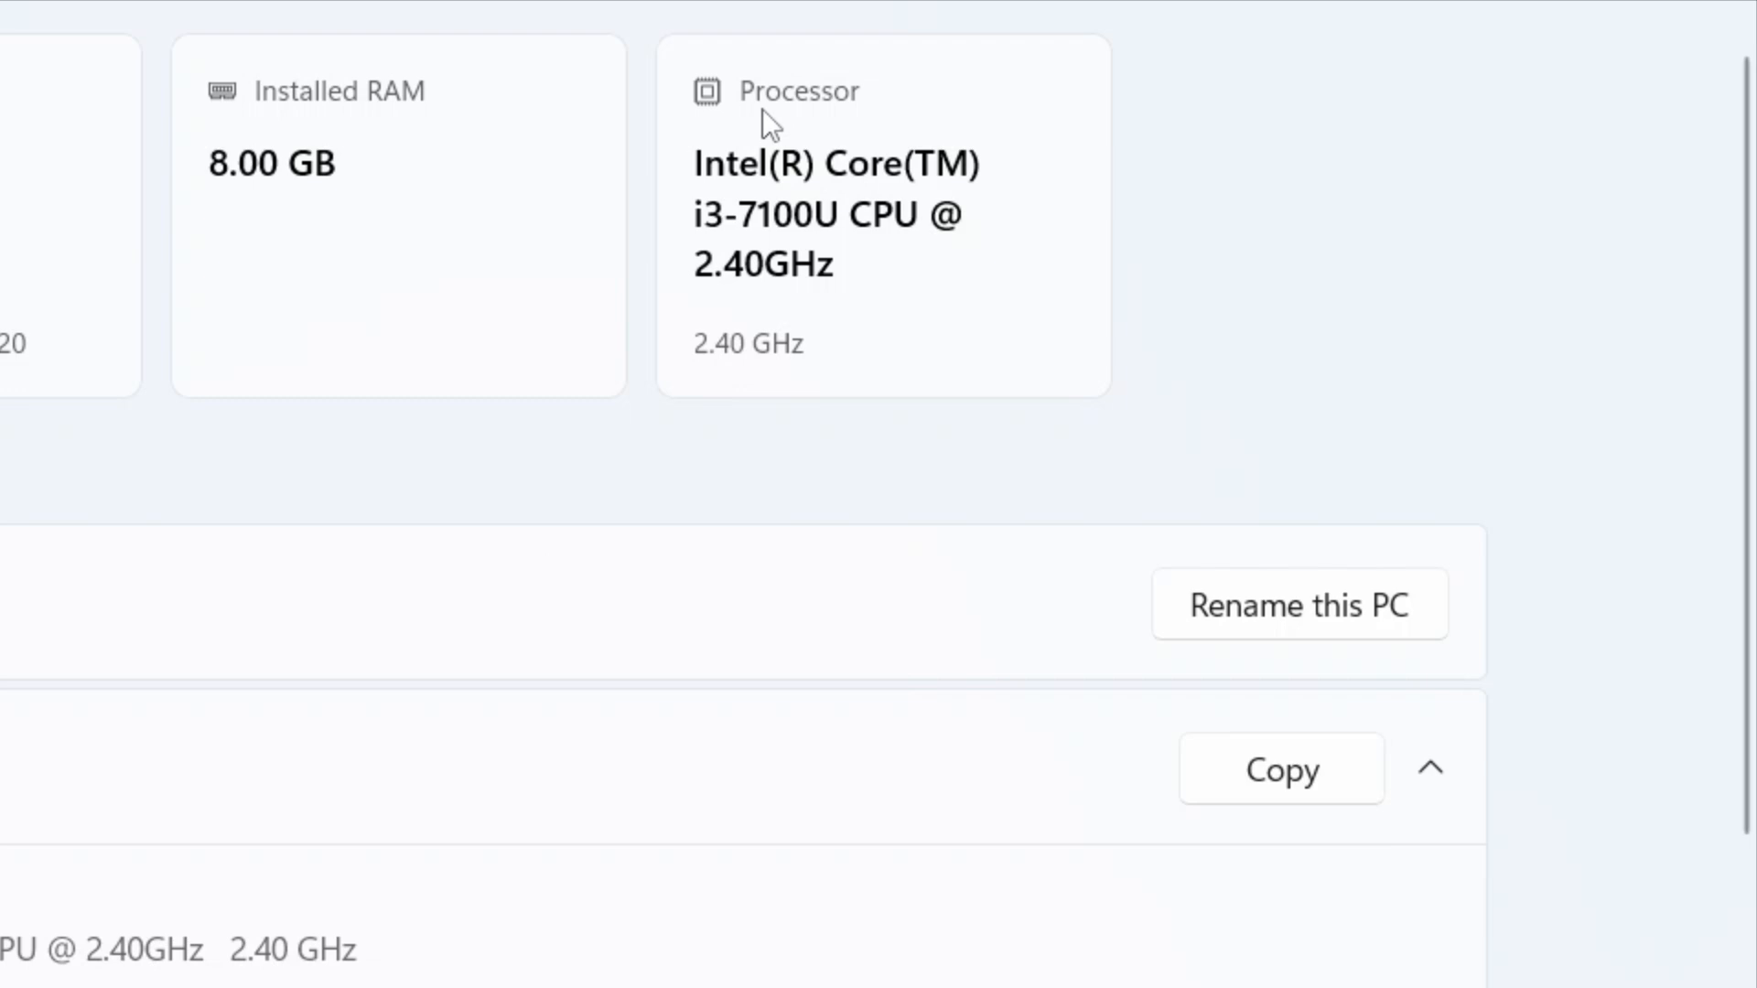
mouse_move(902, 122)
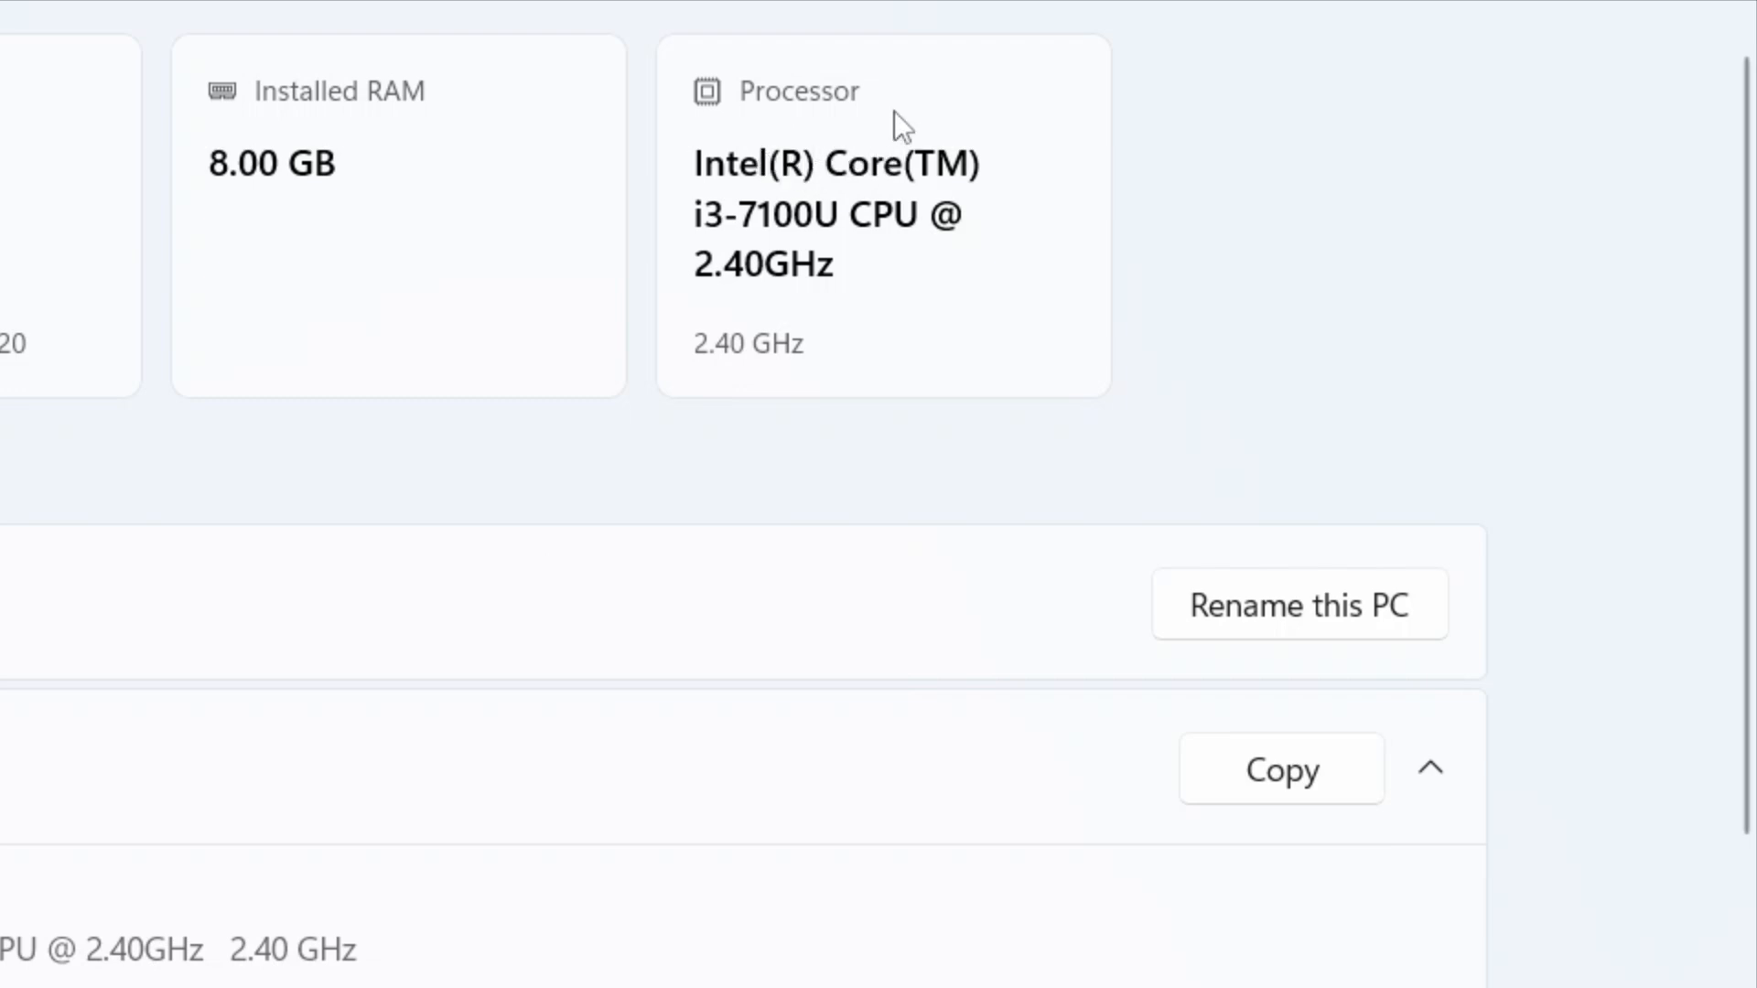
mouse_move(922, 143)
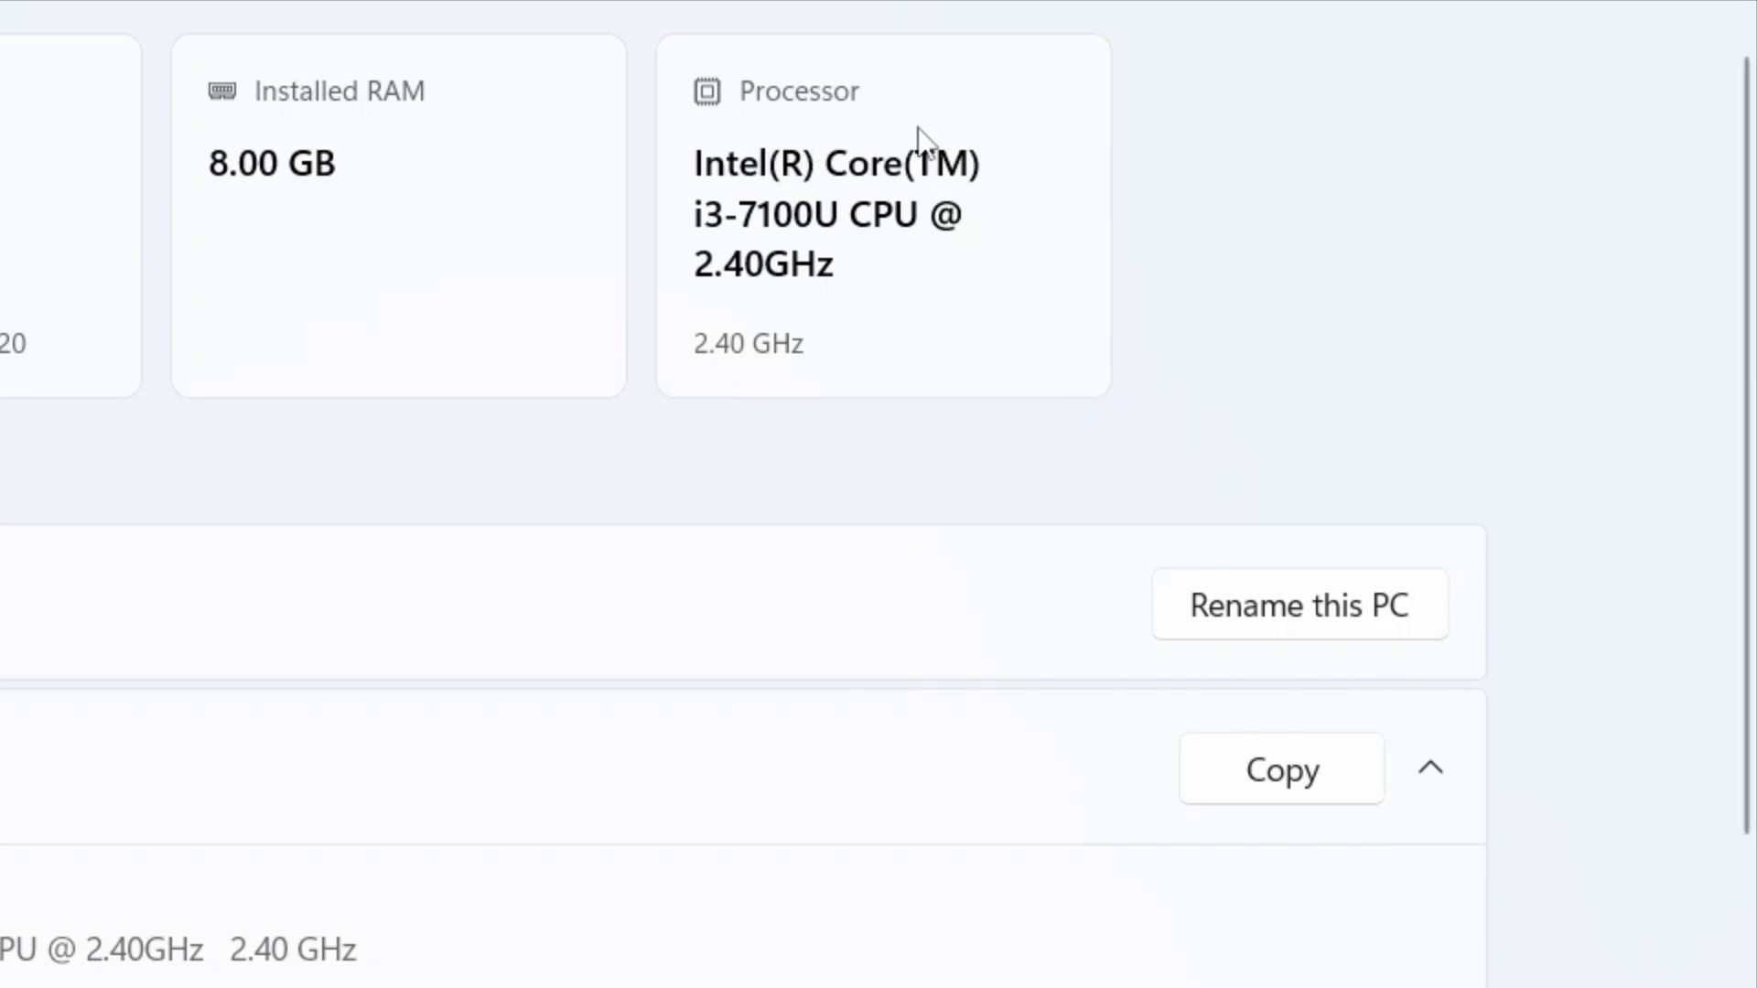
mouse_move(765, 249)
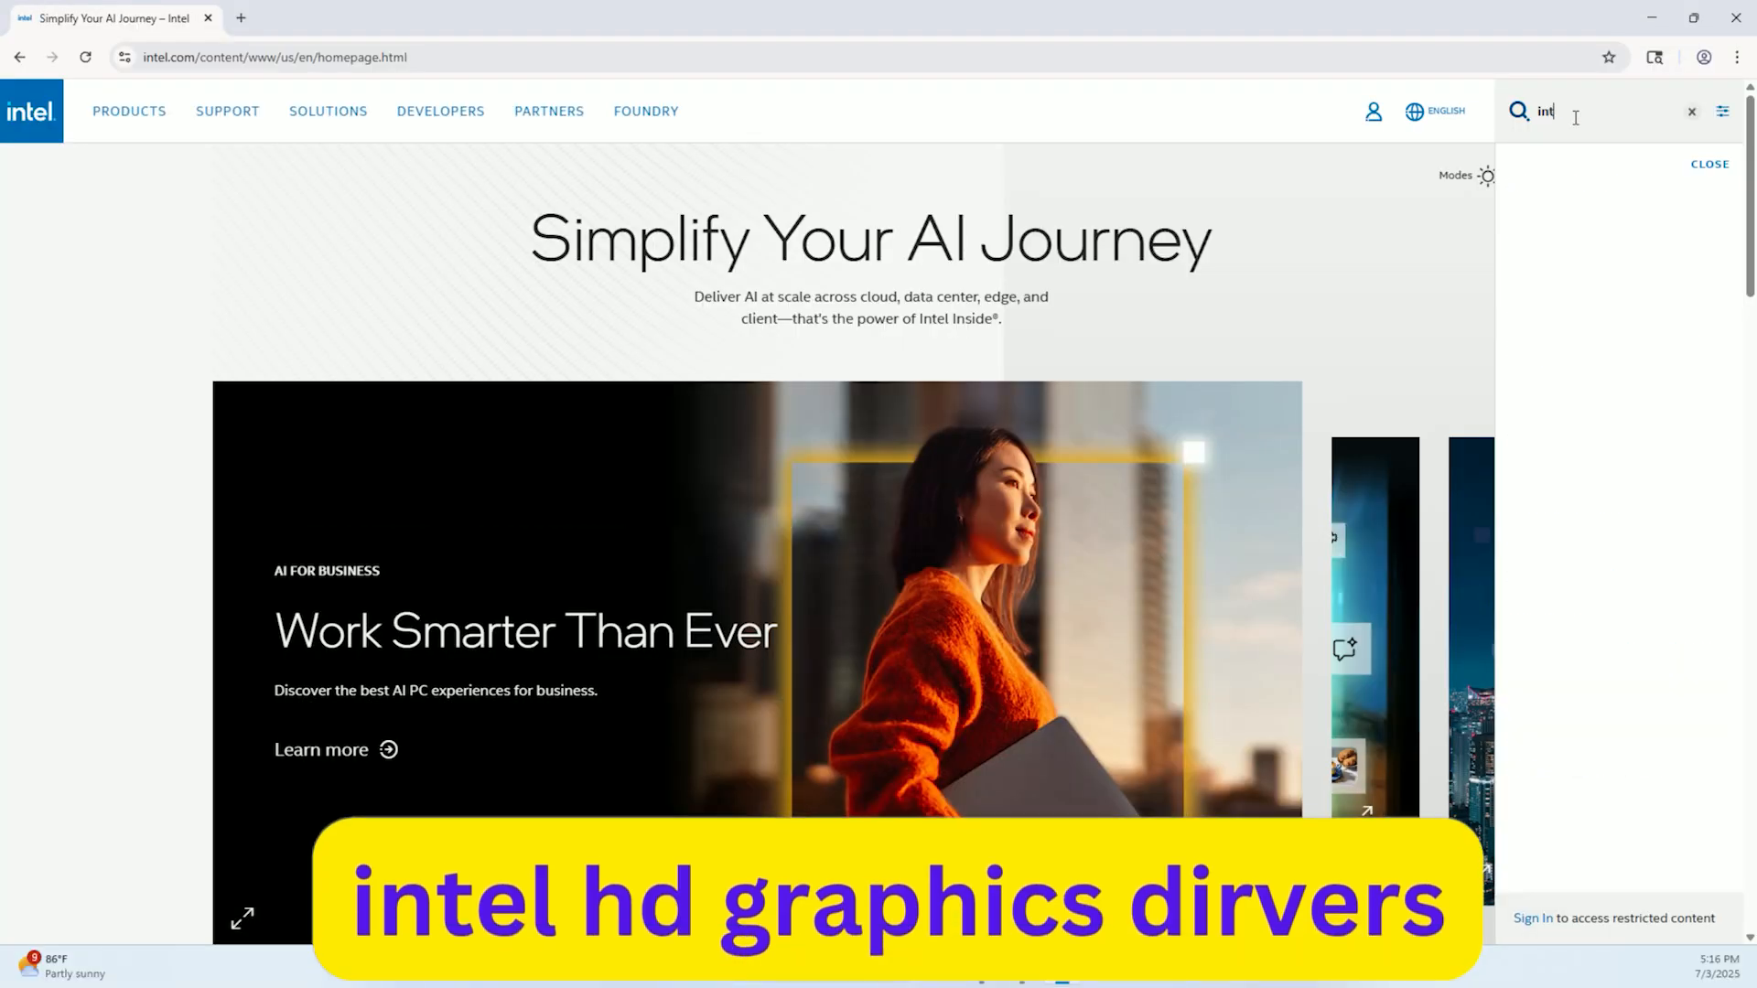
Search for Intel HD graphics drivers and browse the List of Drivers for Intel Graphics page.
text(intel hd graphics drr)
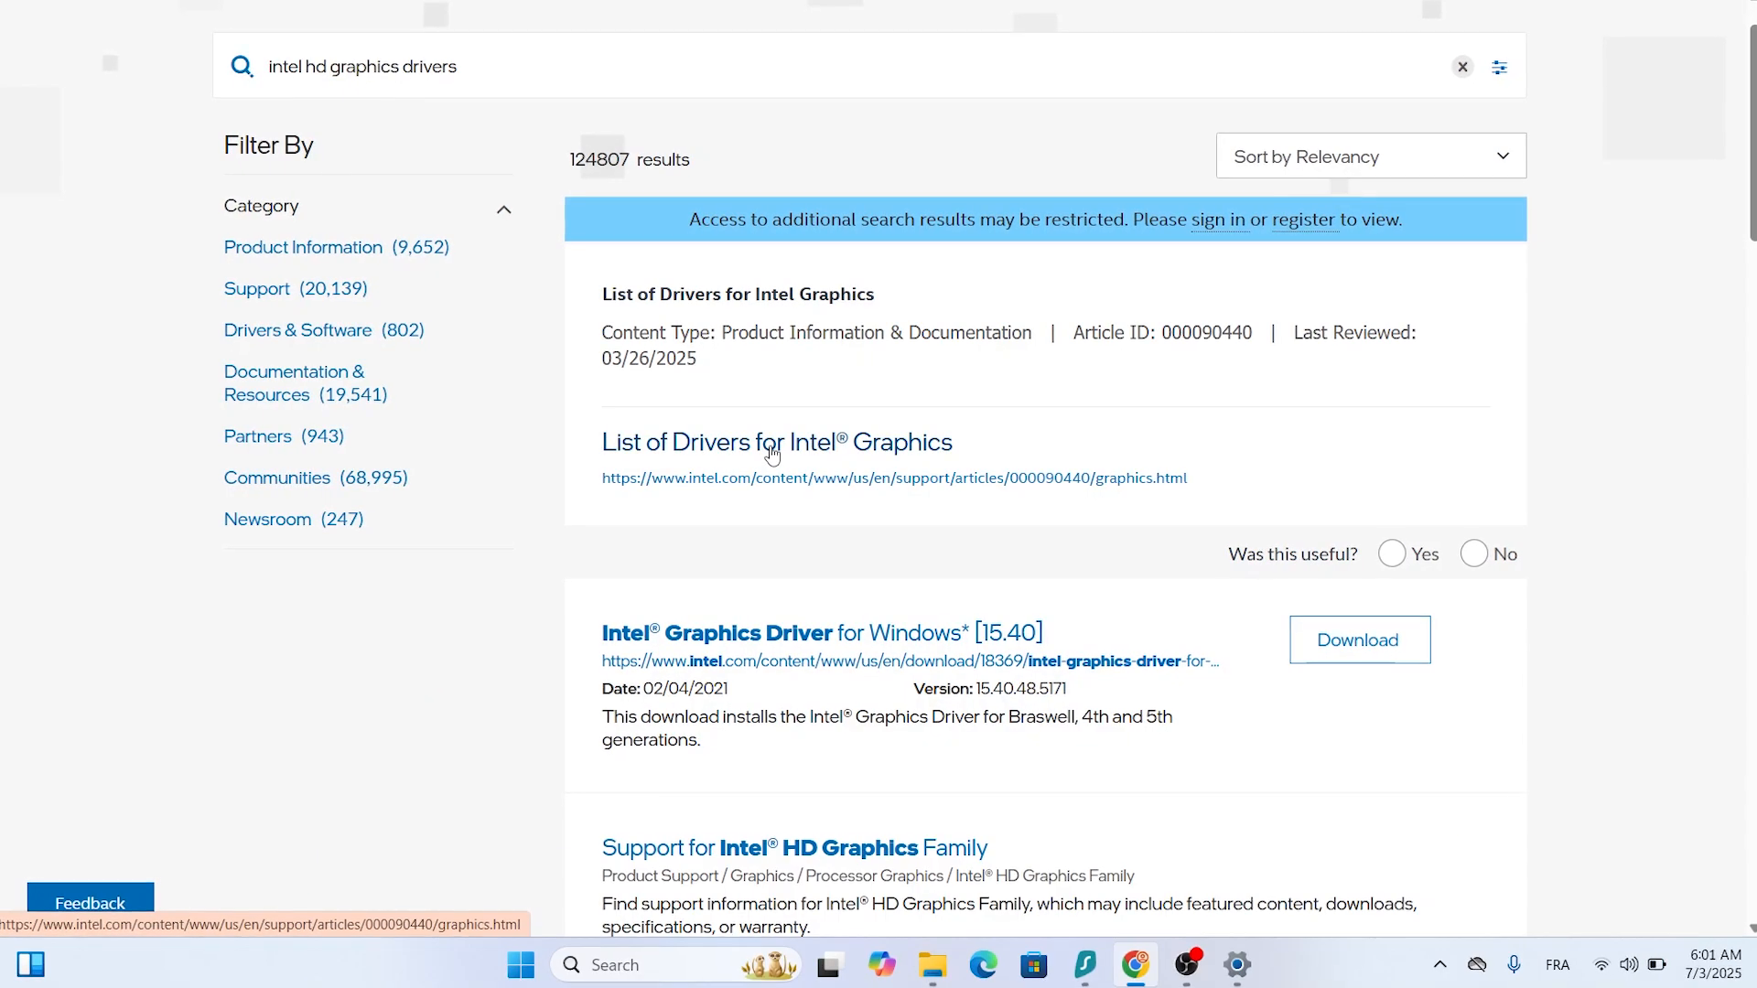
click(776, 441)
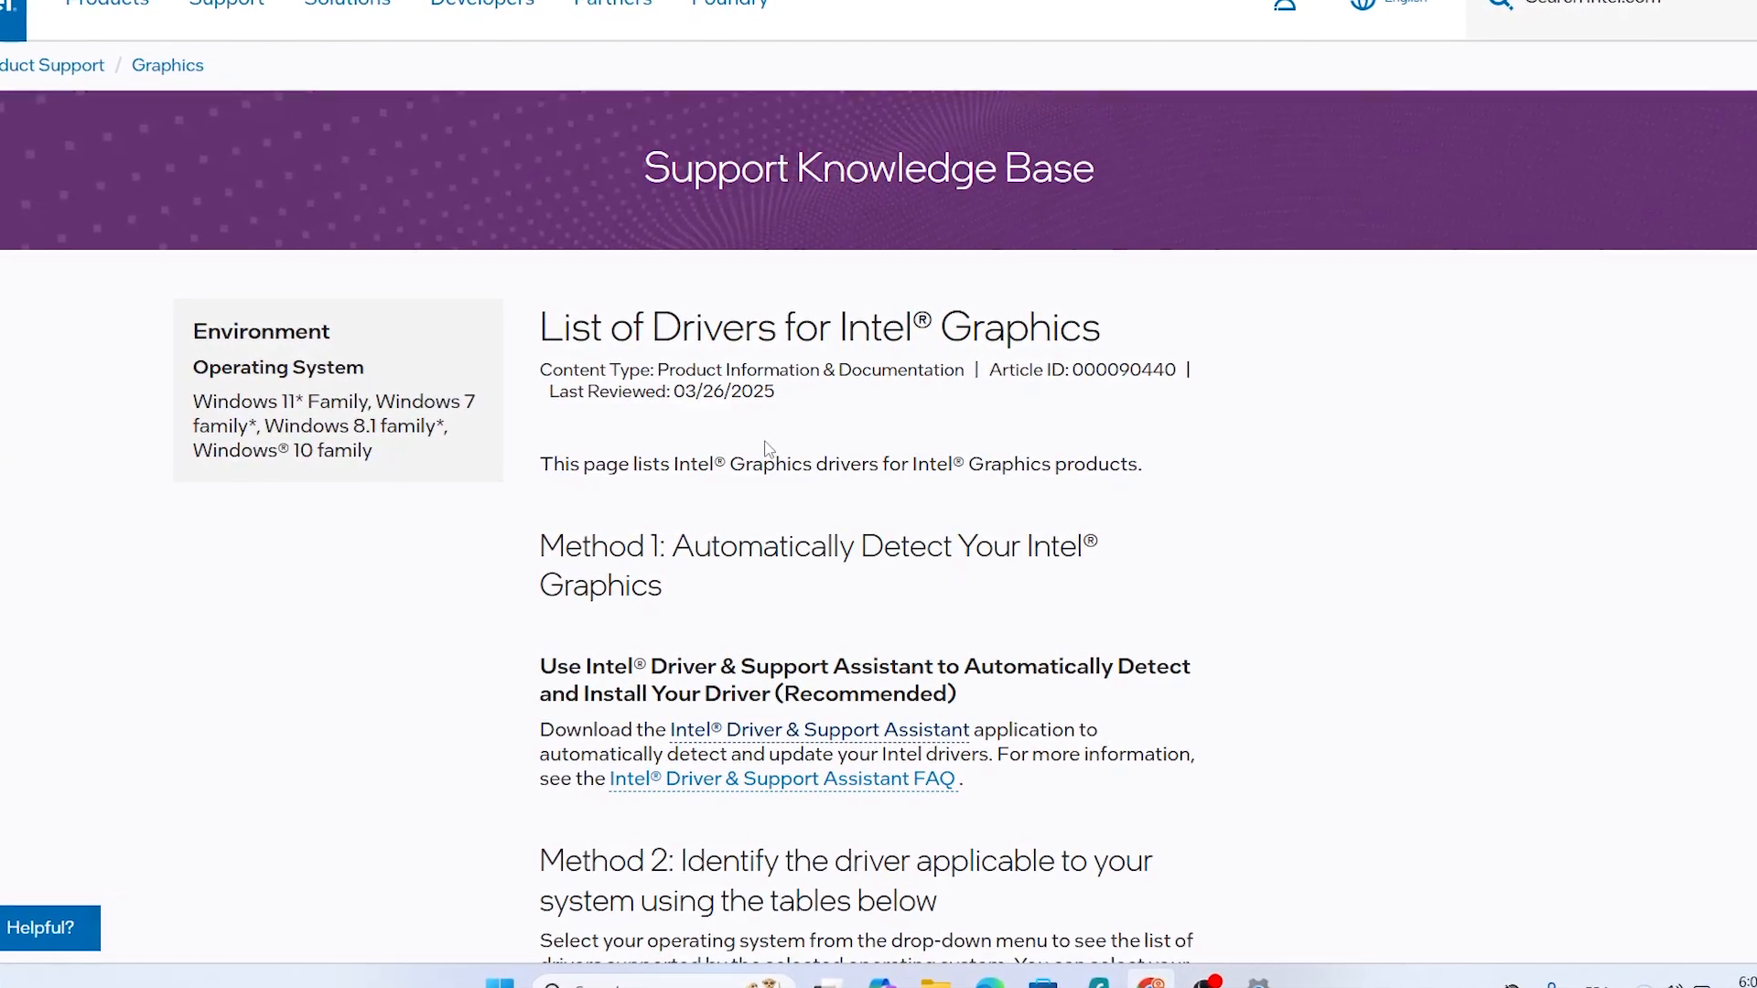
scroll(down, 3)
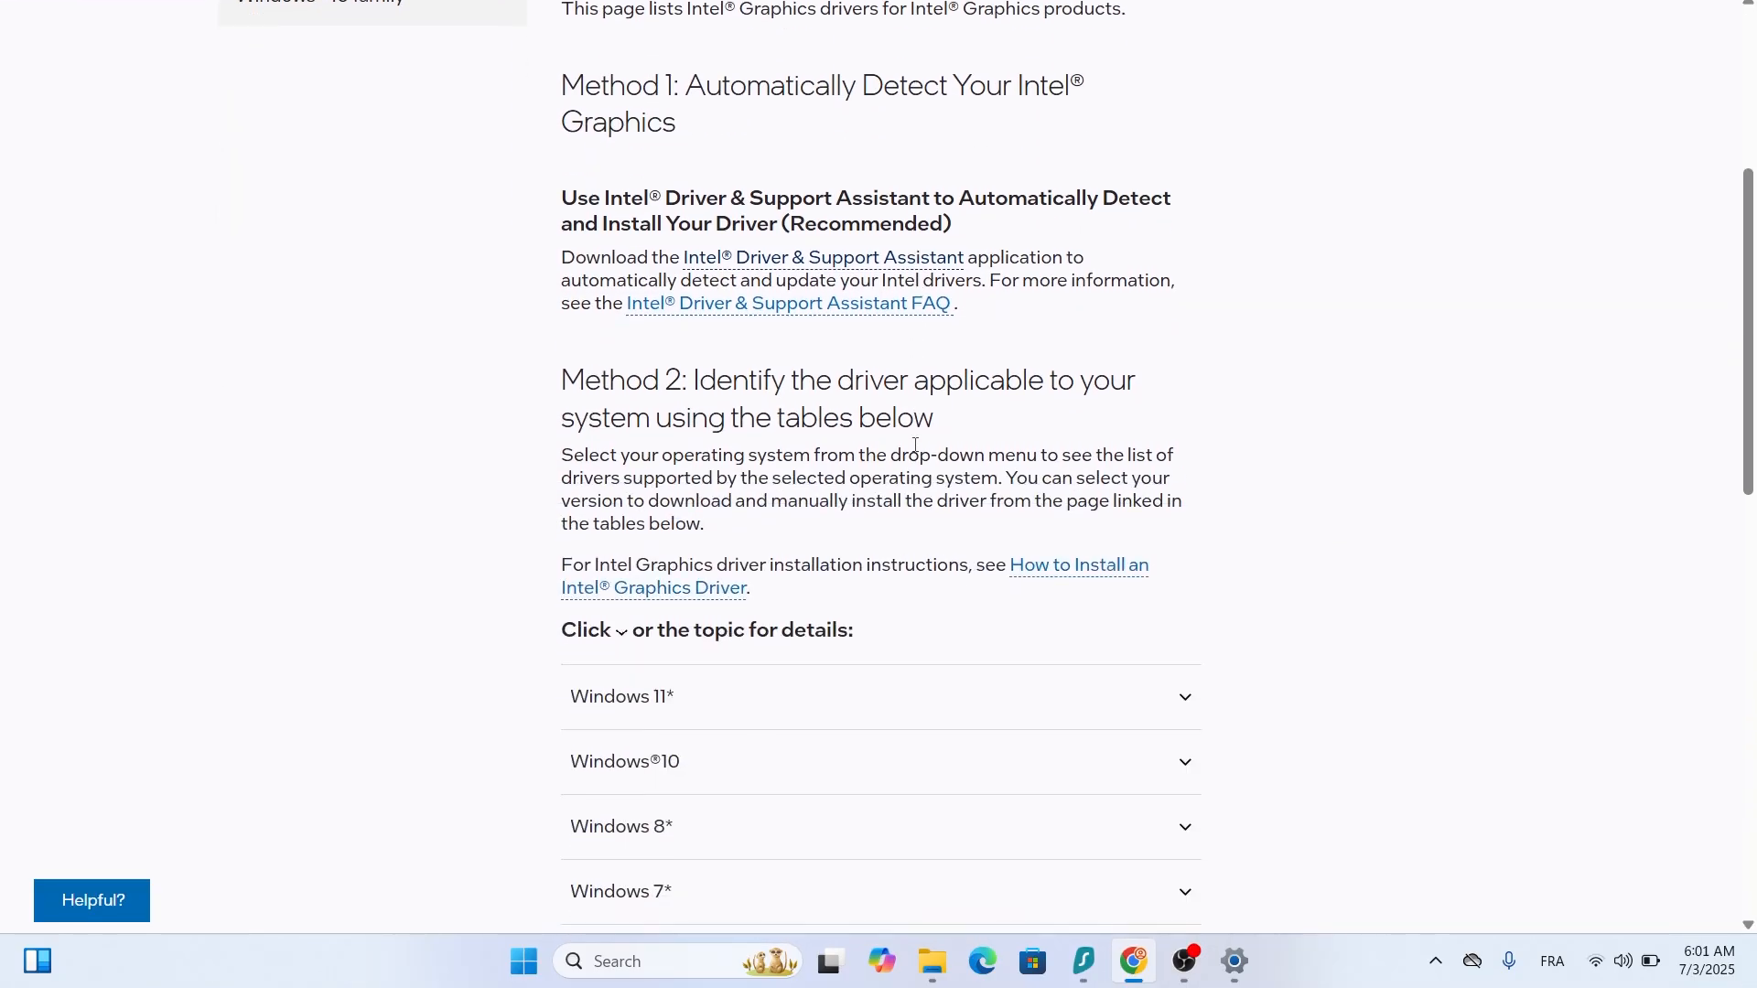
scroll(down, 3)
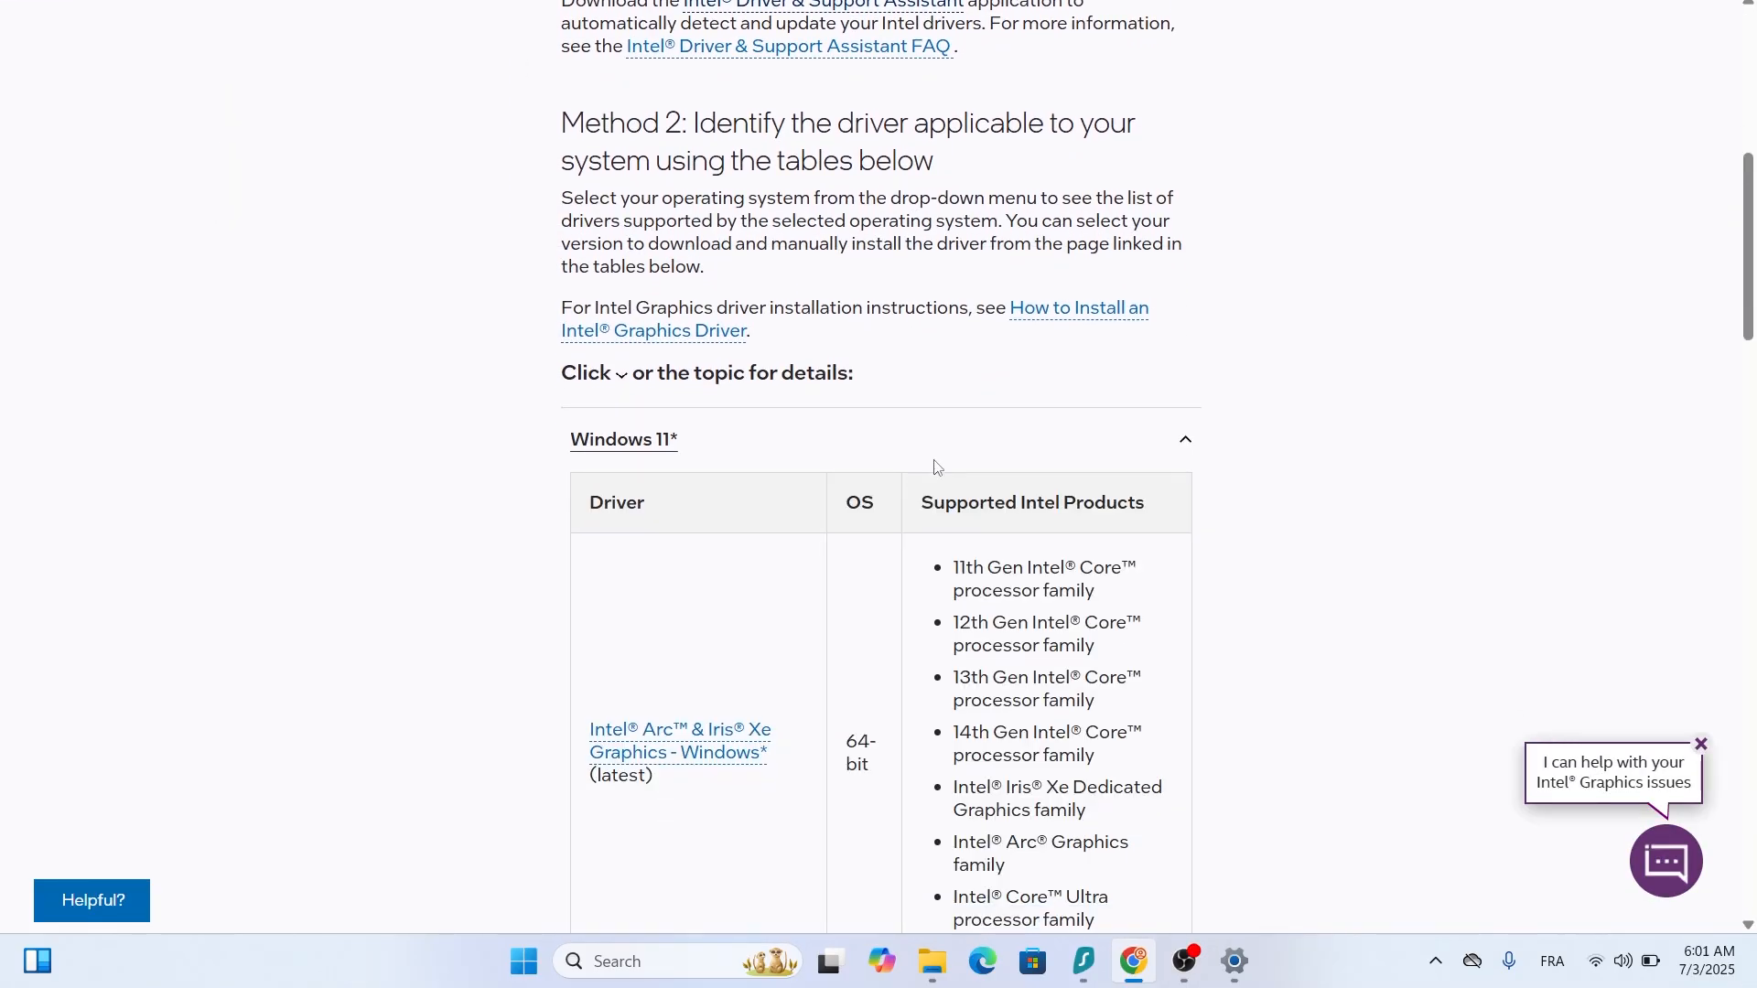
scroll(down, 3)
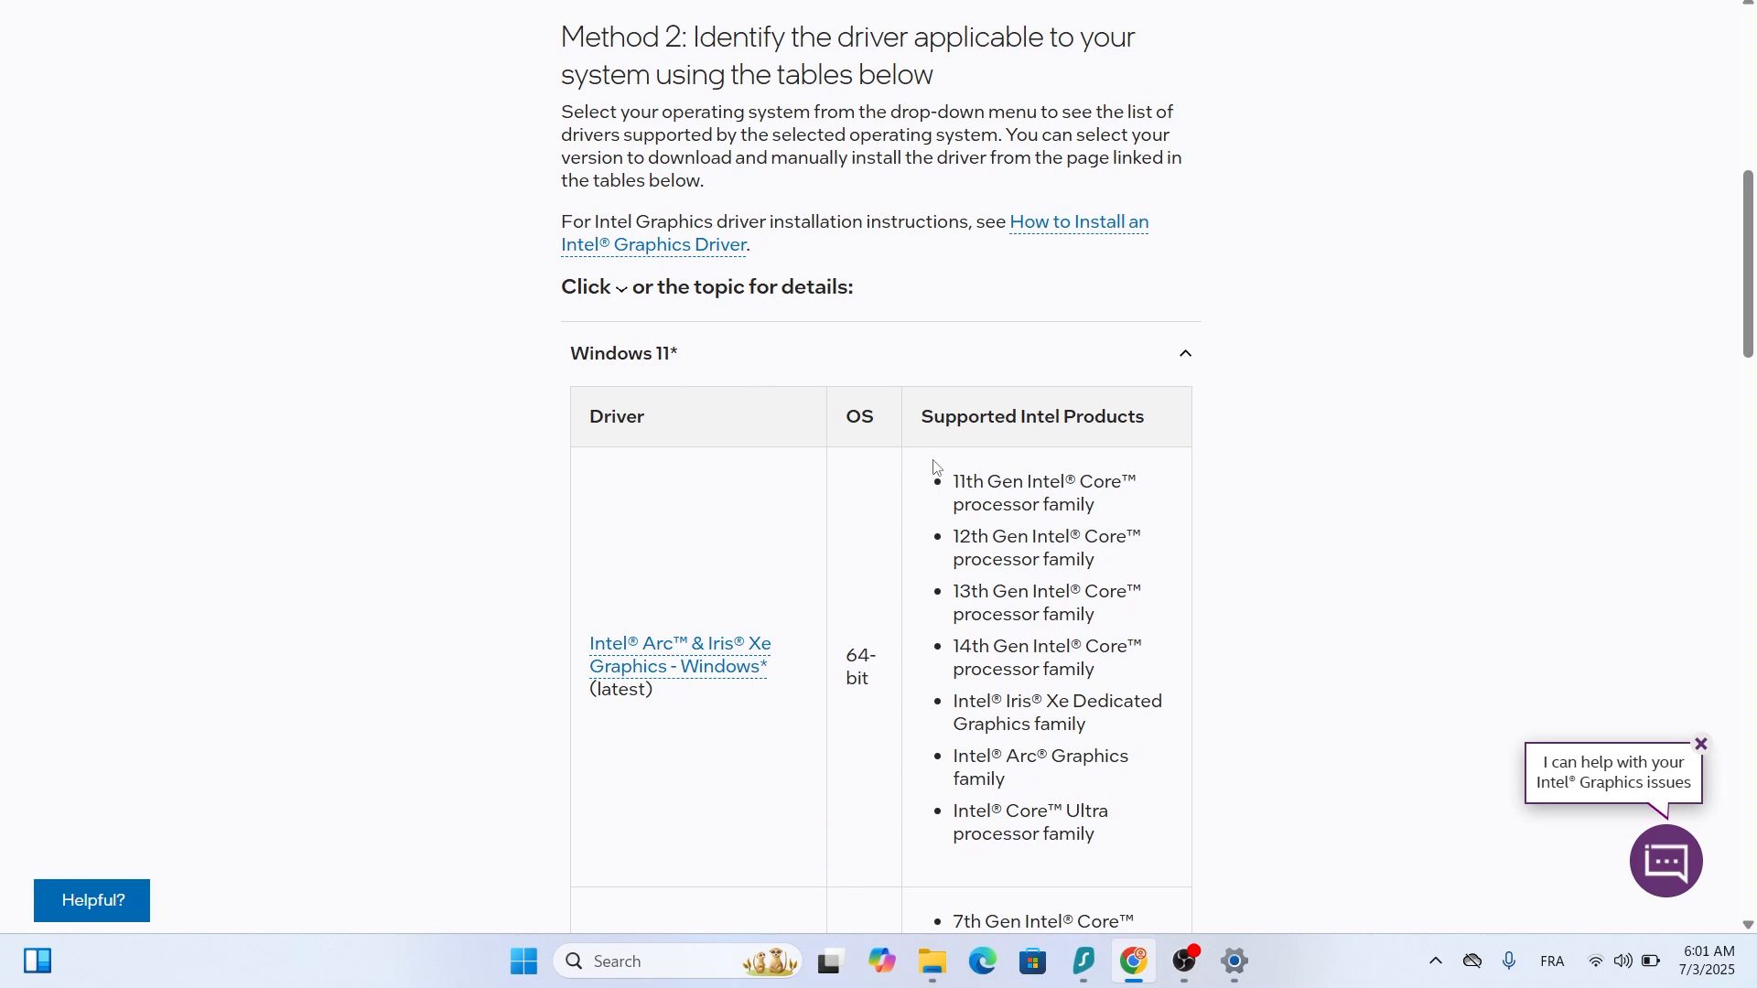
mouse_move(937, 458)
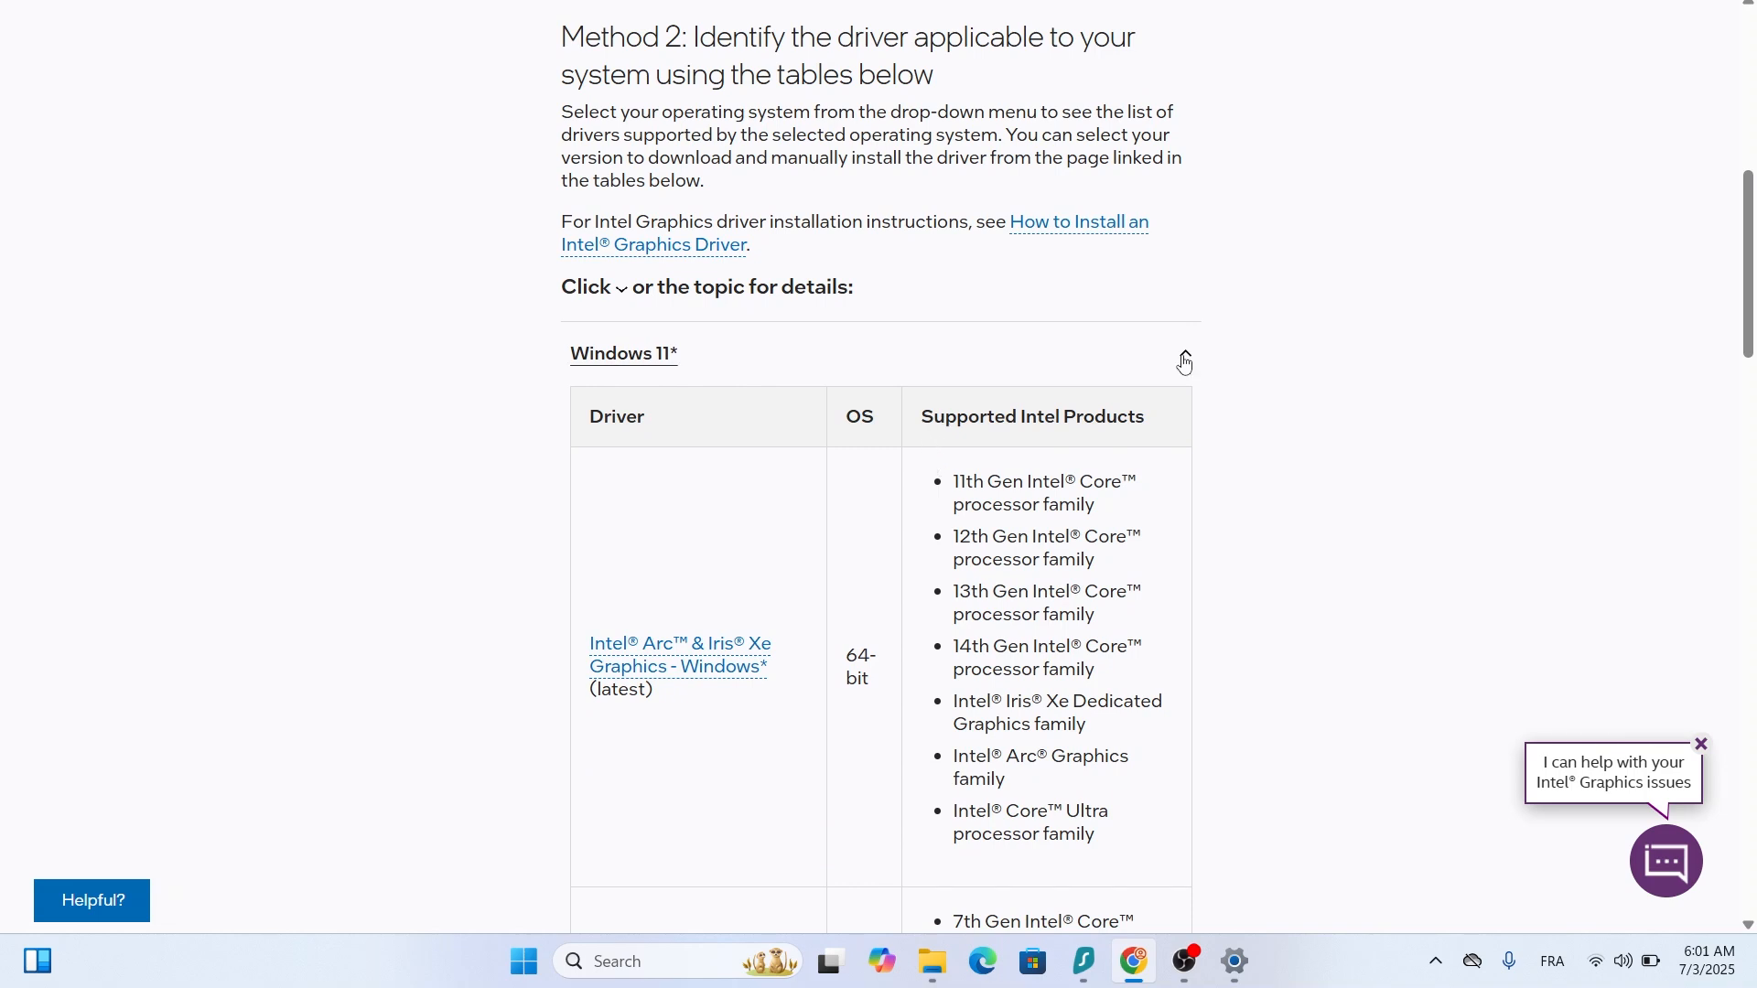
Expand the Windows 10 section and choose the Intel 7th–10th Gen Processor Graphics Windows driver.
click(1183, 353)
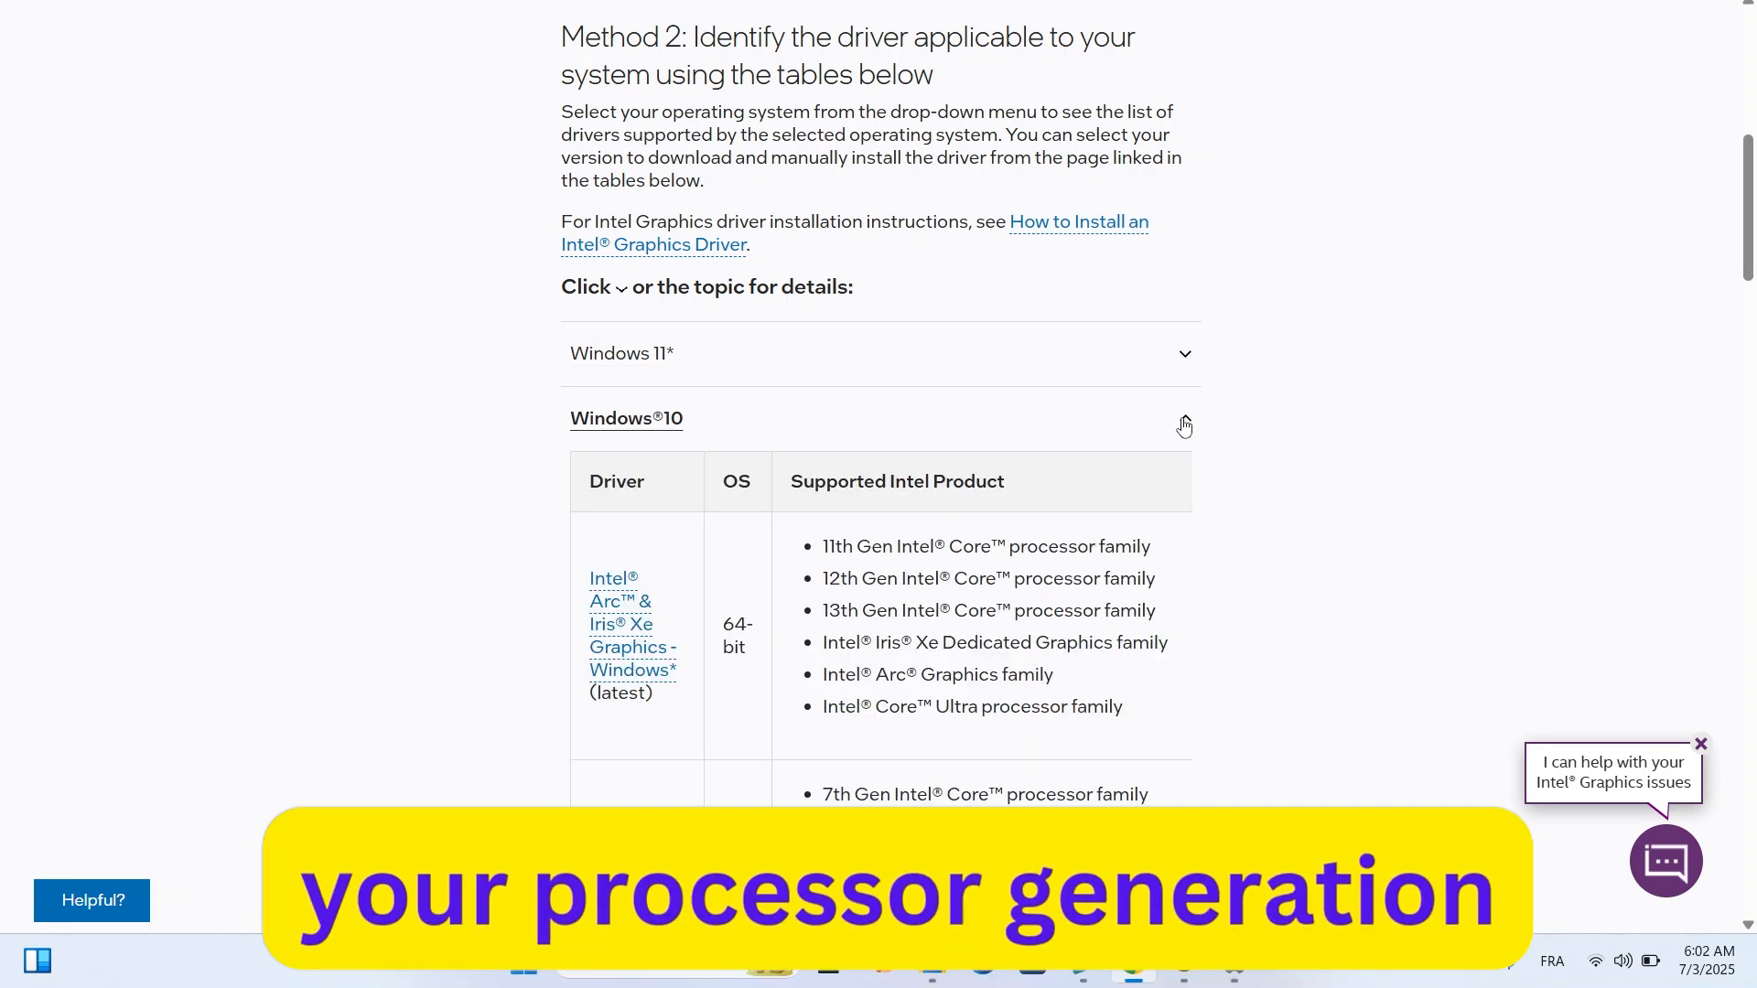
scroll(down, 3)
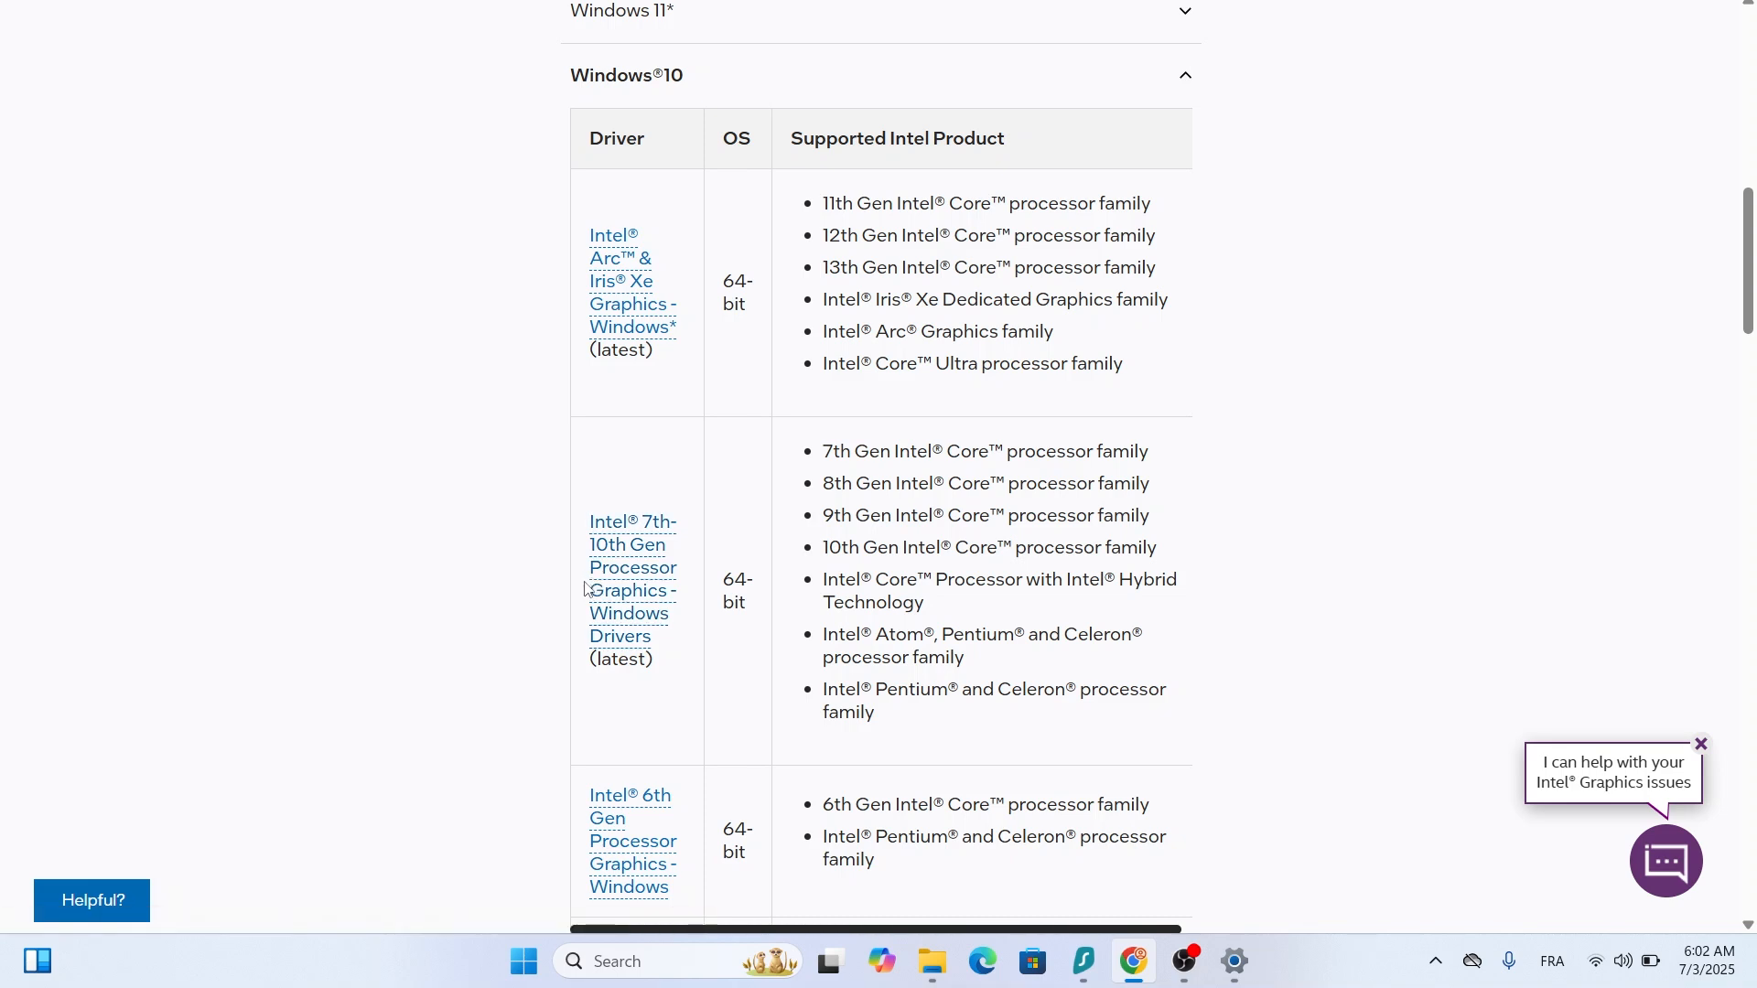
click(631, 579)
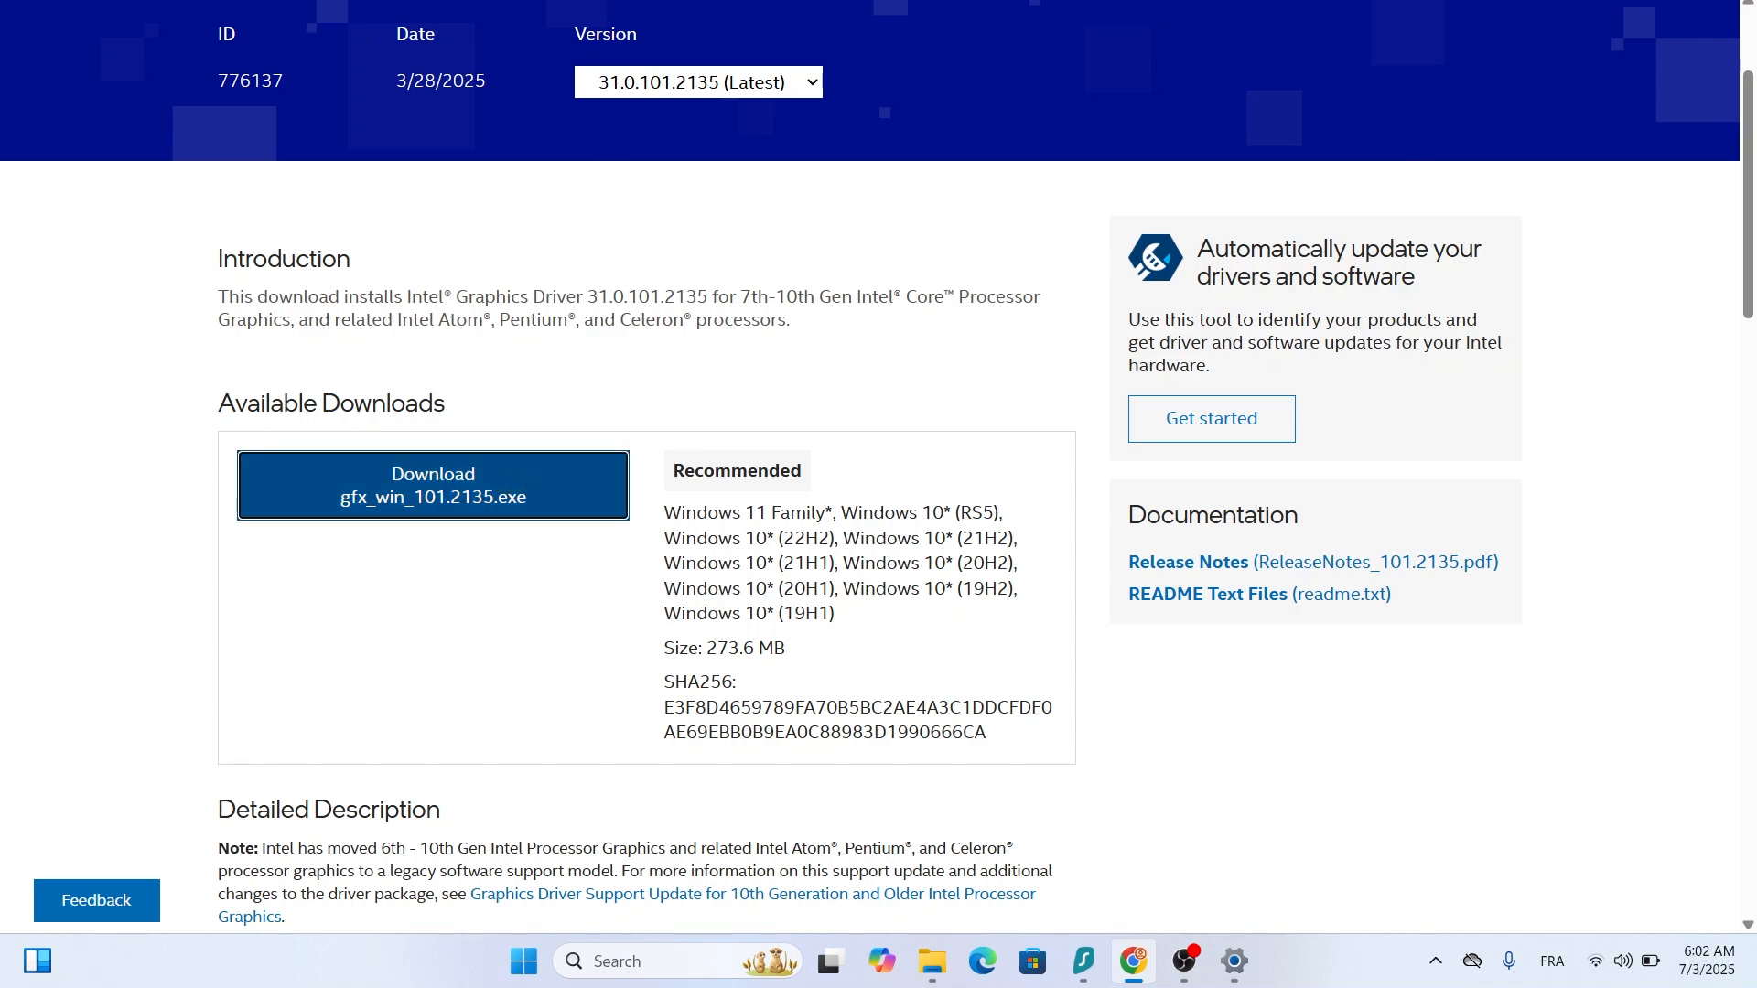
Download gfx_win_101.2135.exe (version 31.0.101.2135) and launch it from Chrome's downloads.
click(432, 485)
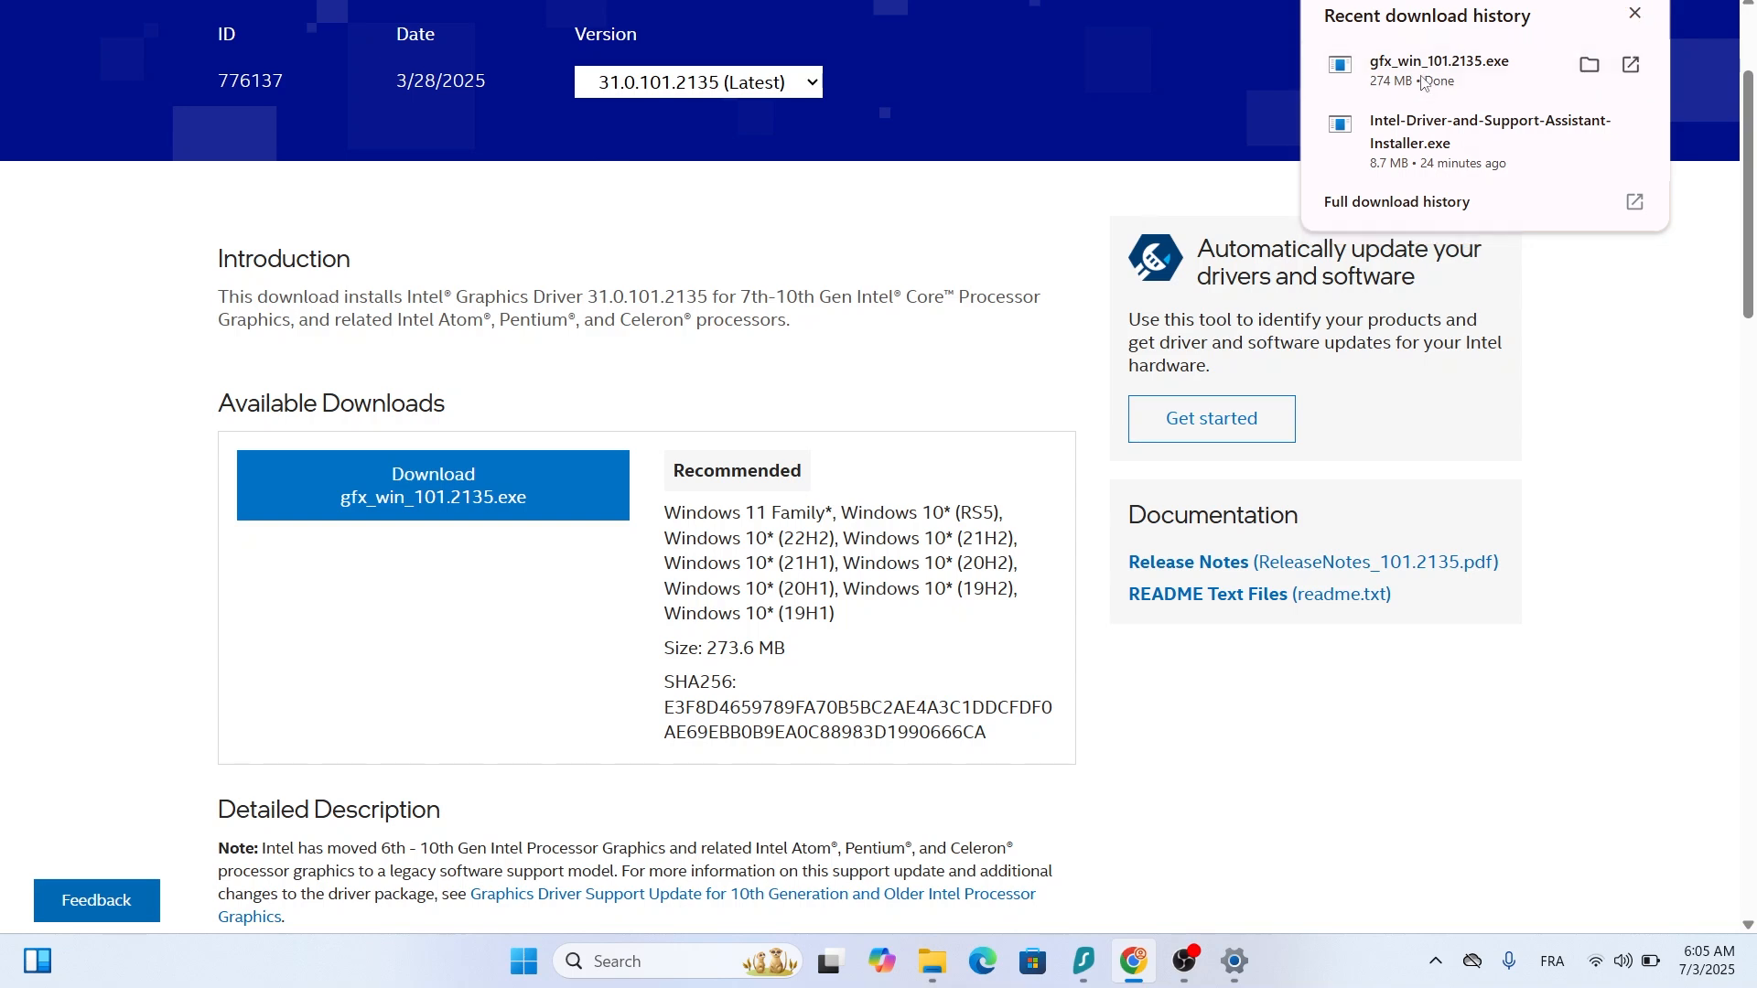
click(1632, 13)
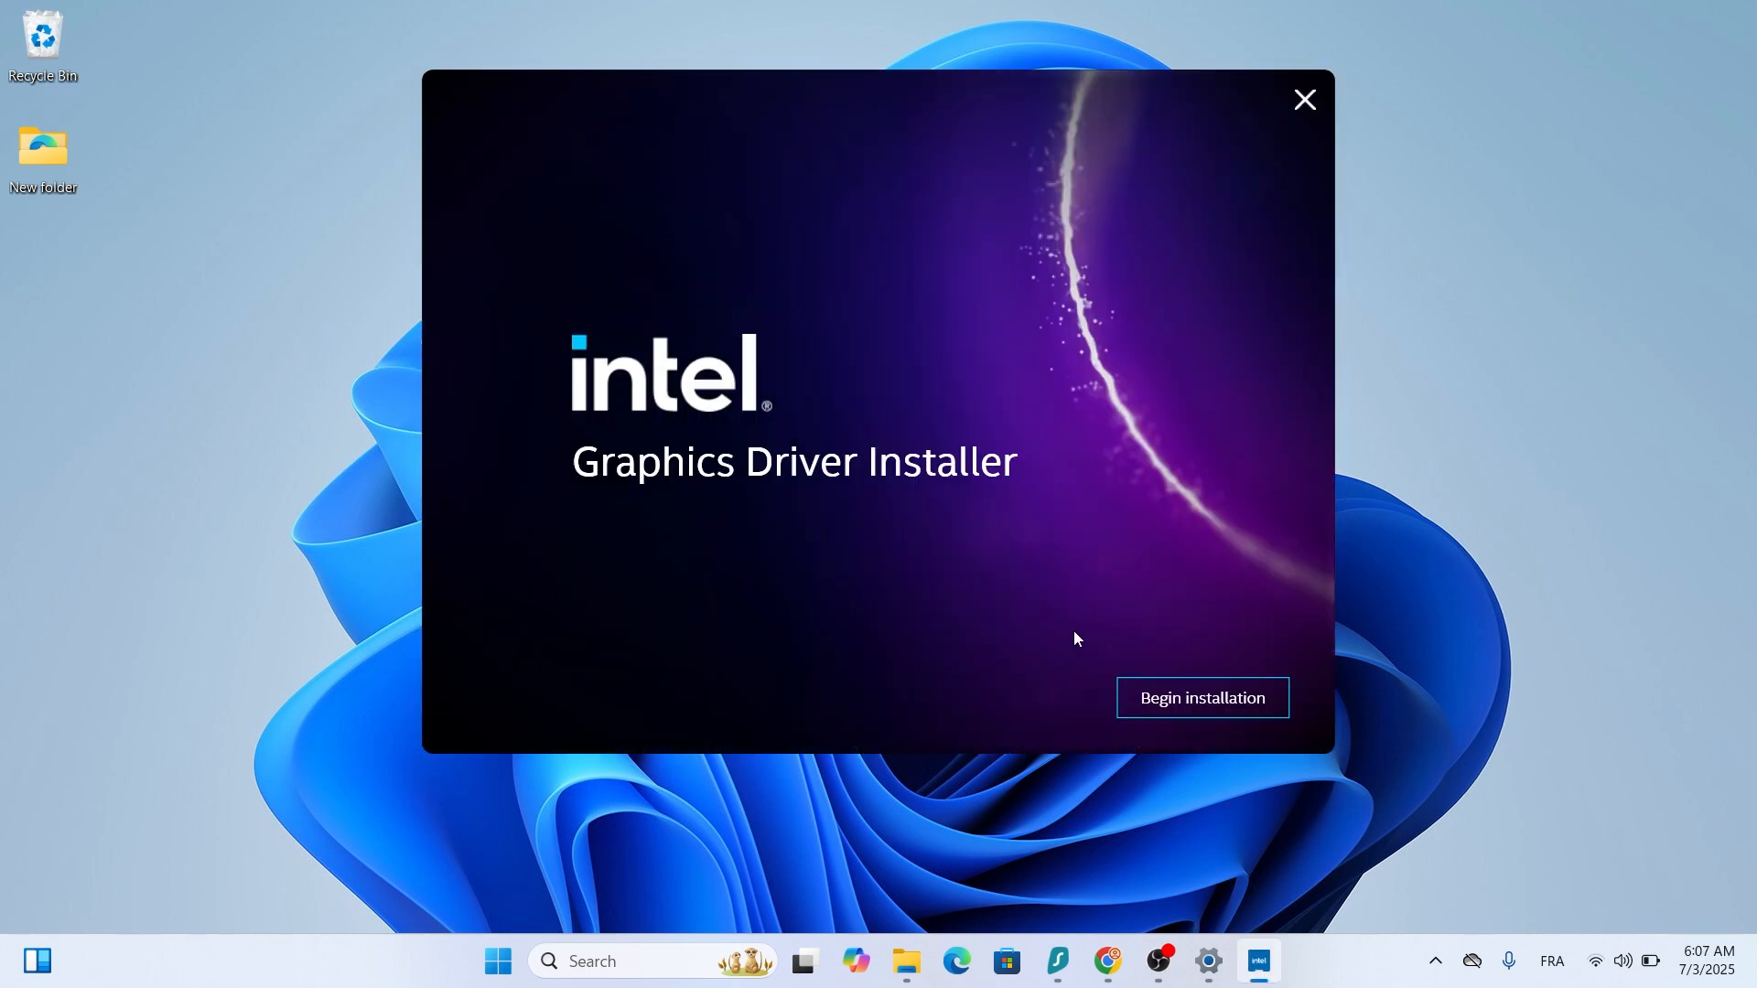
Run a clean installation of the graphics driver, accepting the license, and reboot to apply it.
click(1200, 697)
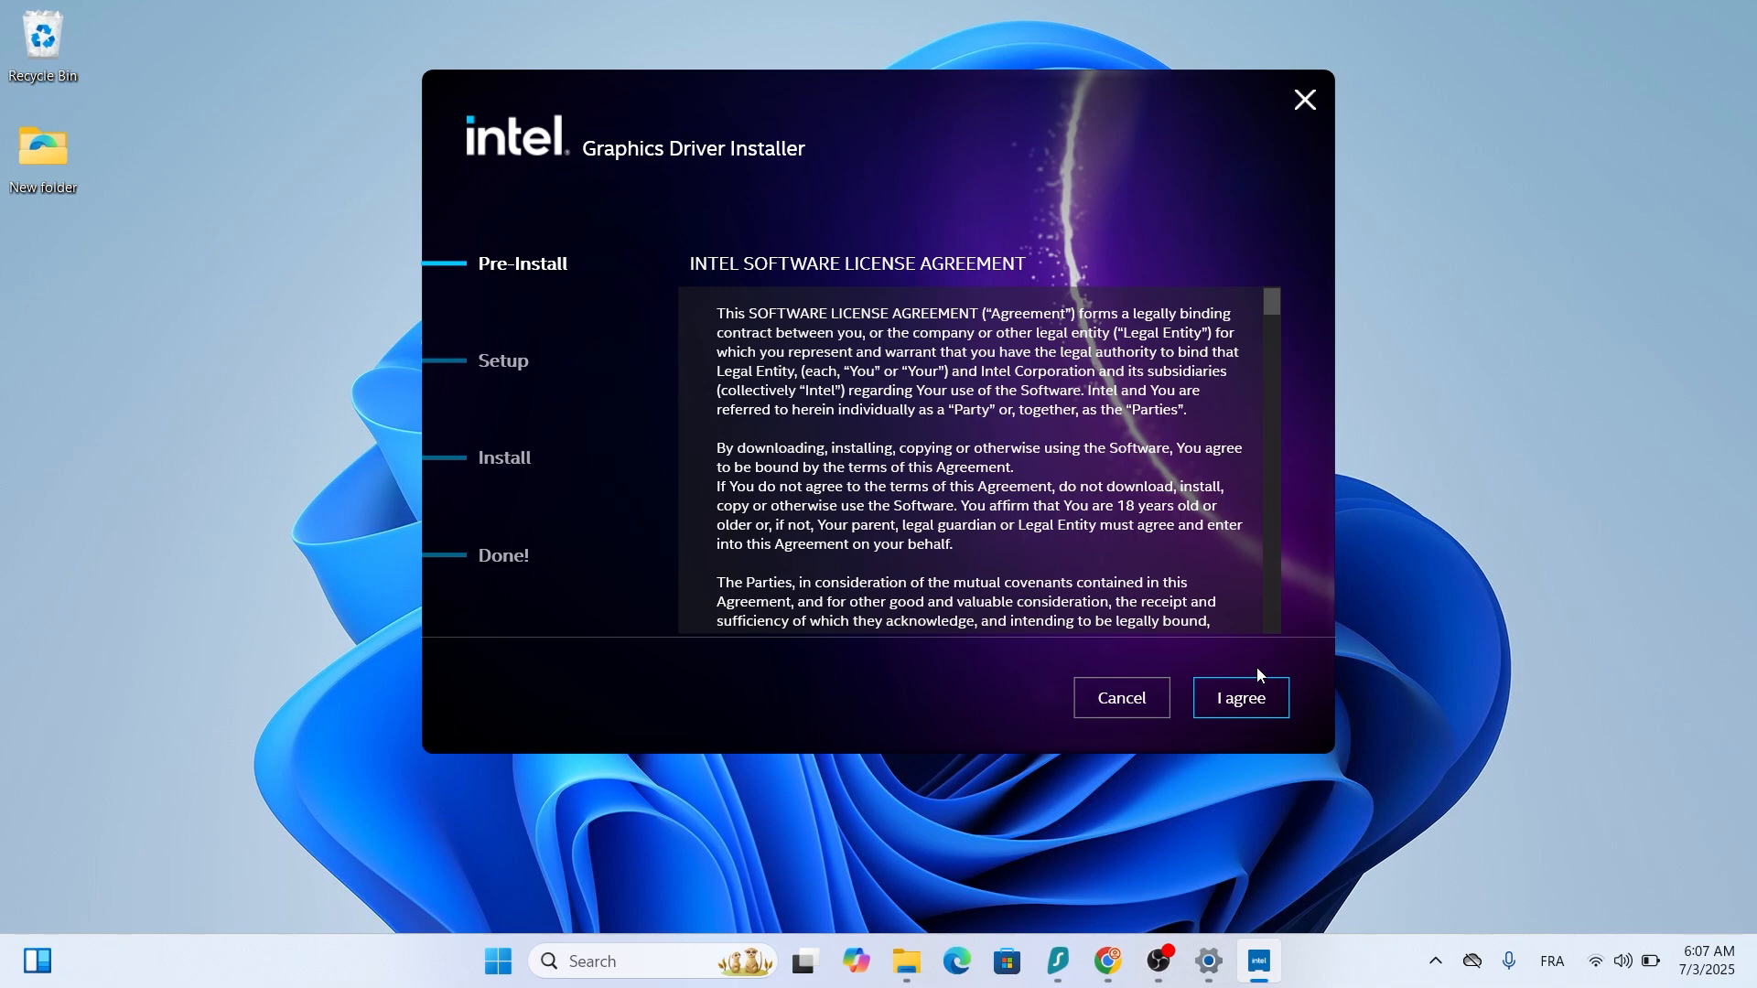
click(1239, 697)
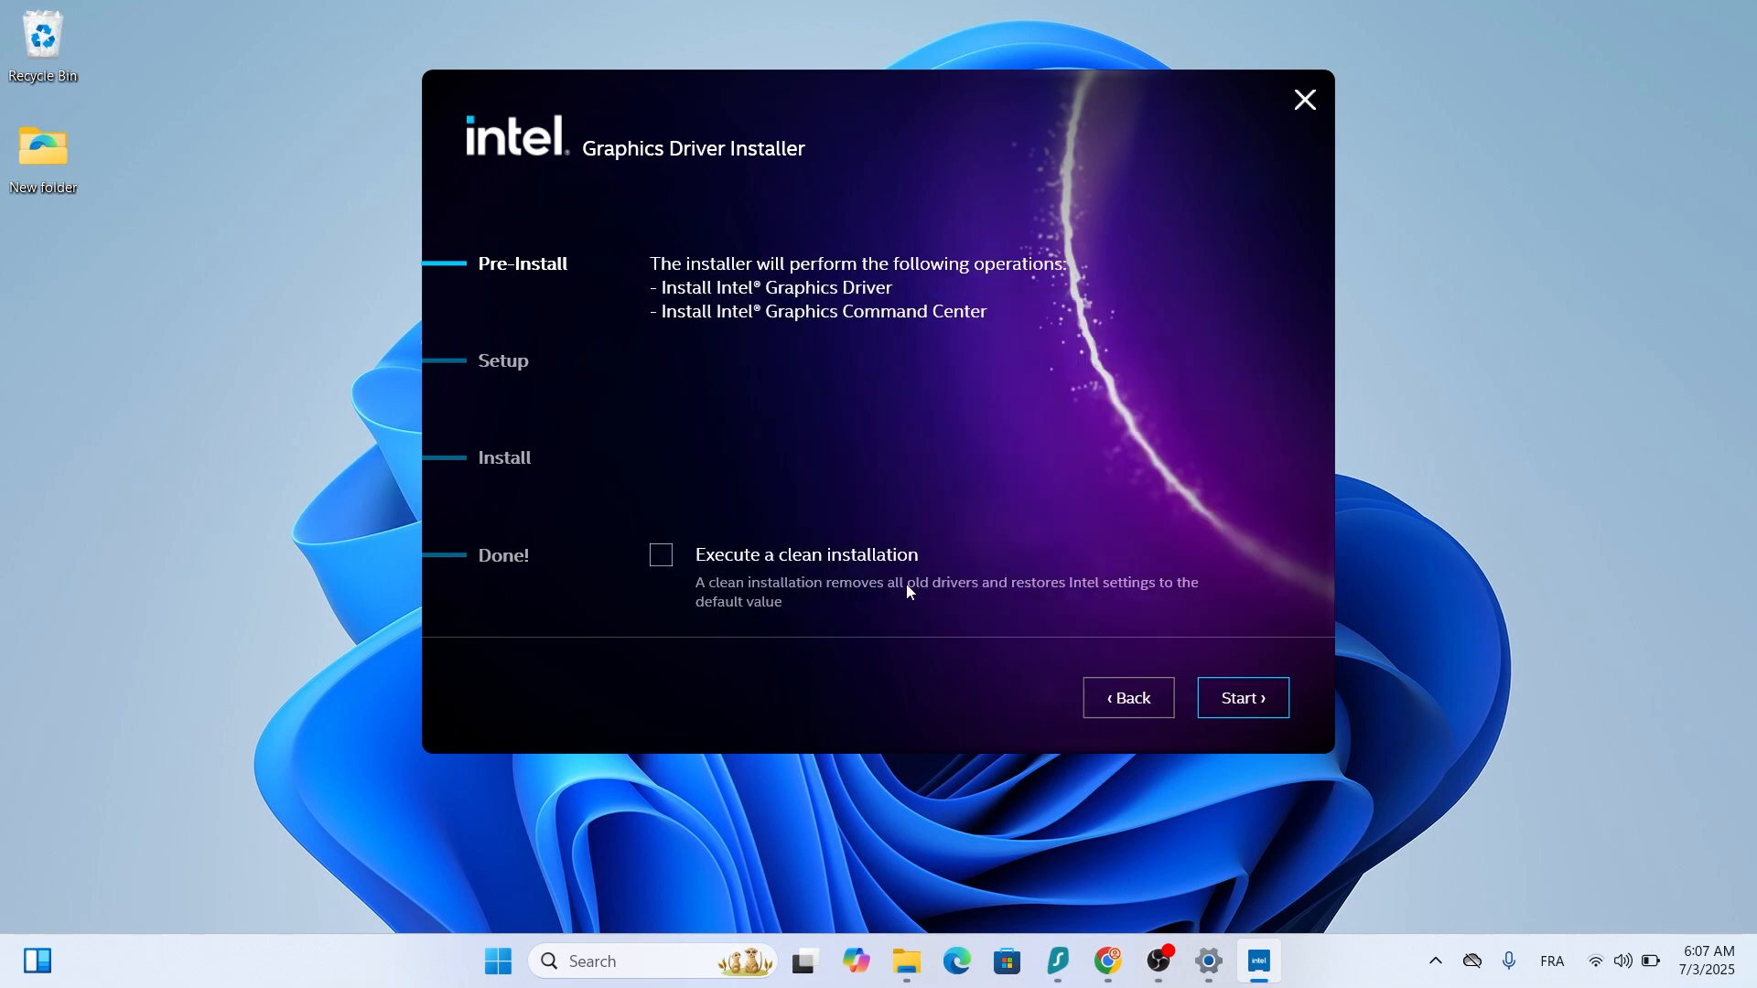
mouse_move(982, 621)
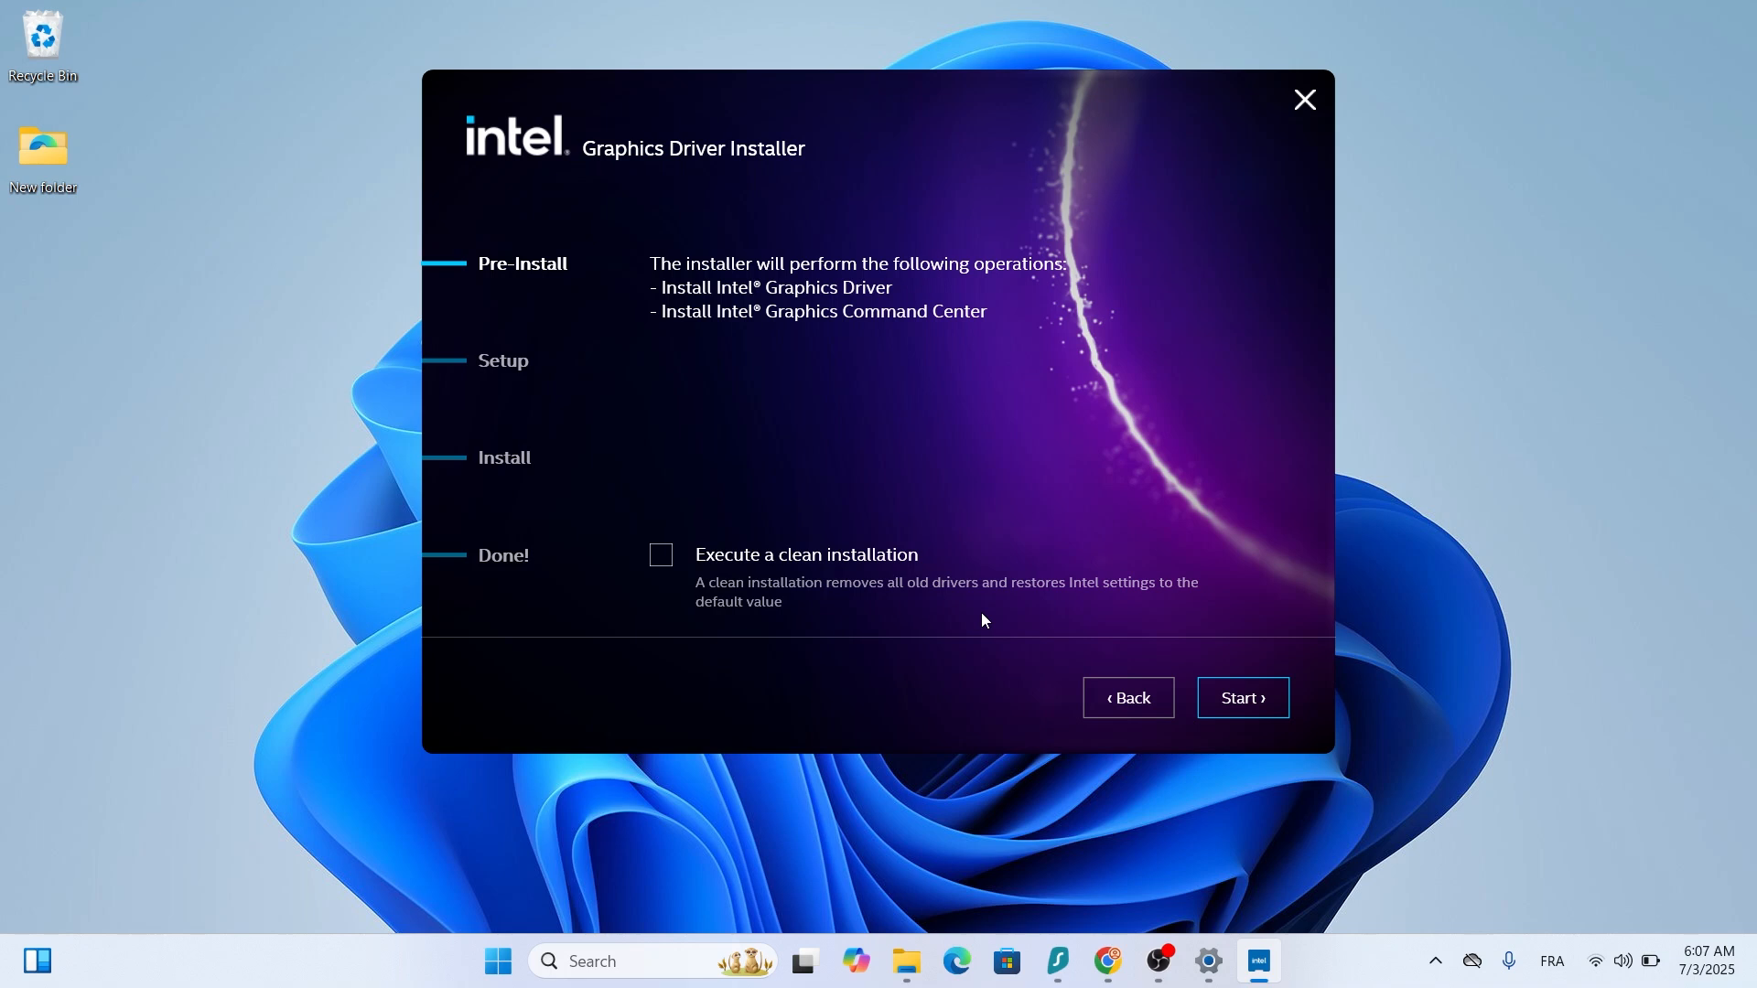
click(660, 554)
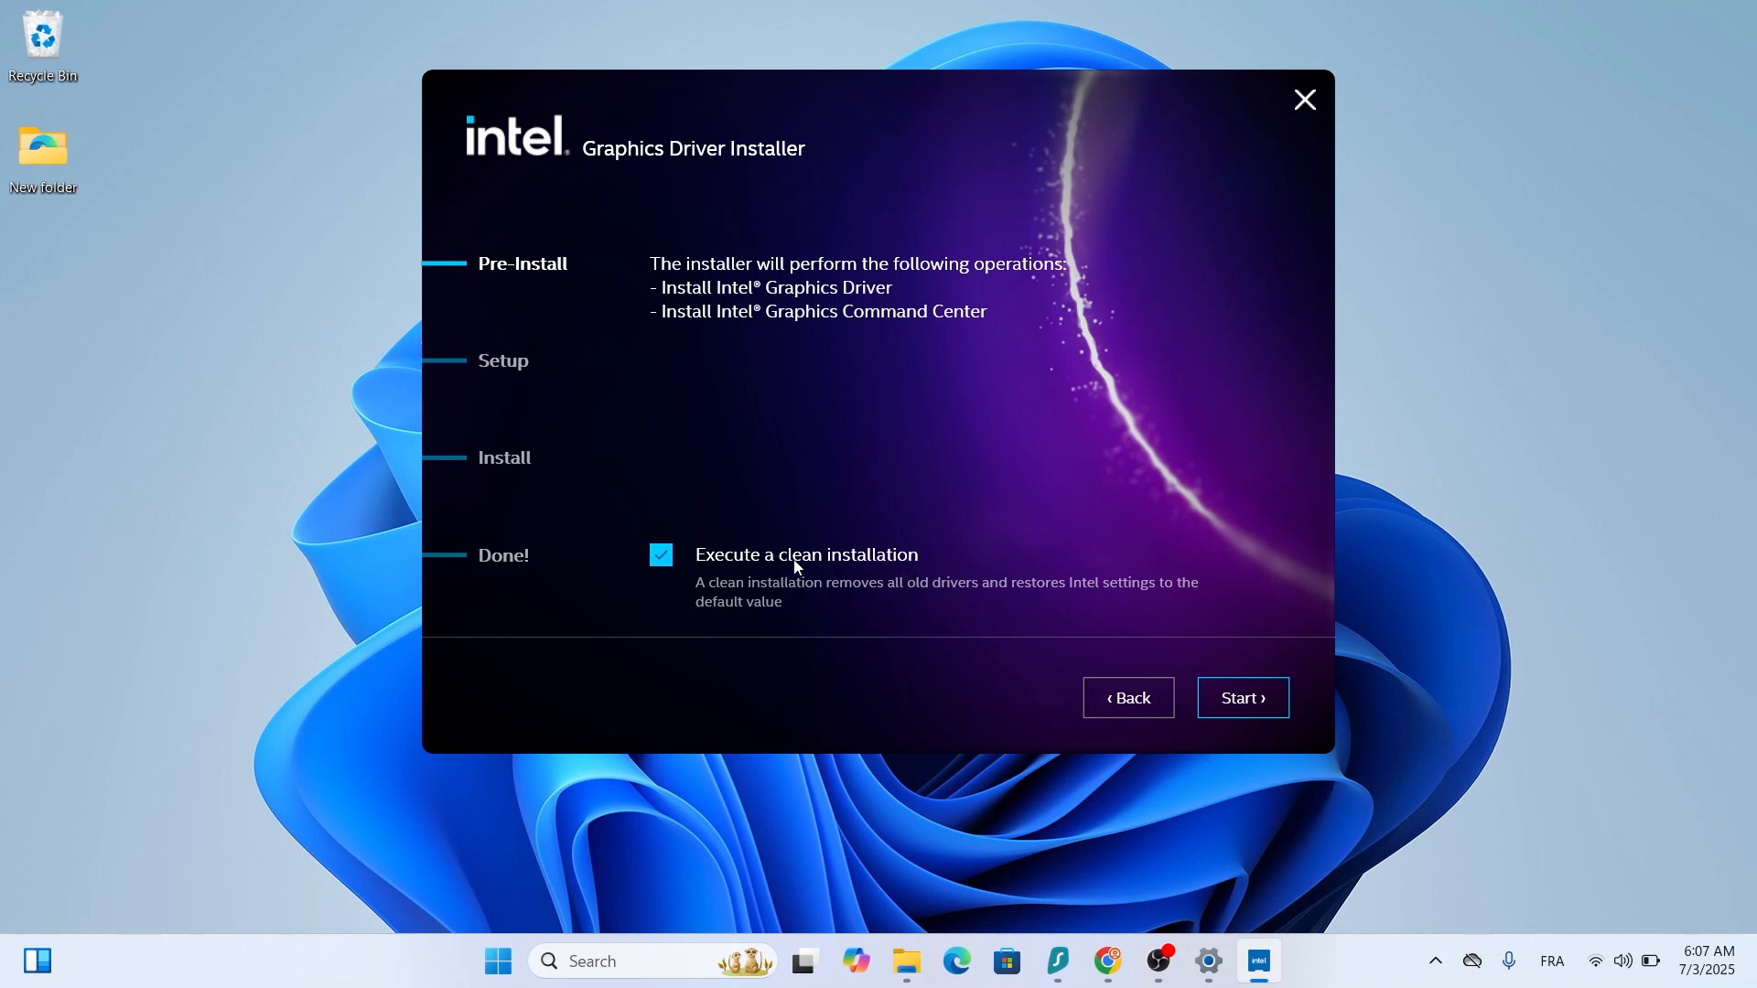
click(1240, 697)
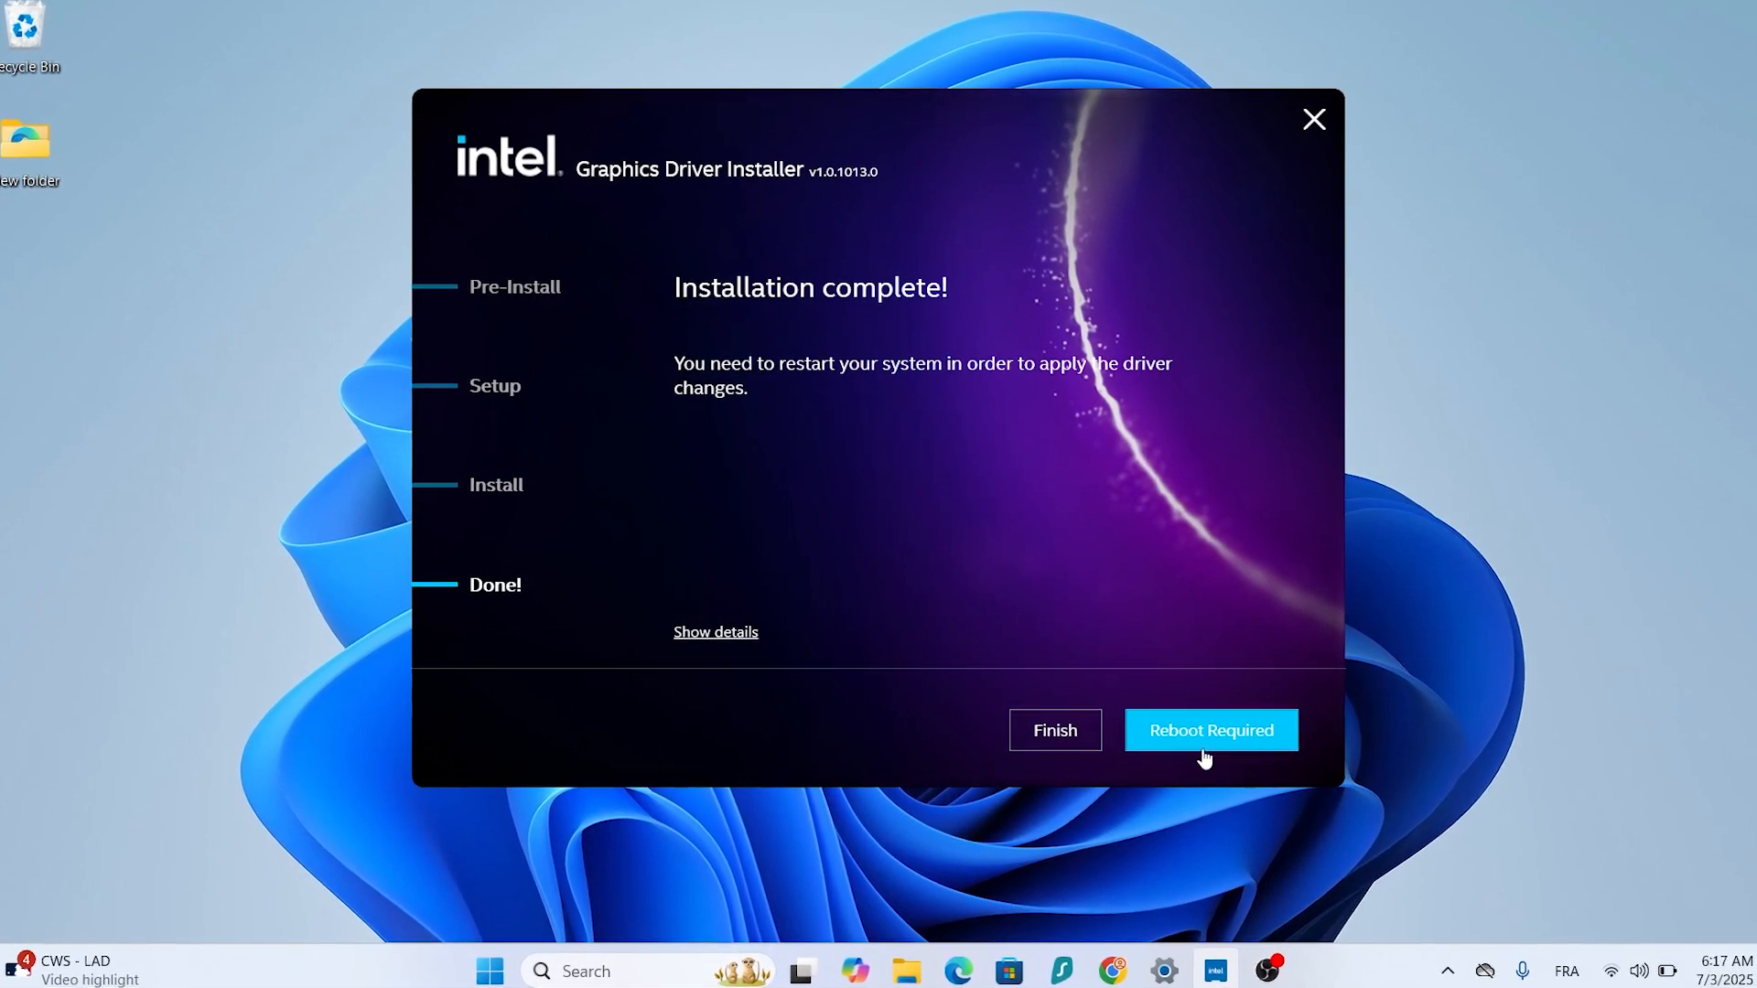
click(1054, 730)
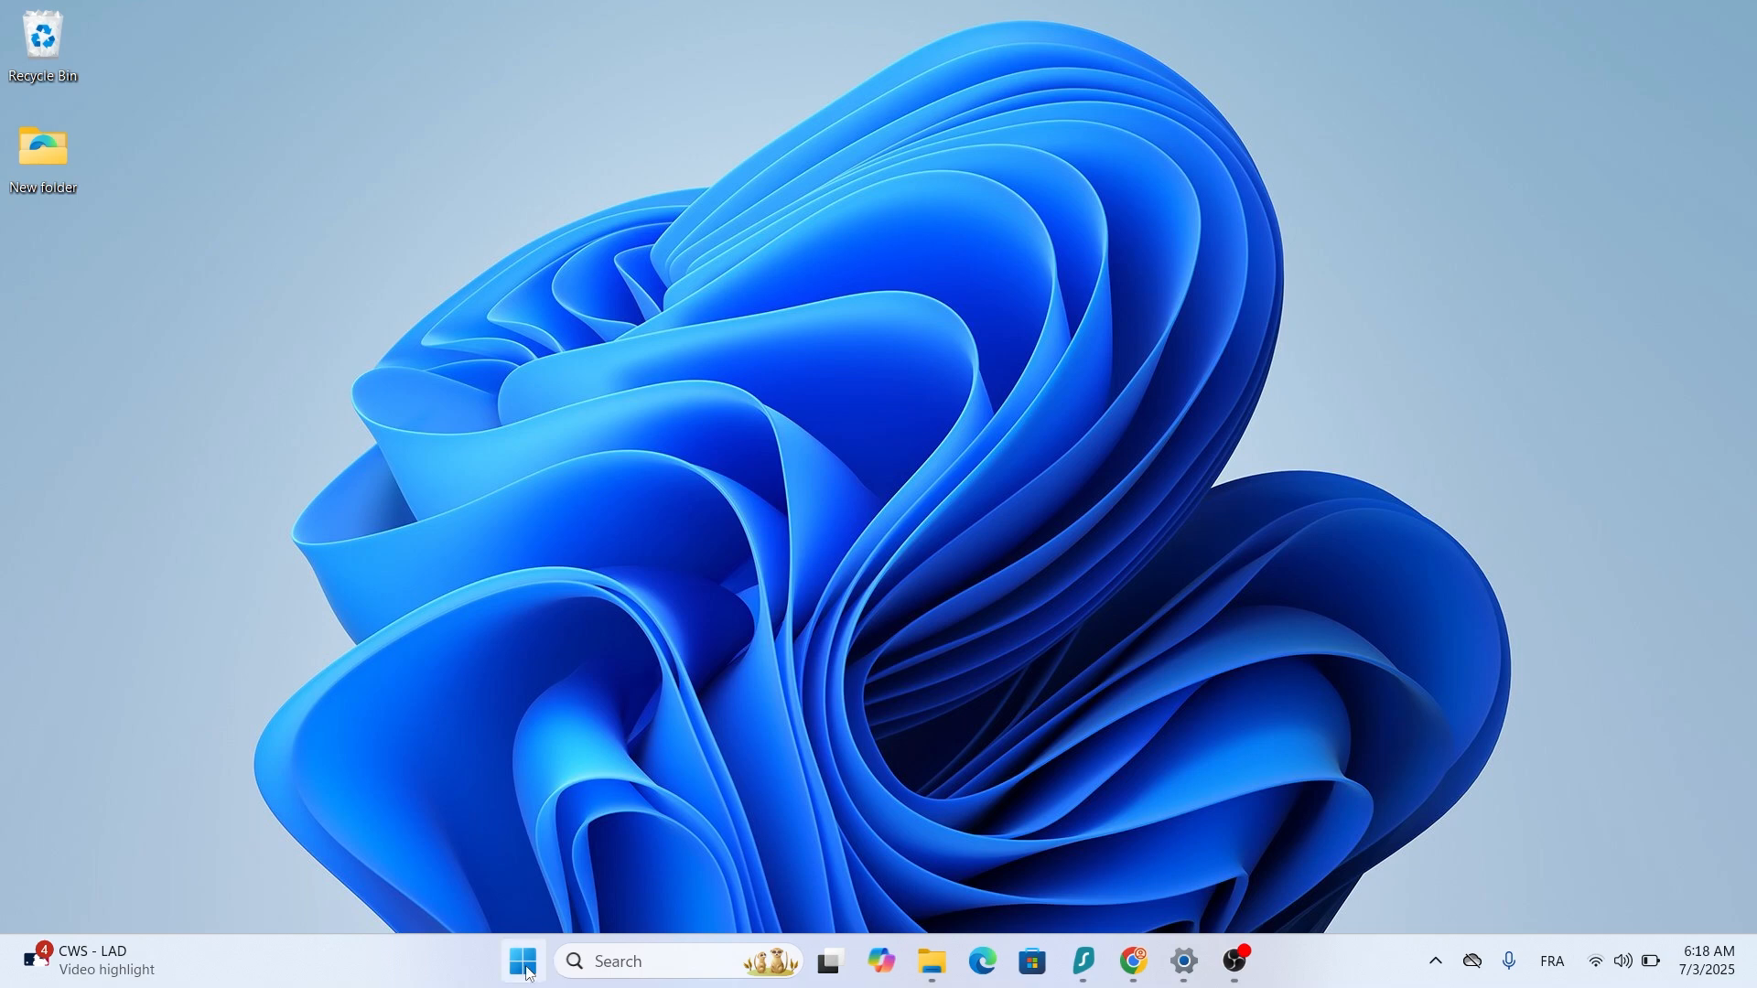
Launch Device Manager from the Start menu and expand Display adapters to reveal Intel(R) HD Graphics 620.
right_click(522, 961)
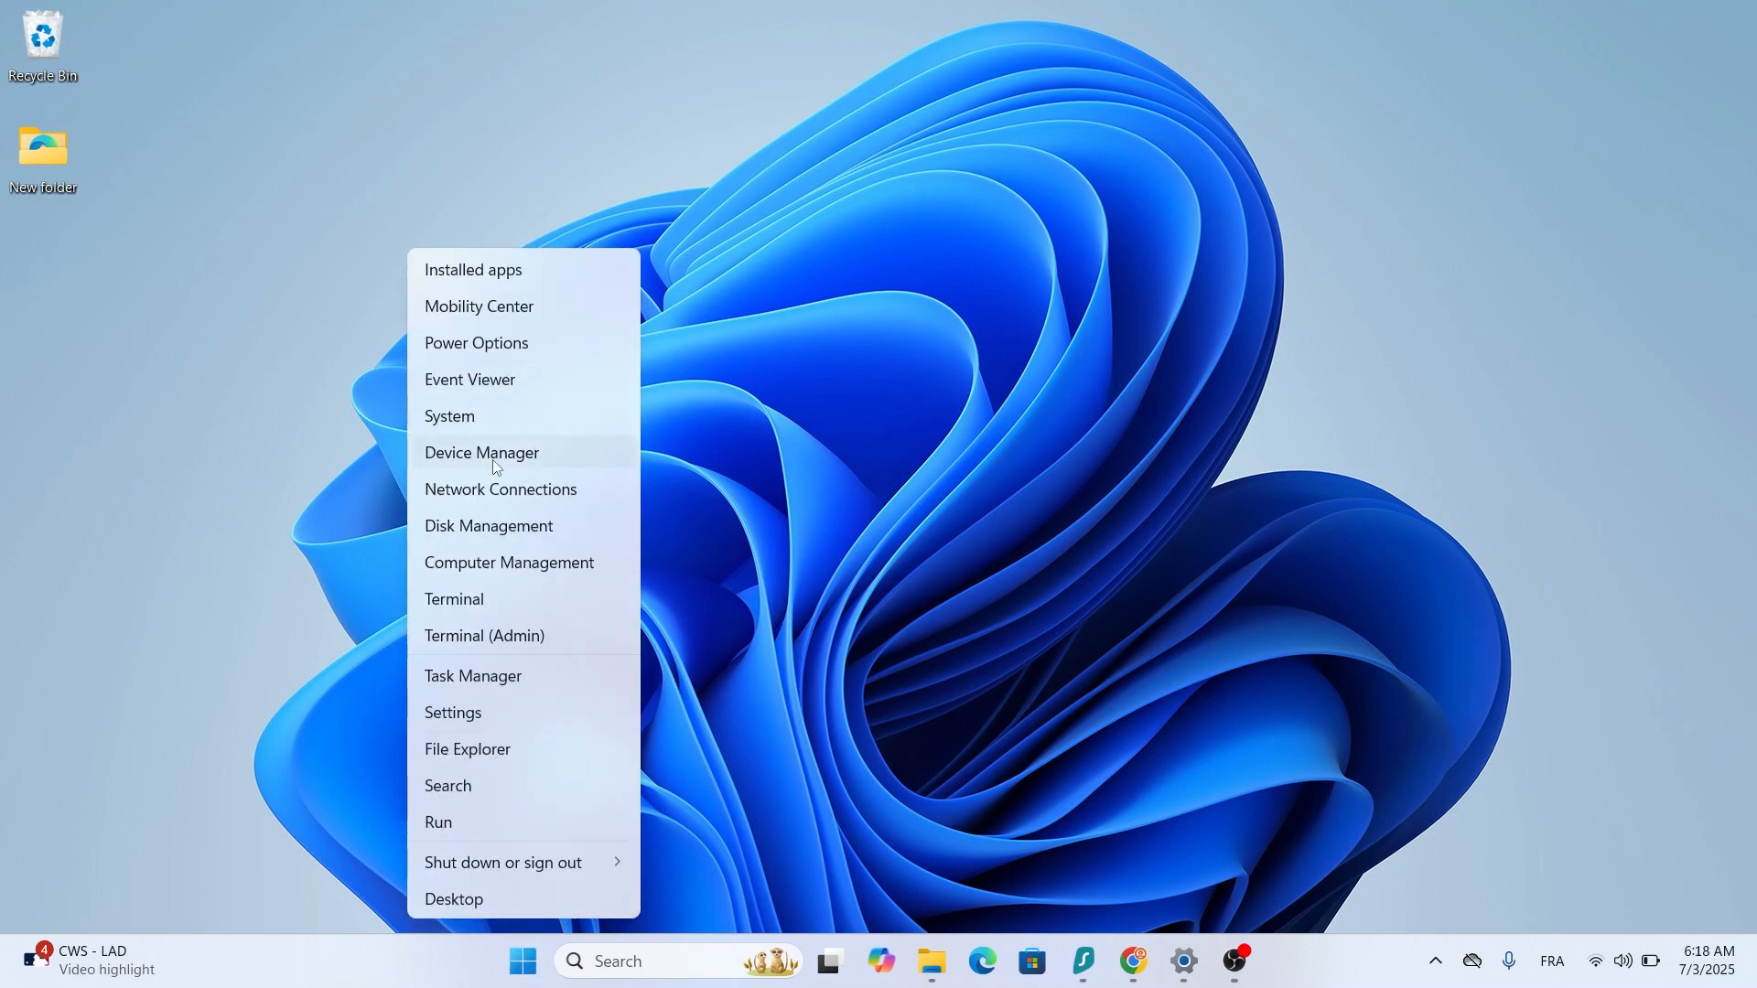
click(481, 452)
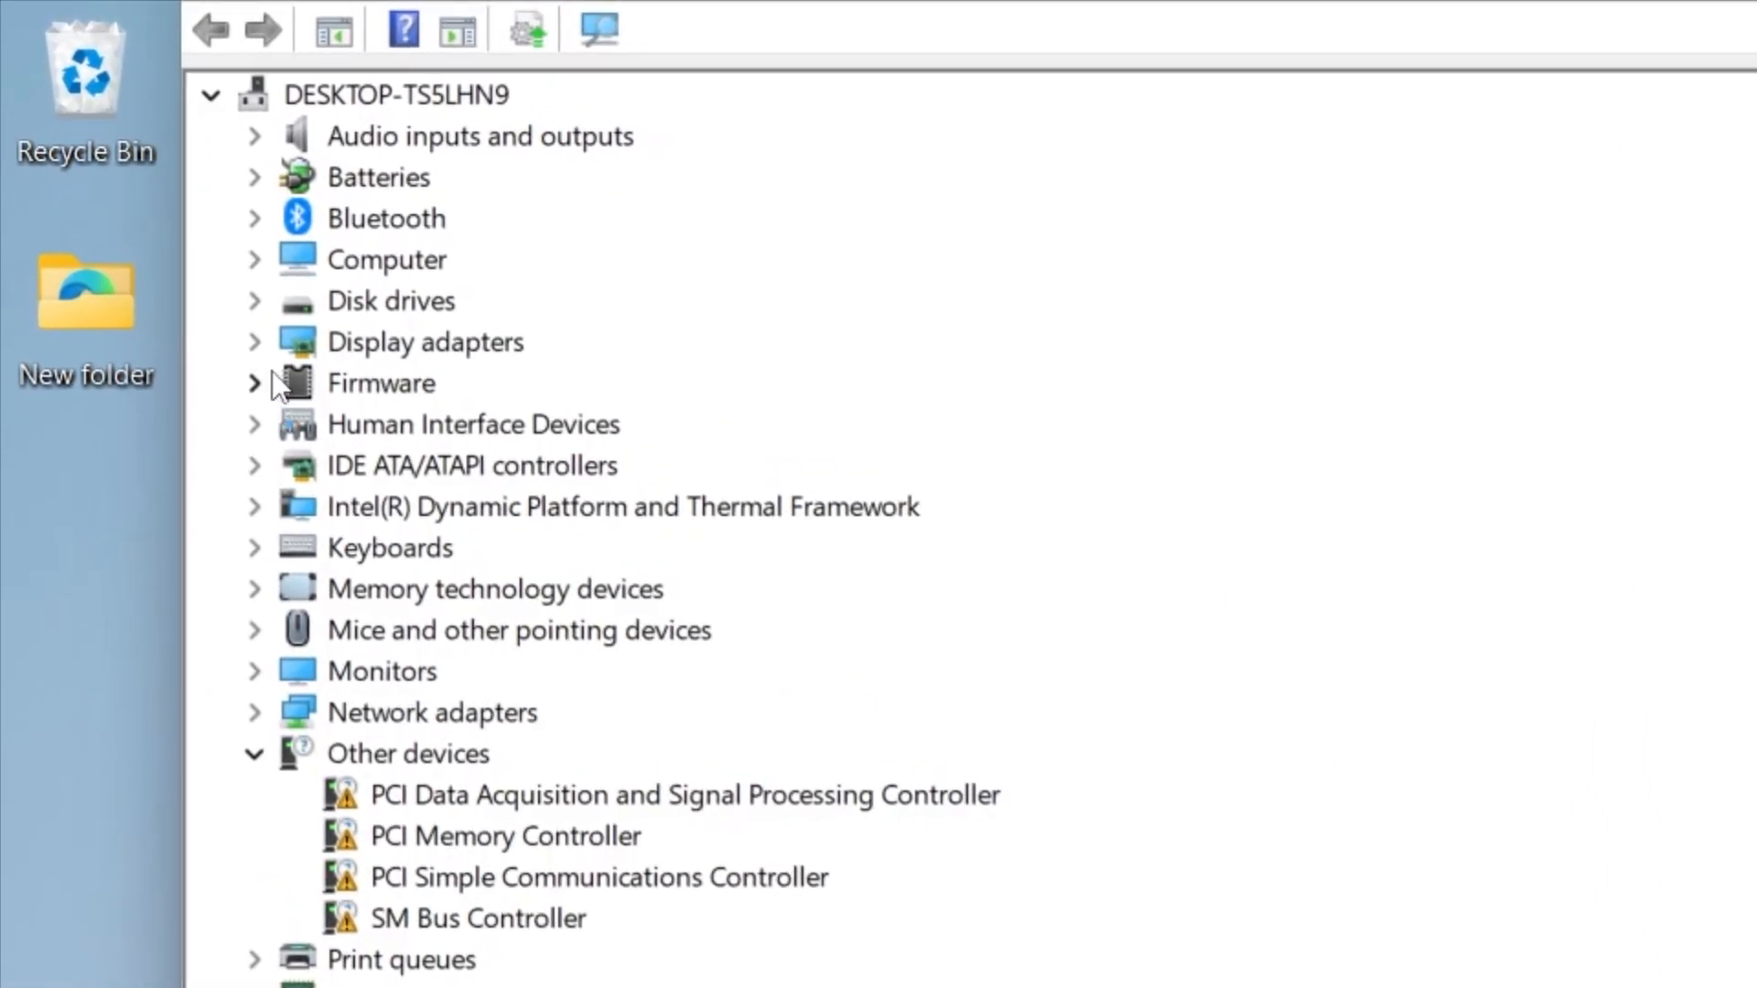
click(254, 342)
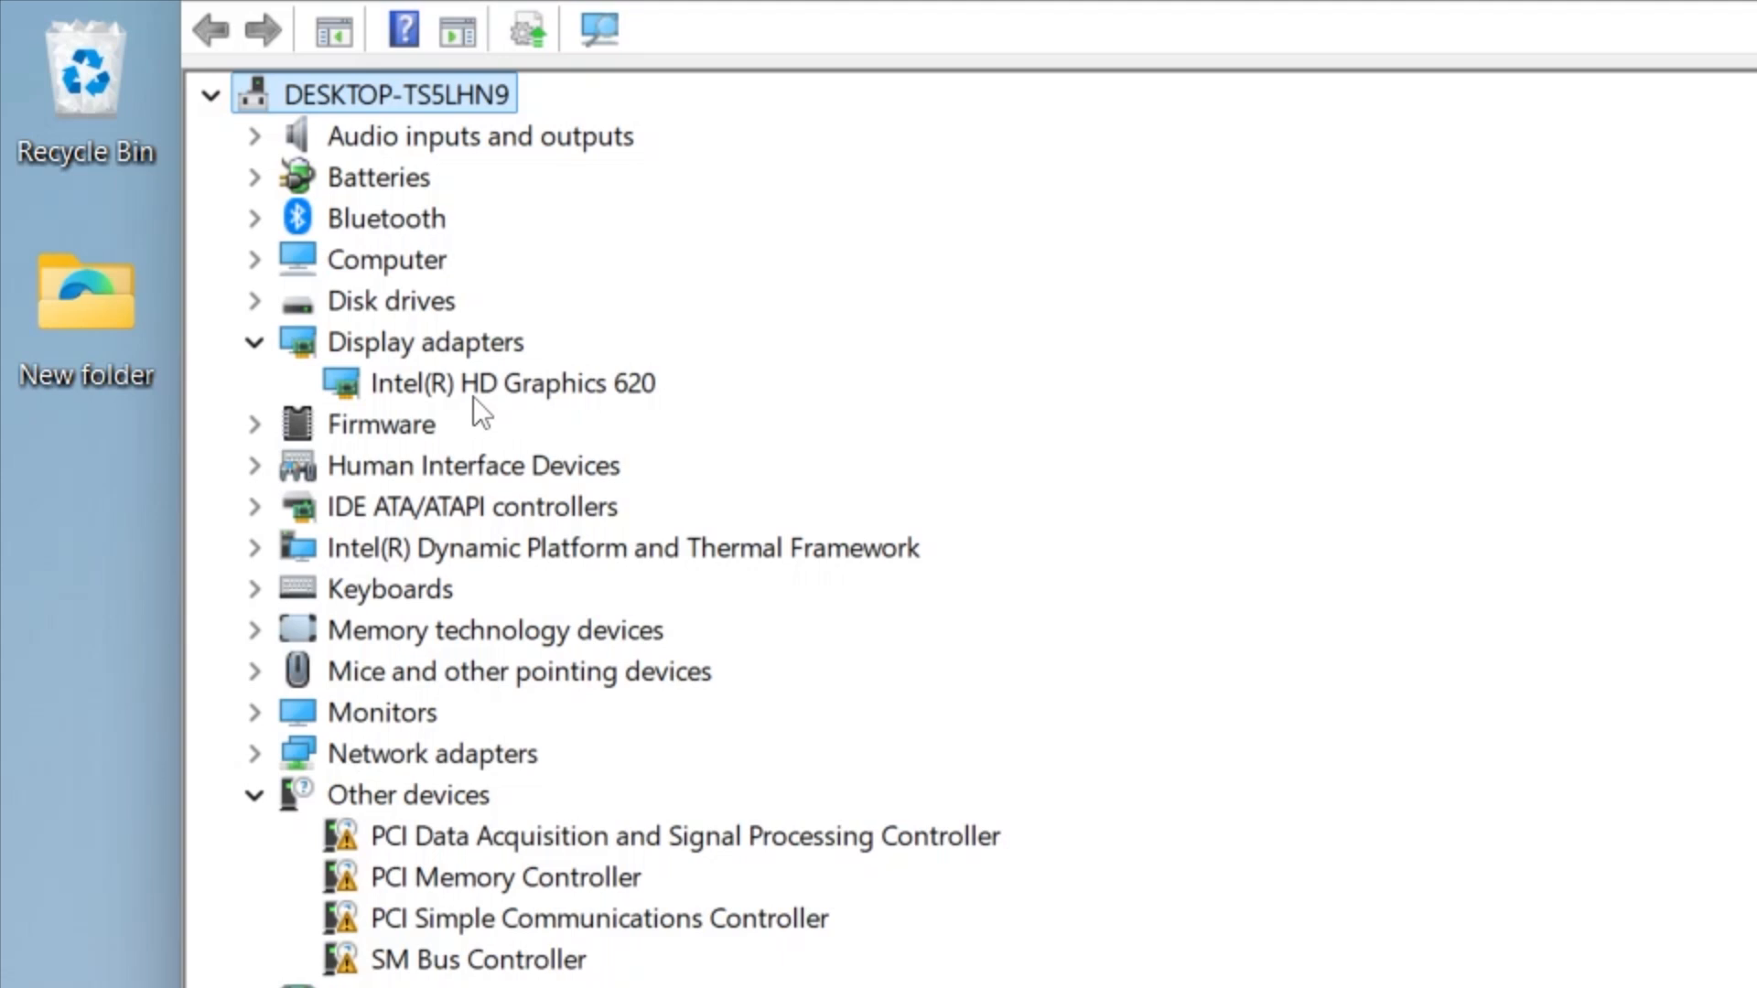
View the Intel(R) HD Graphics 620 properties Driver tab showing version 31.0.101.2135.
right_click(513, 382)
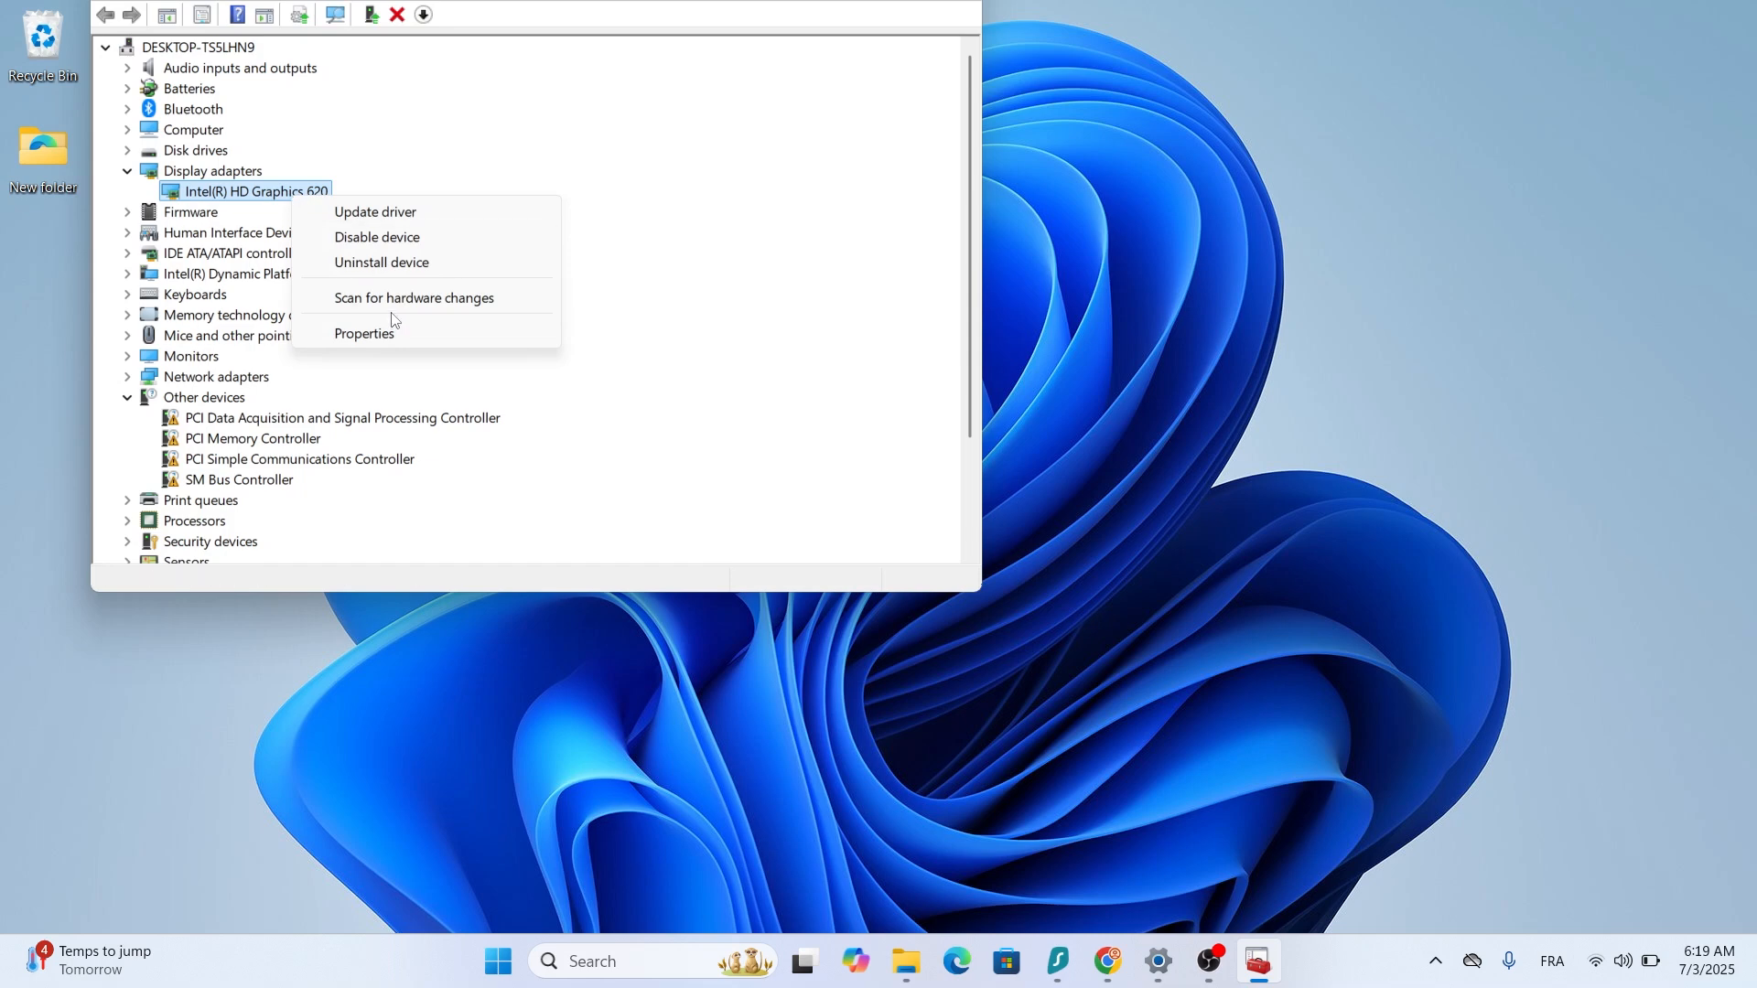
click(362, 333)
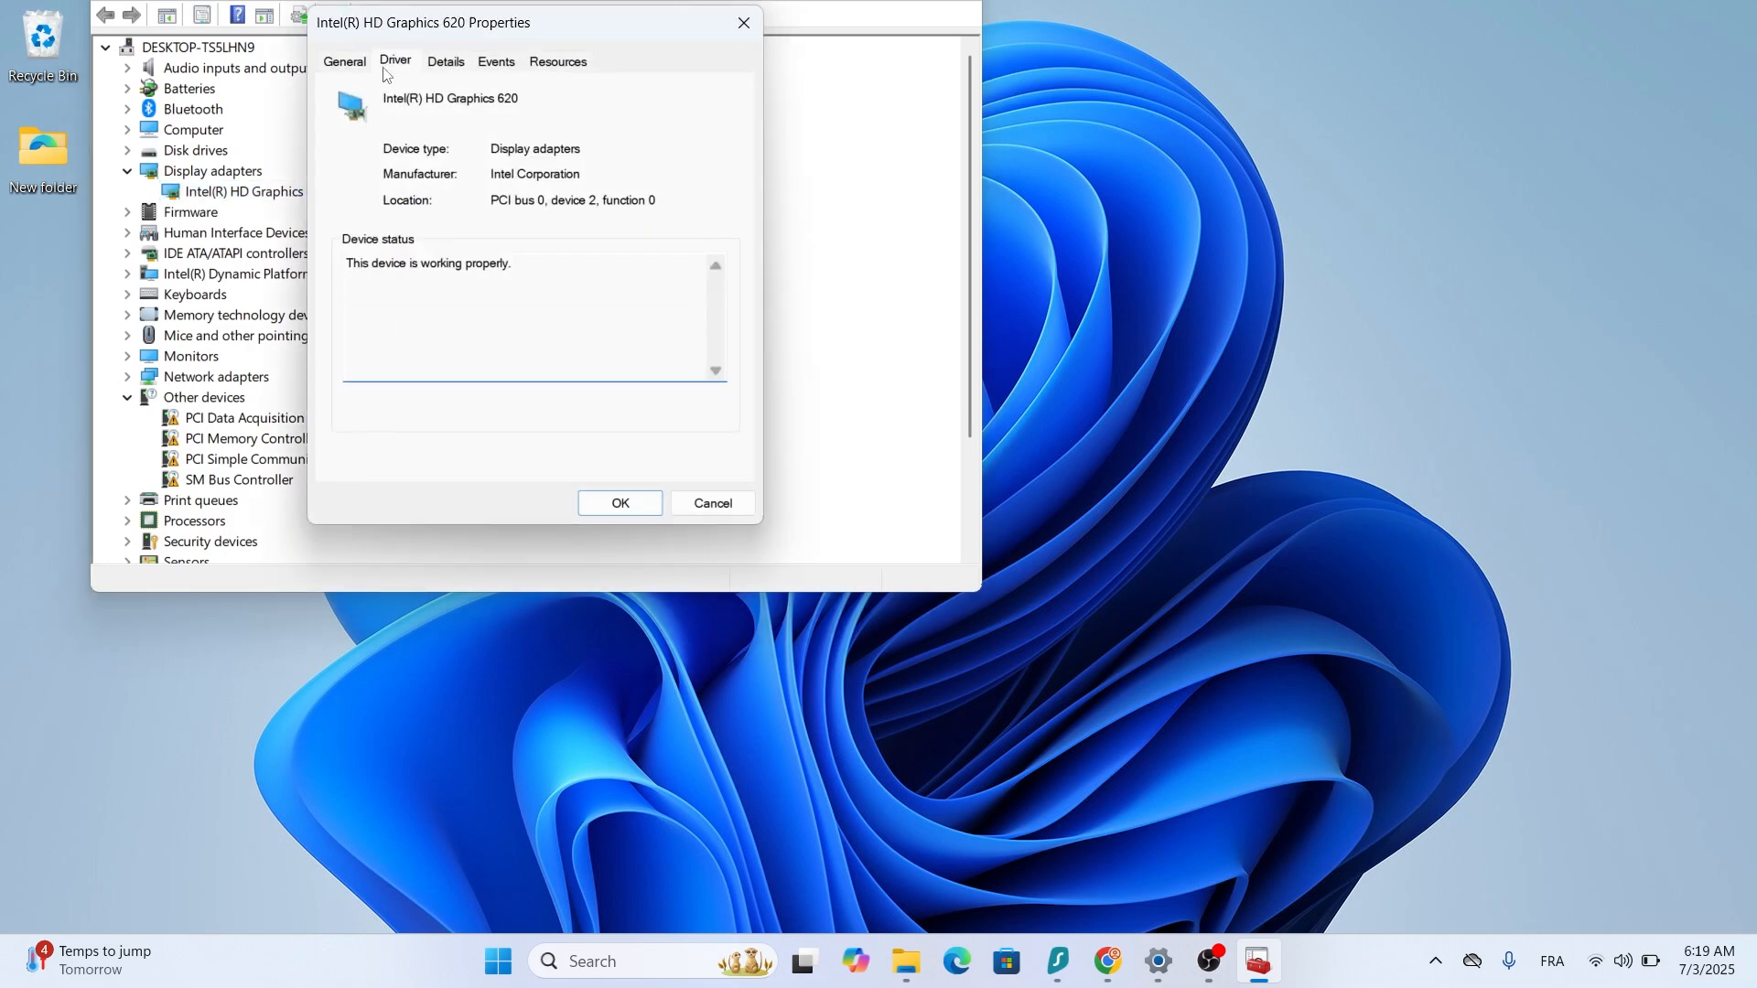
click(391, 61)
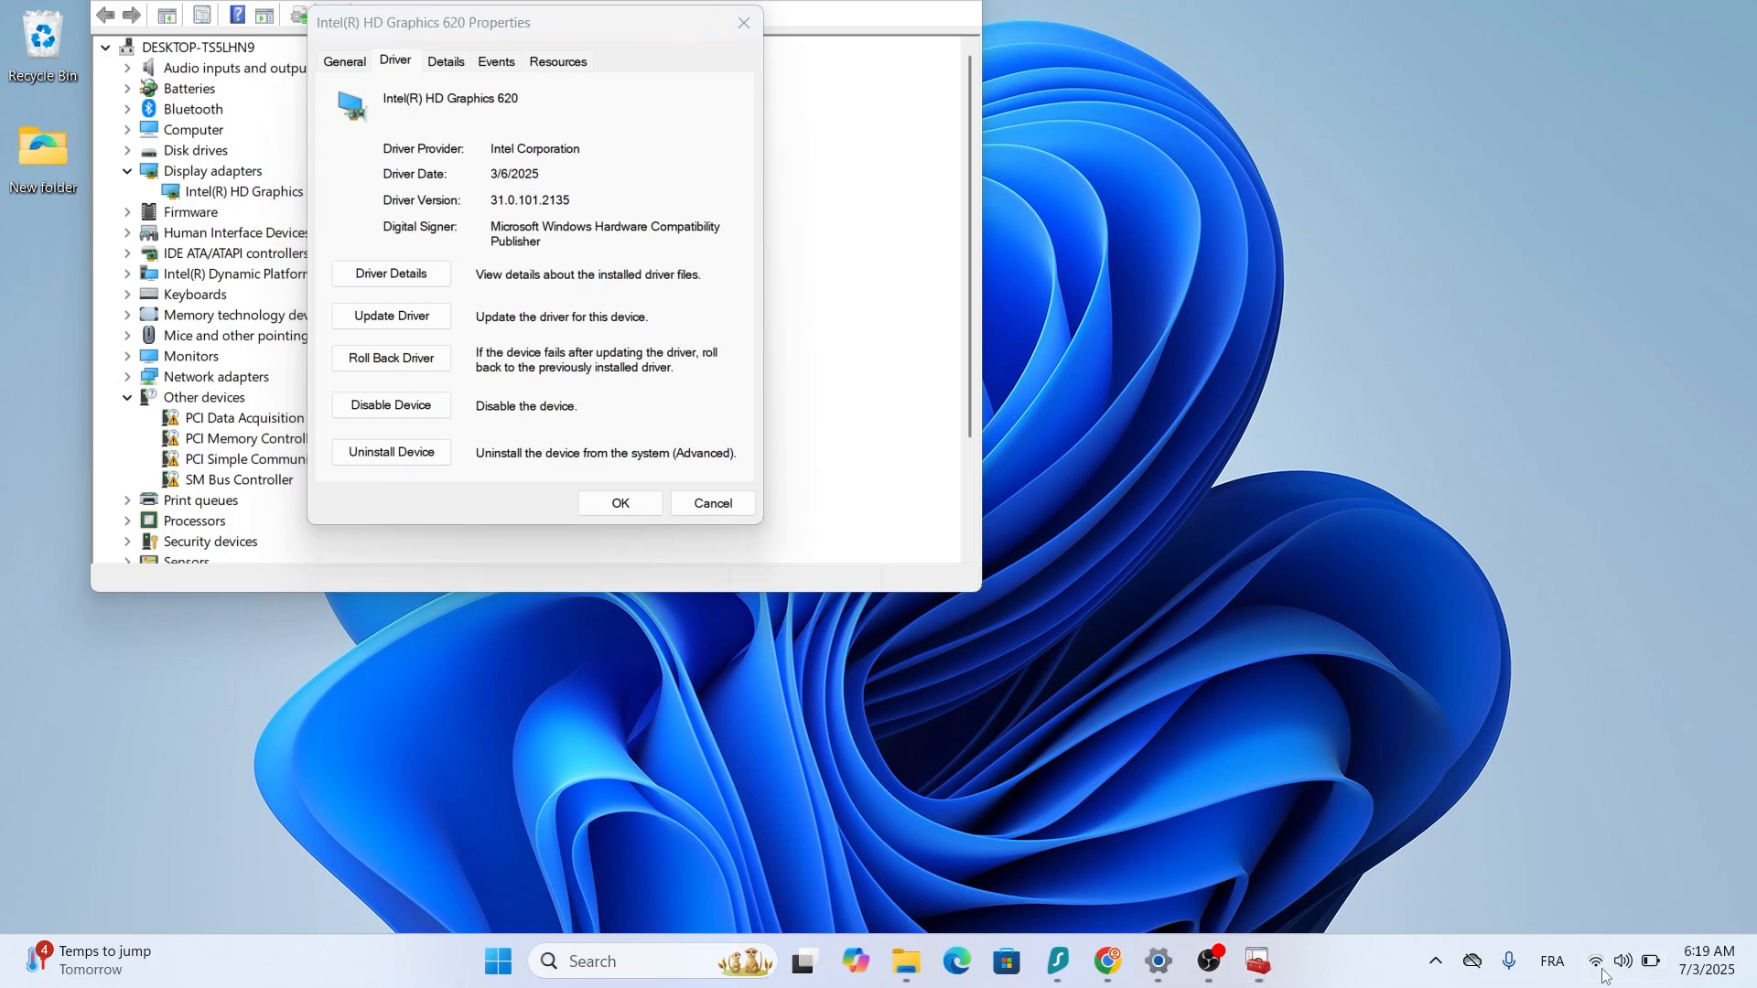
Bring up Quick Settings and search Windows for Create a restore point.
click(1621, 961)
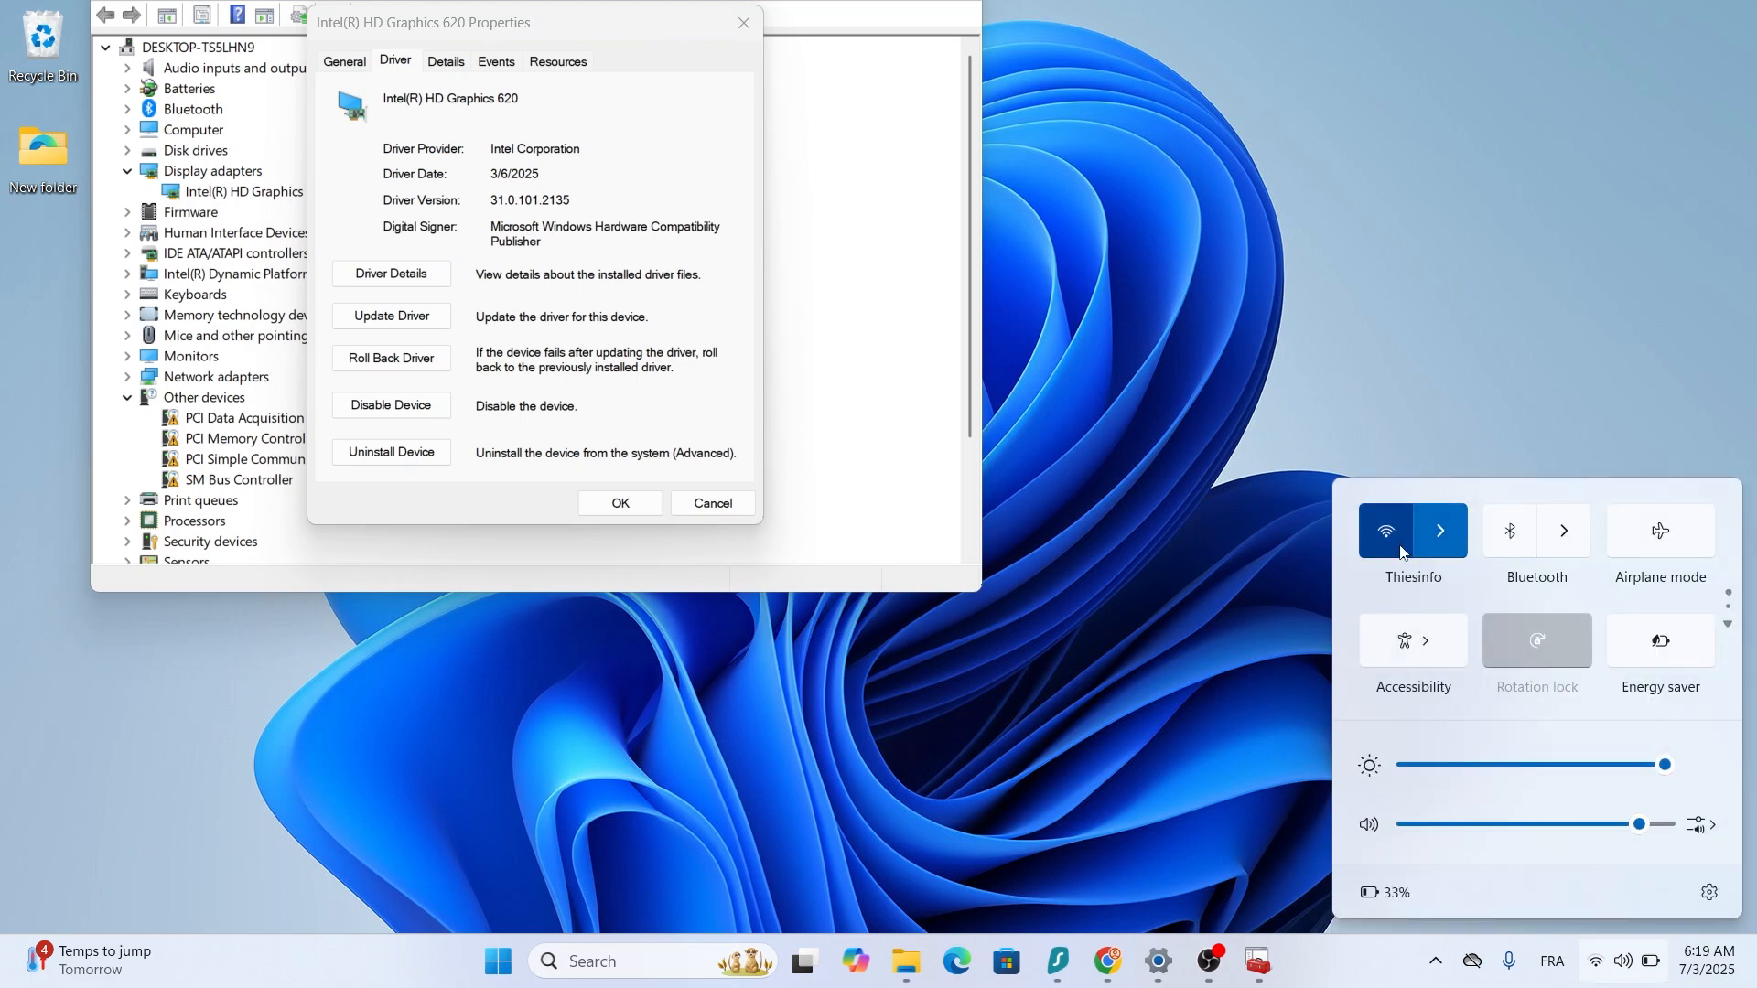
click(1385, 531)
text(create restore)
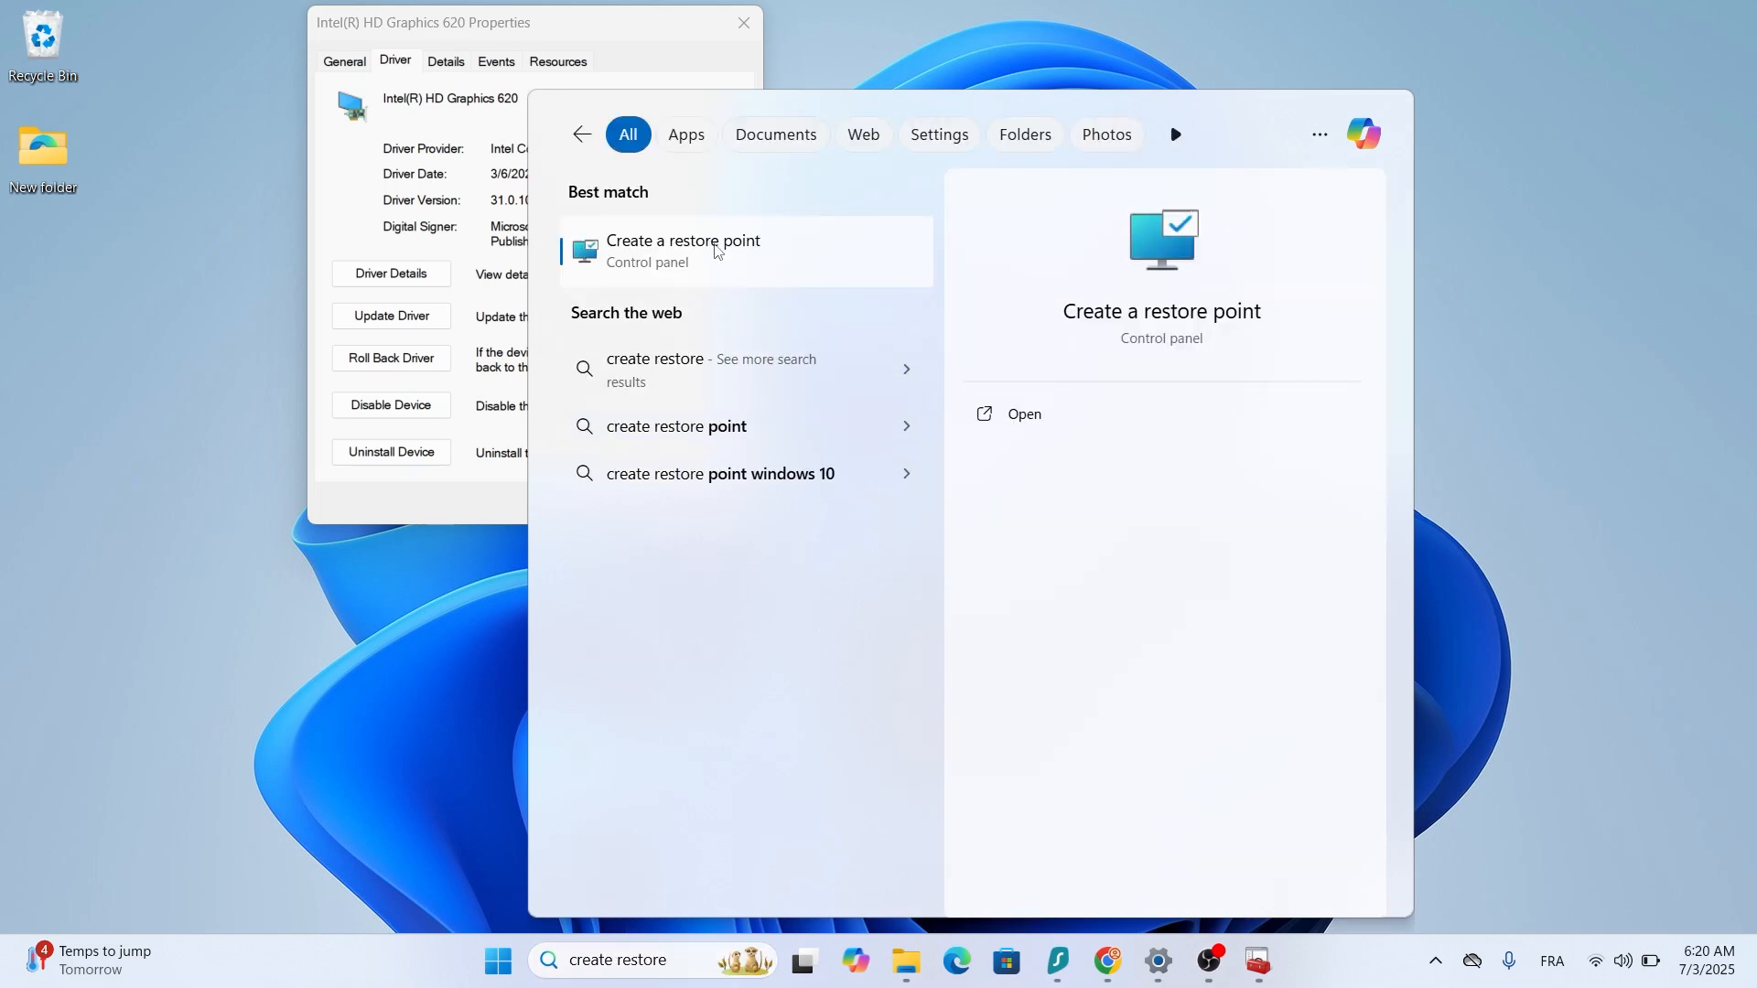
Create a system restore point described as 'first restore' in System Properties.
click(683, 250)
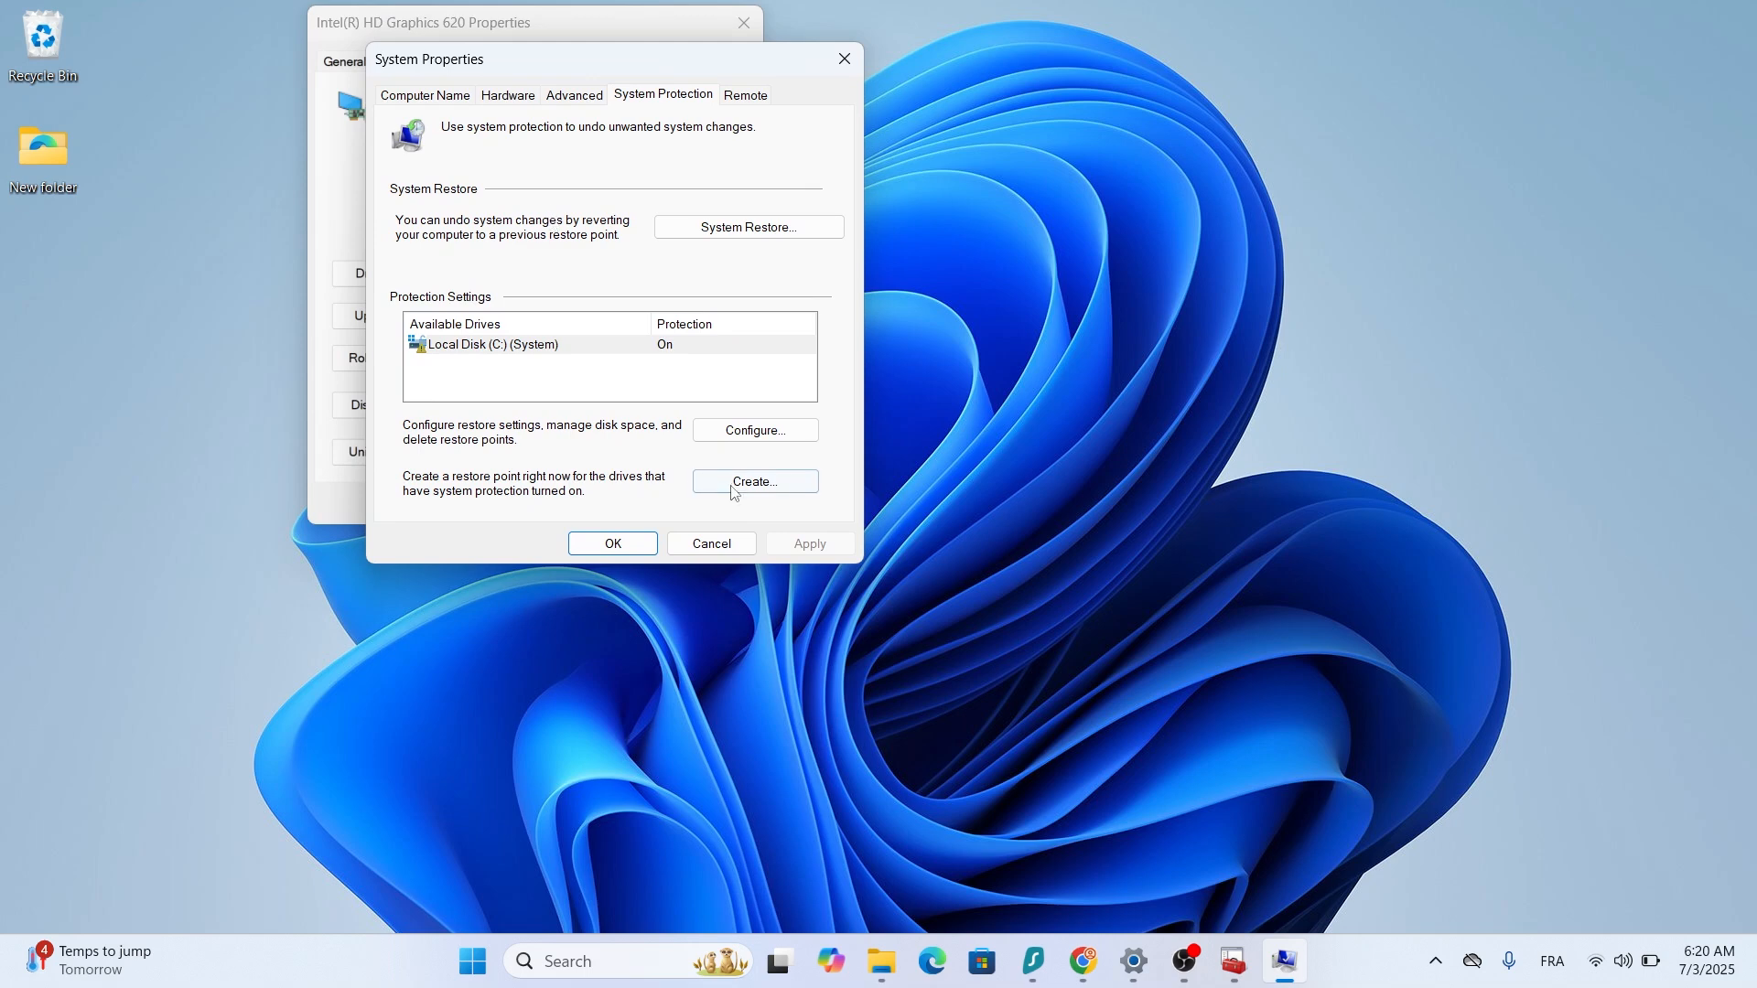
click(754, 481)
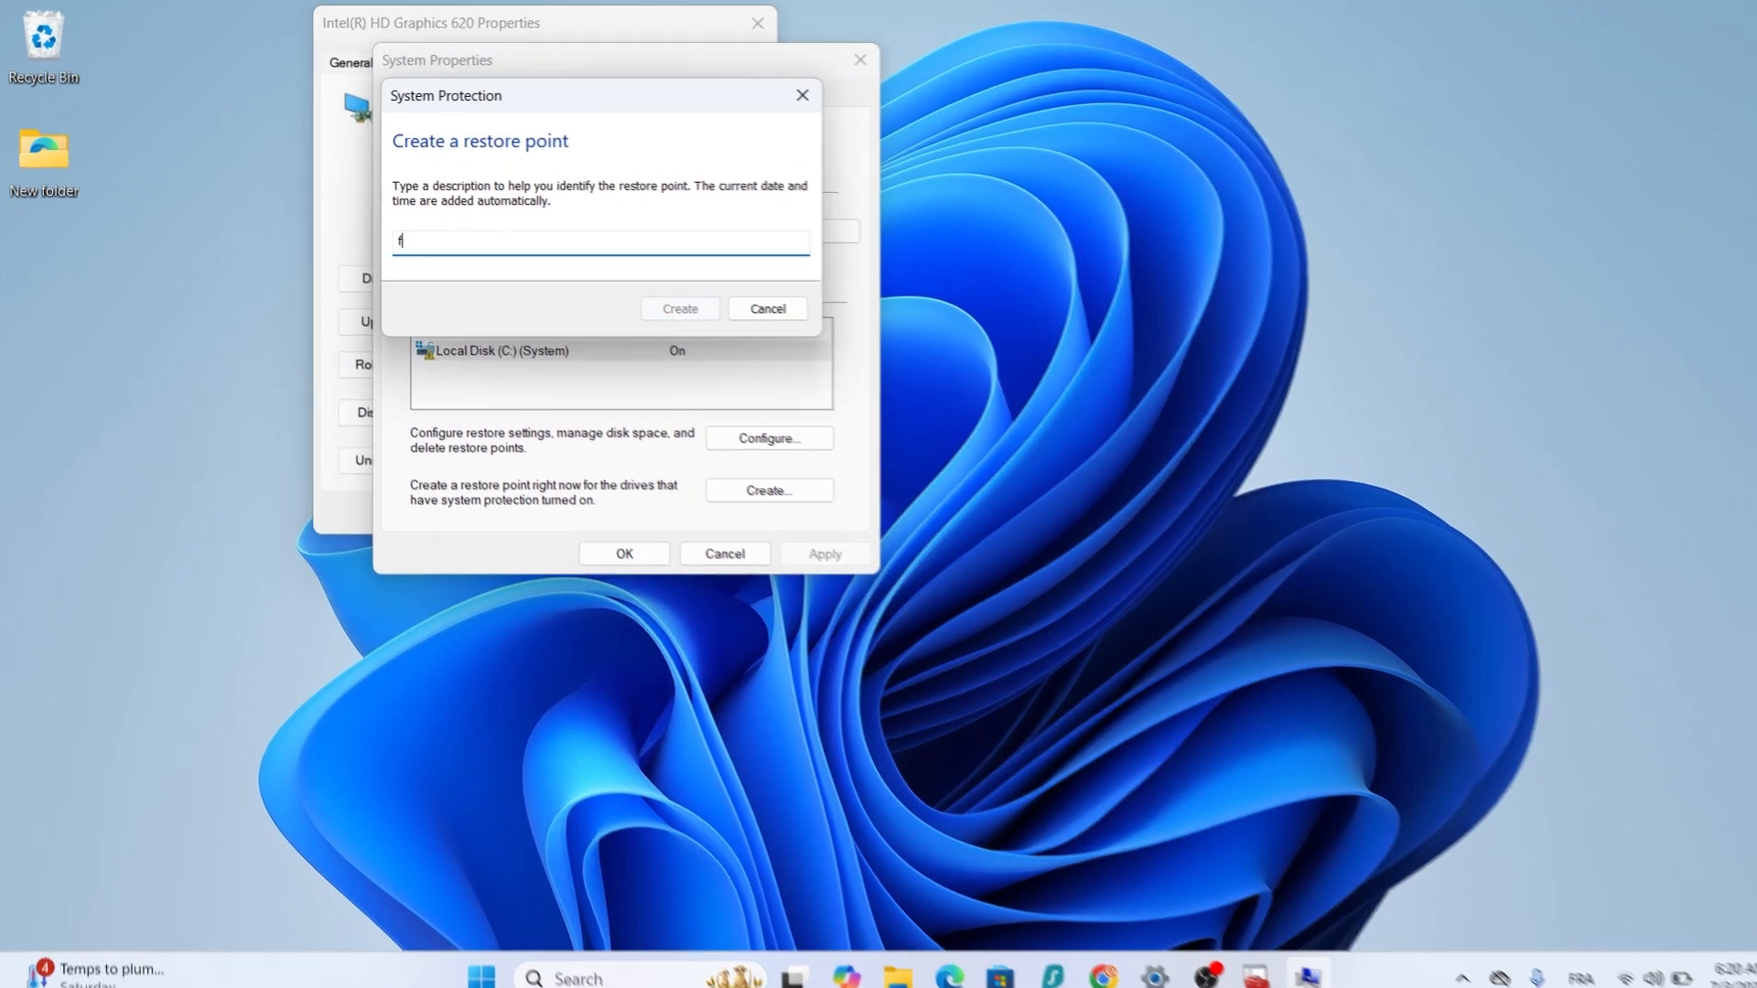
text(irst restore)
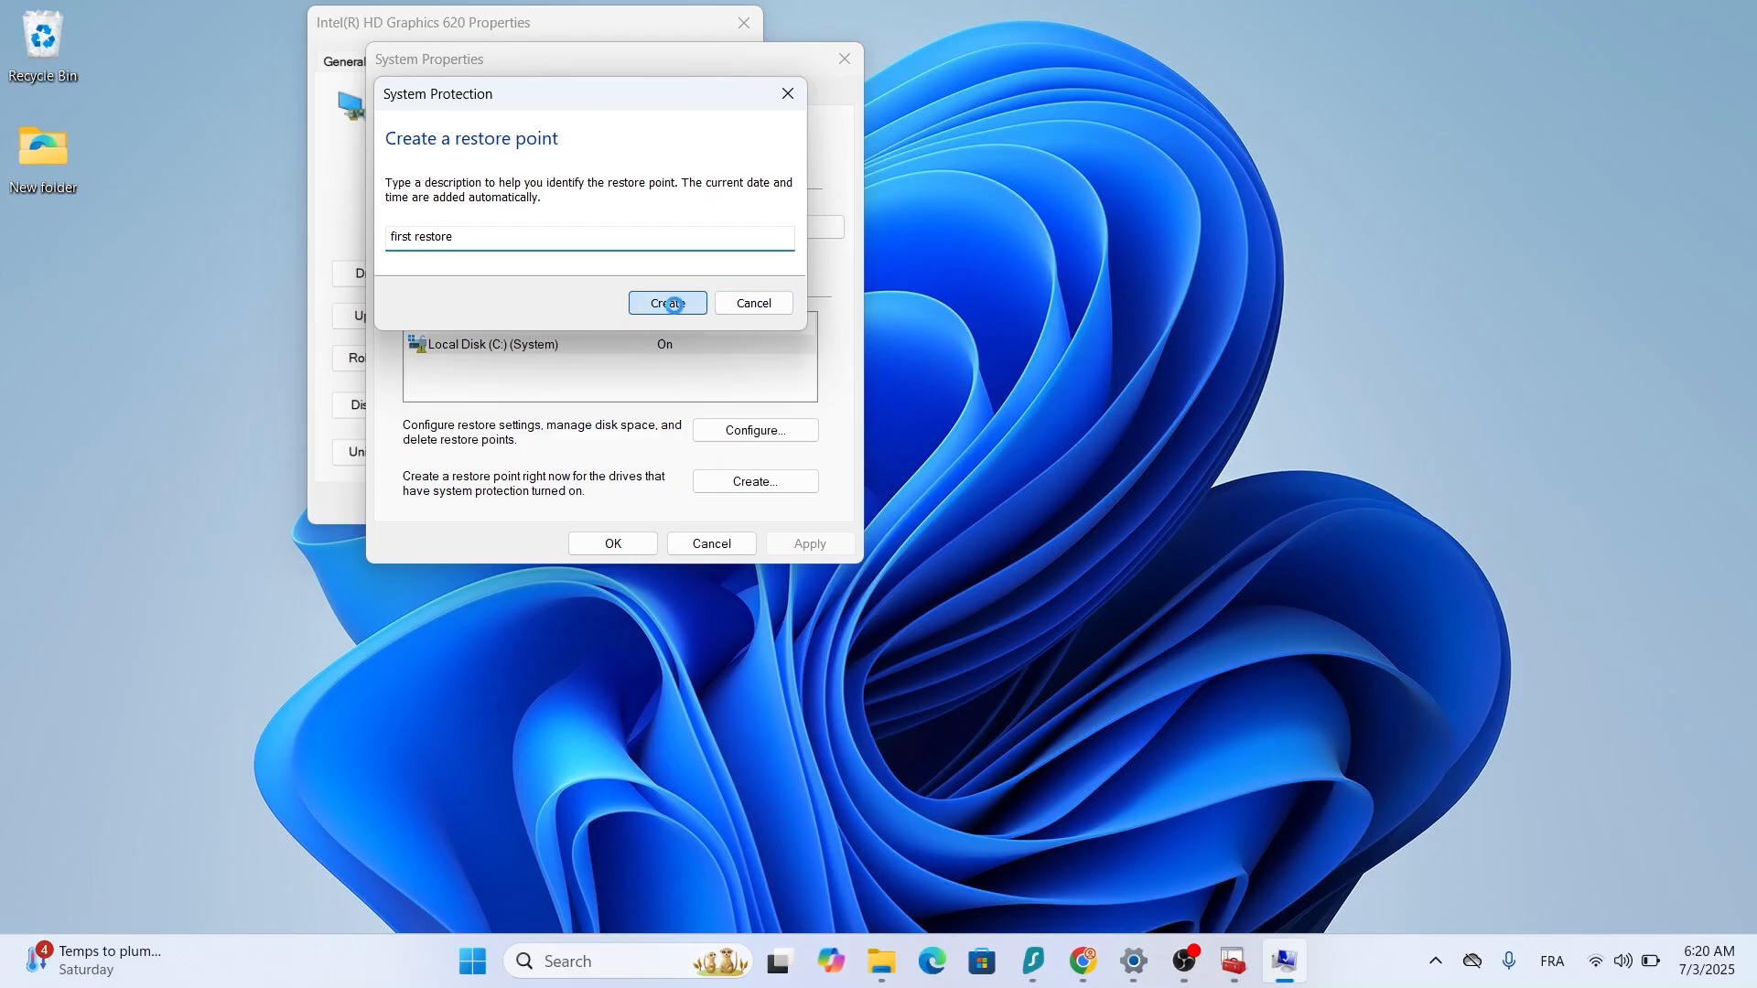
click(666, 302)
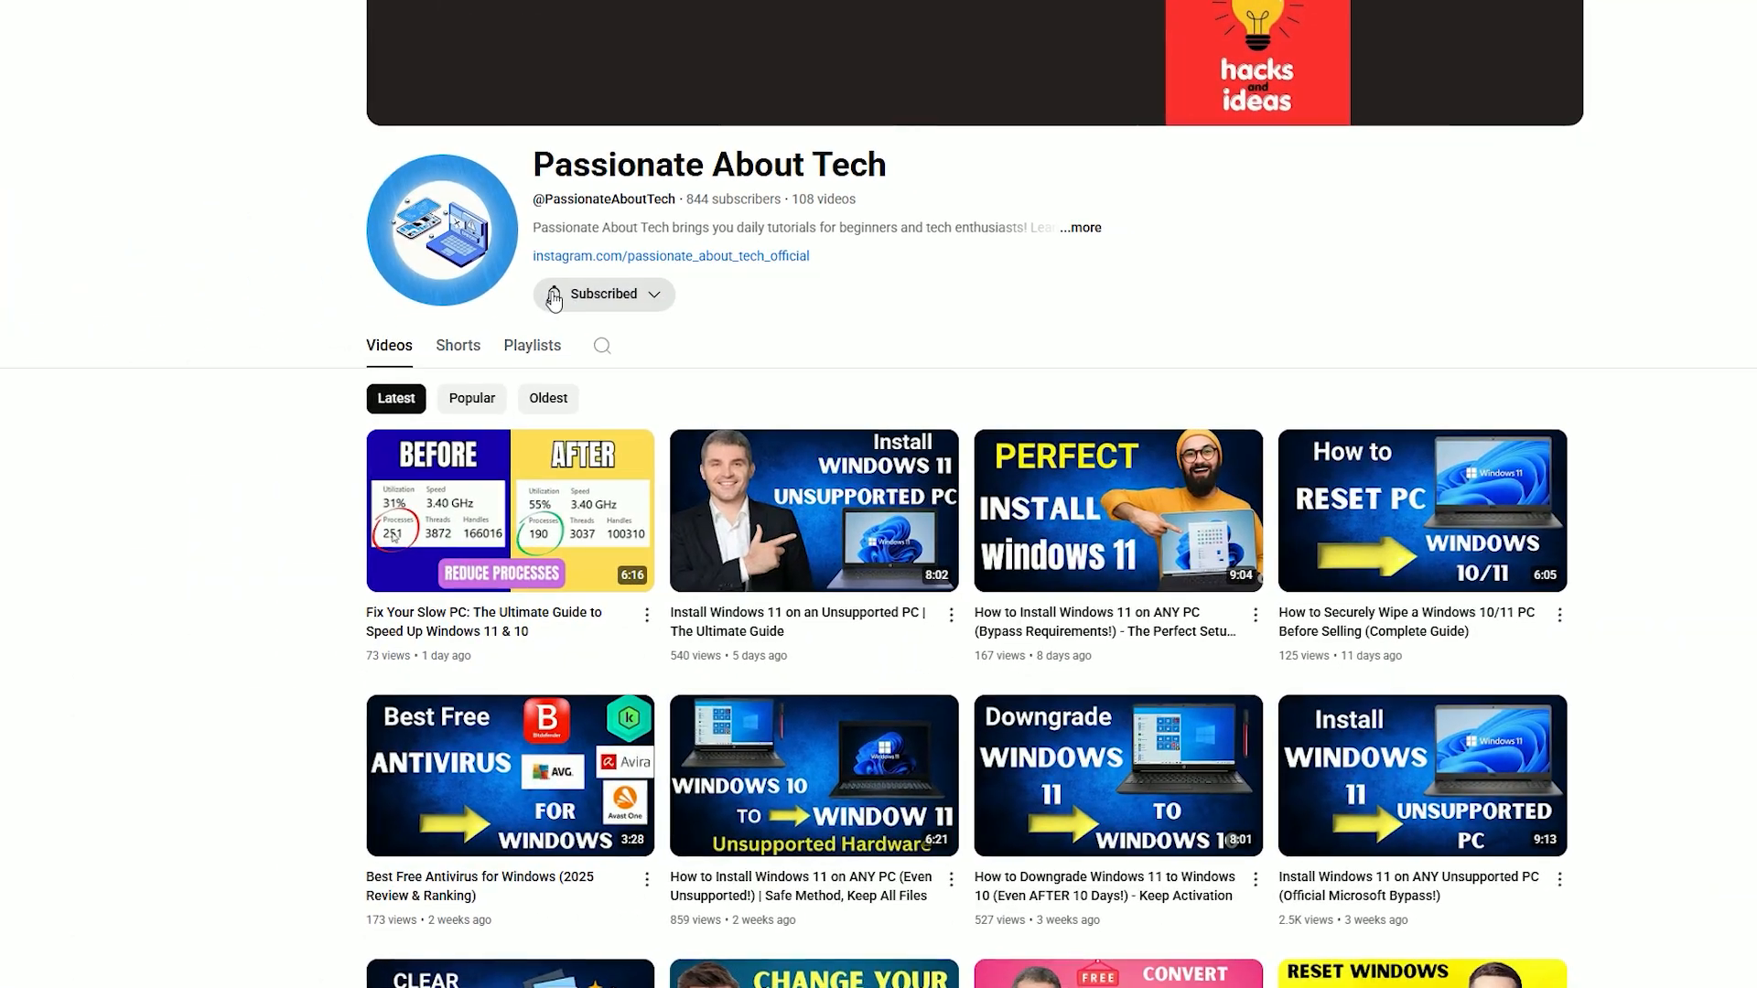
Subscribe to the Passionate About Tech YouTube channel.
click(602, 292)
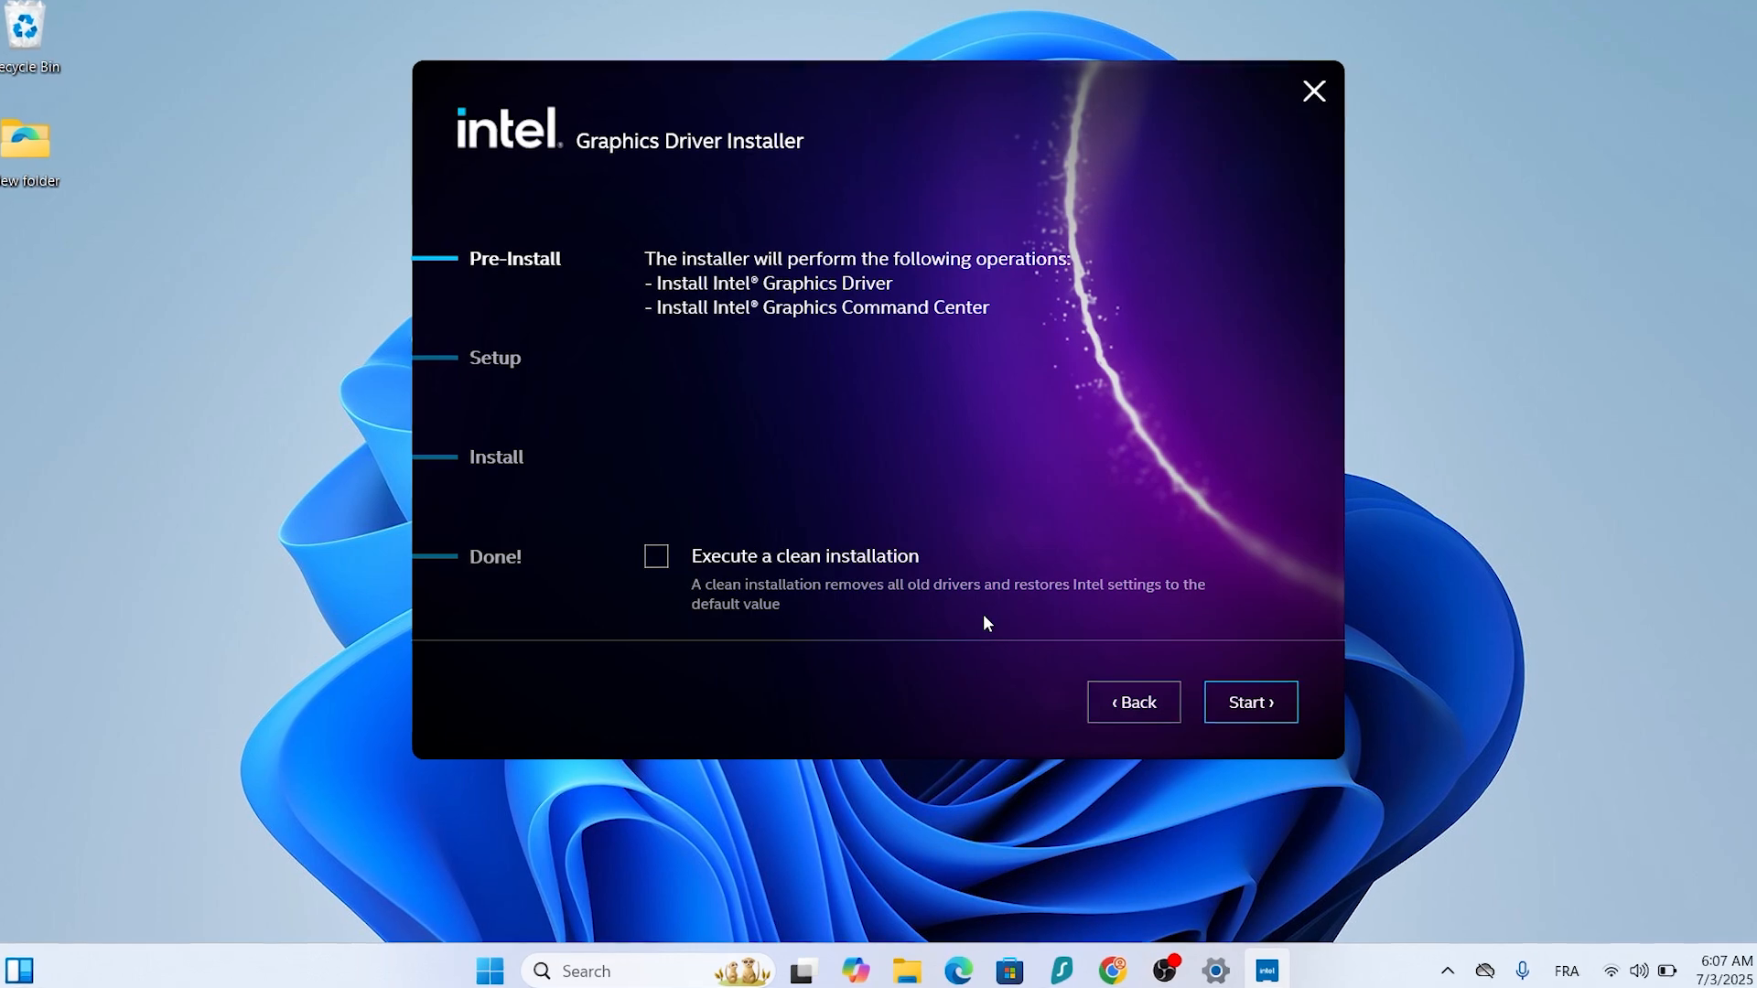
Choose 'Execute a clean installation' and start the Intel graphics driver install.
click(655, 557)
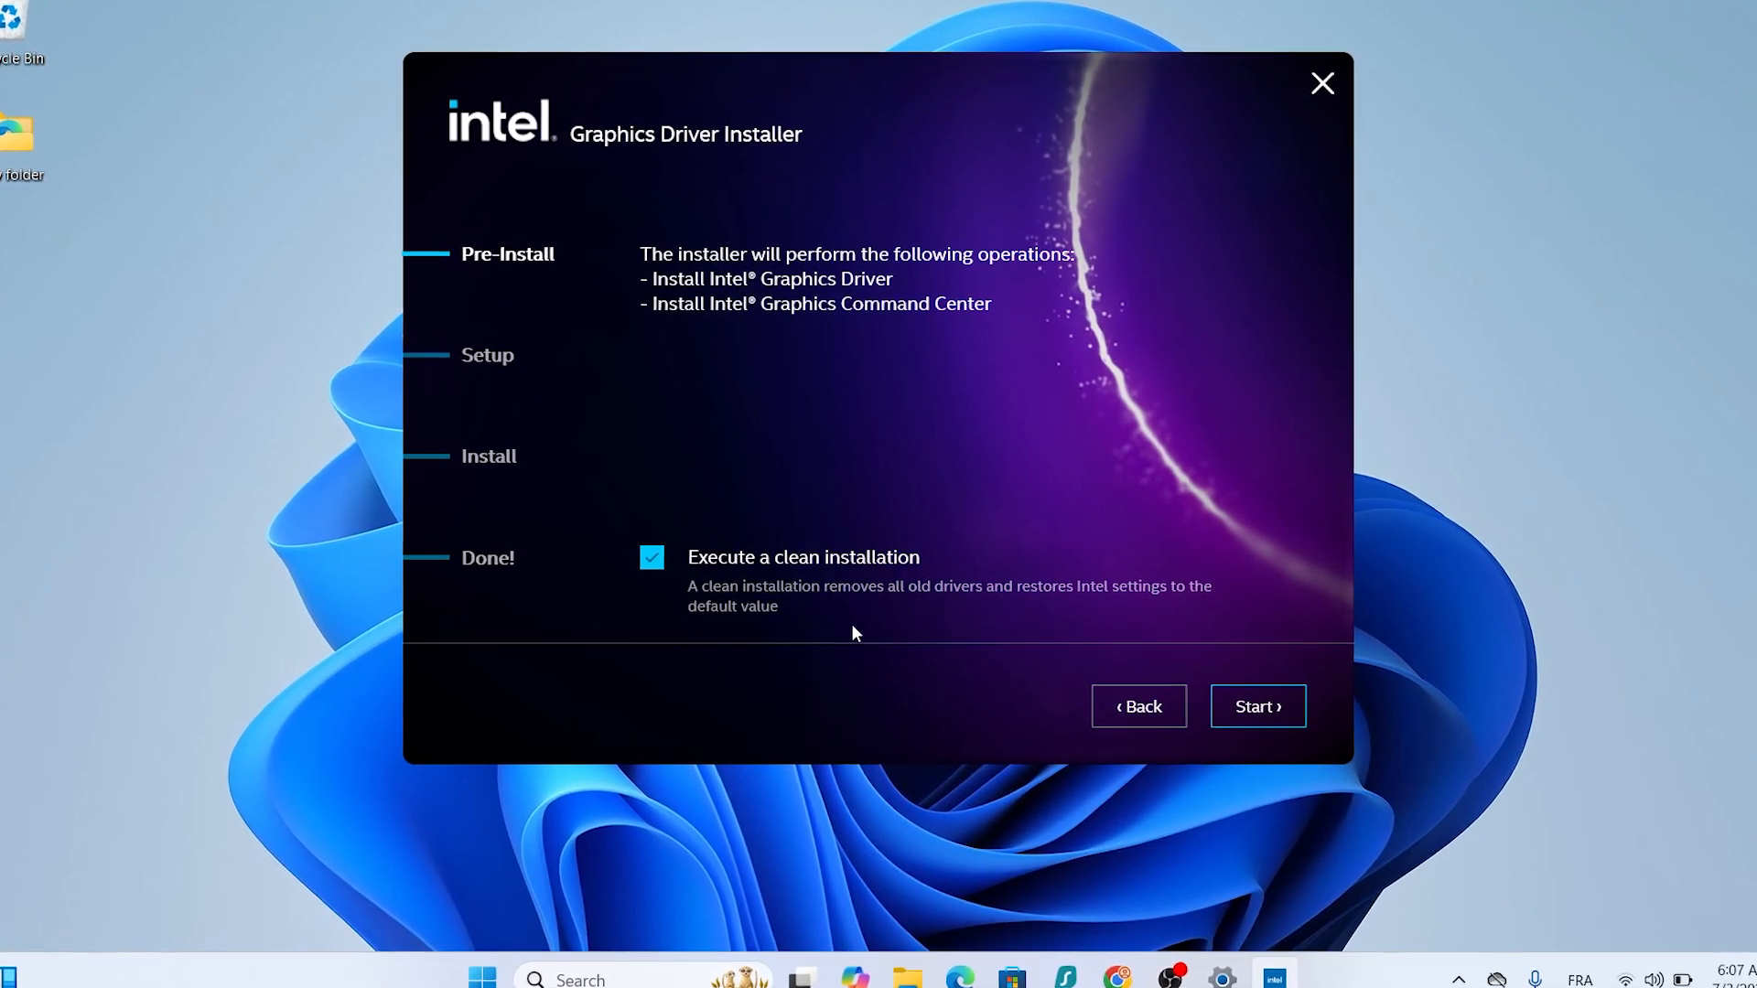
click(1258, 706)
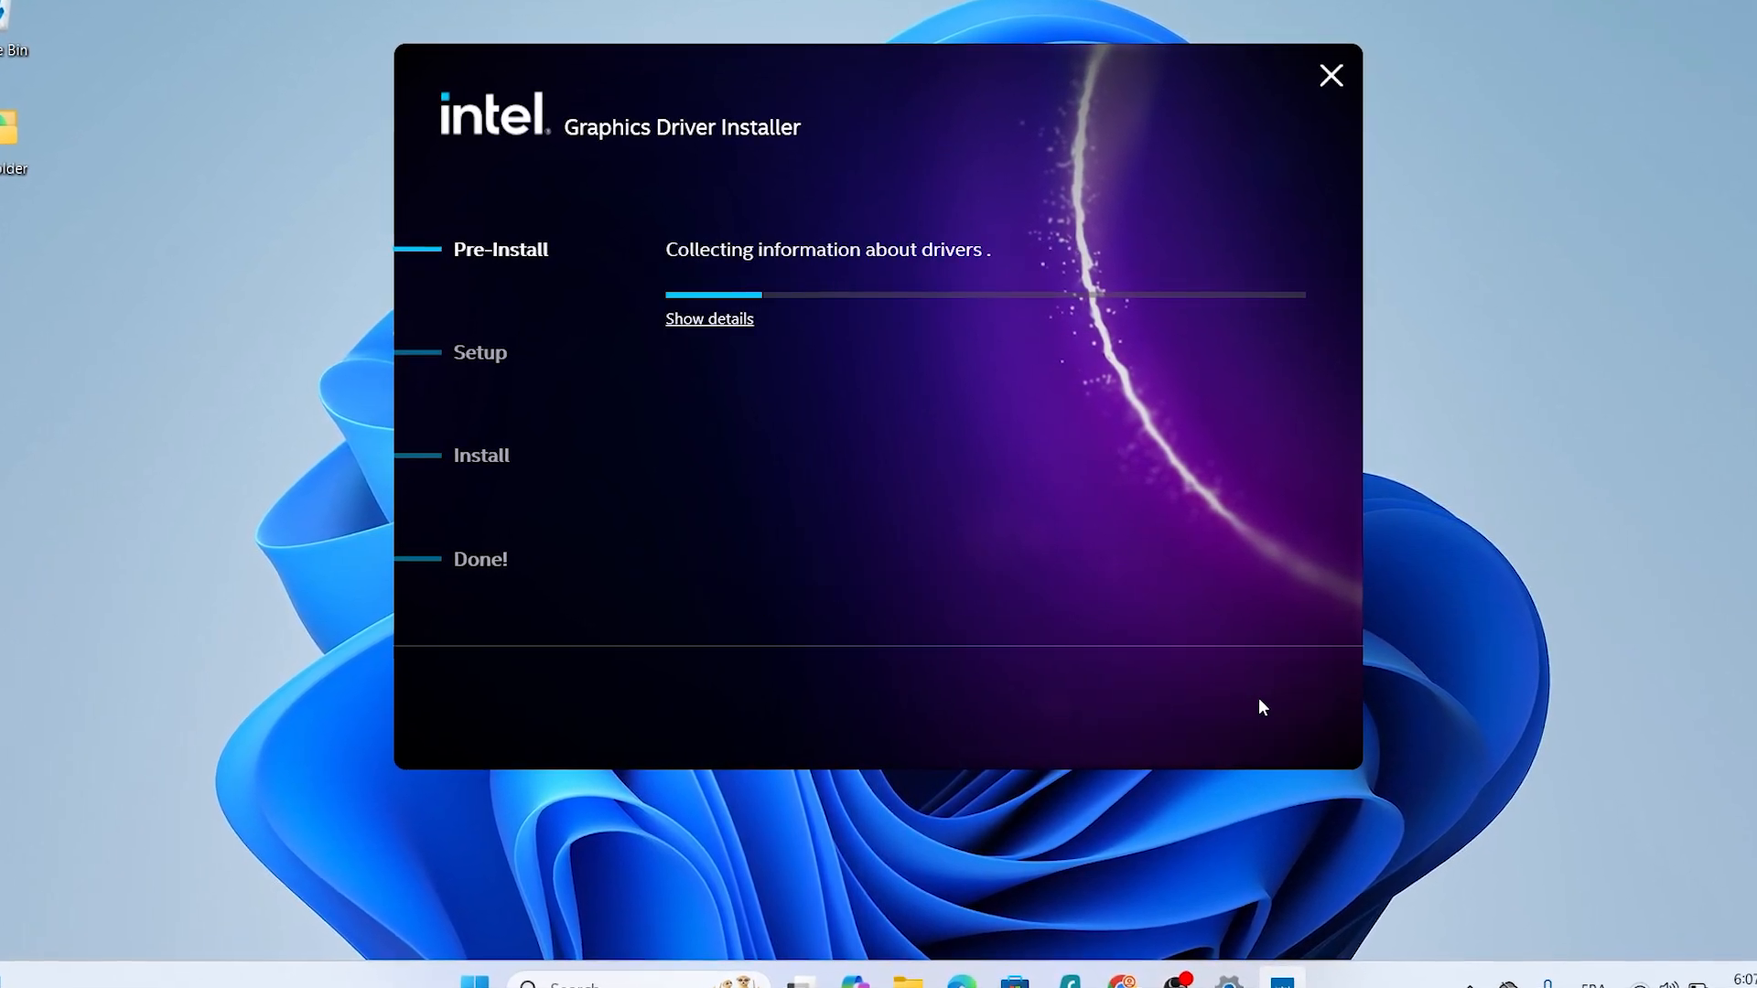